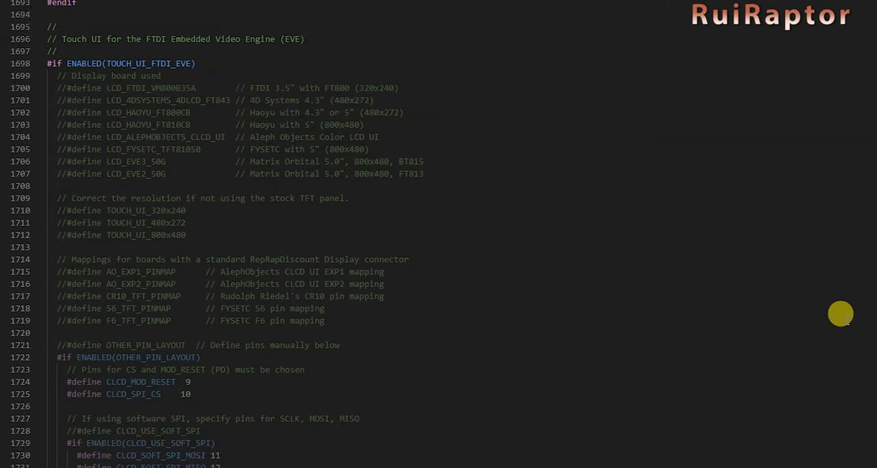
Check the printer's touchscreen Settings menu, then bring up creality.com/download in the browser.
scroll(down, 3)
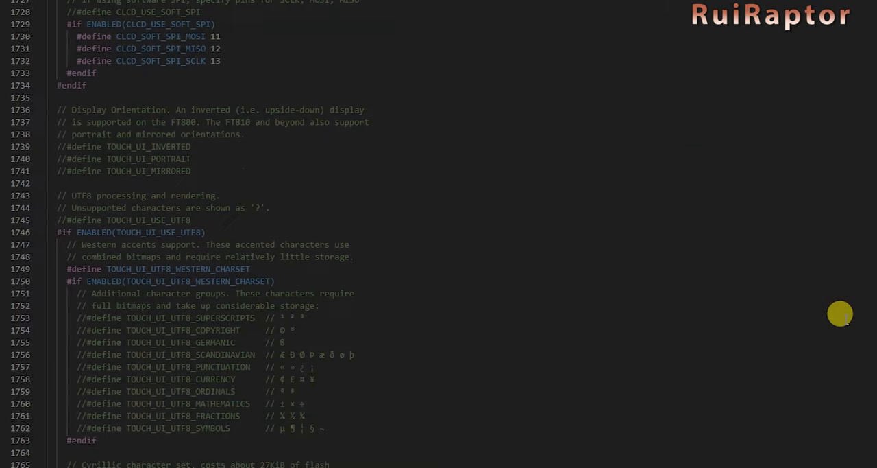
scroll(down, 3)
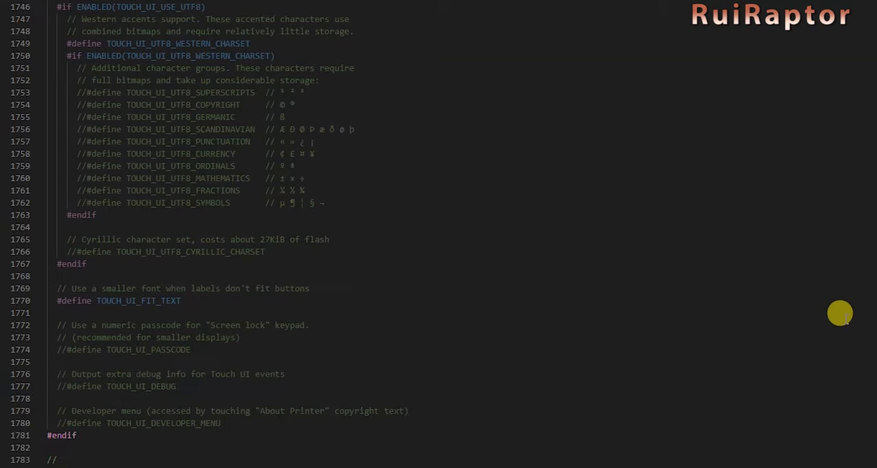
scroll(down, 3)
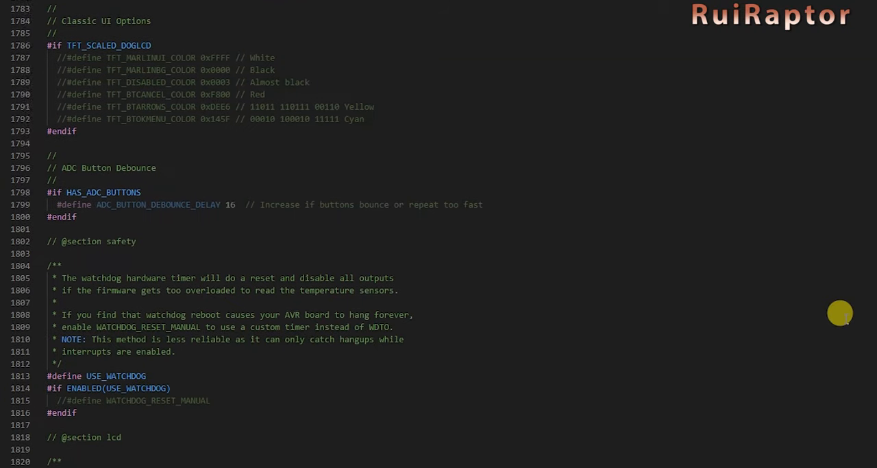
scroll(down, 3)
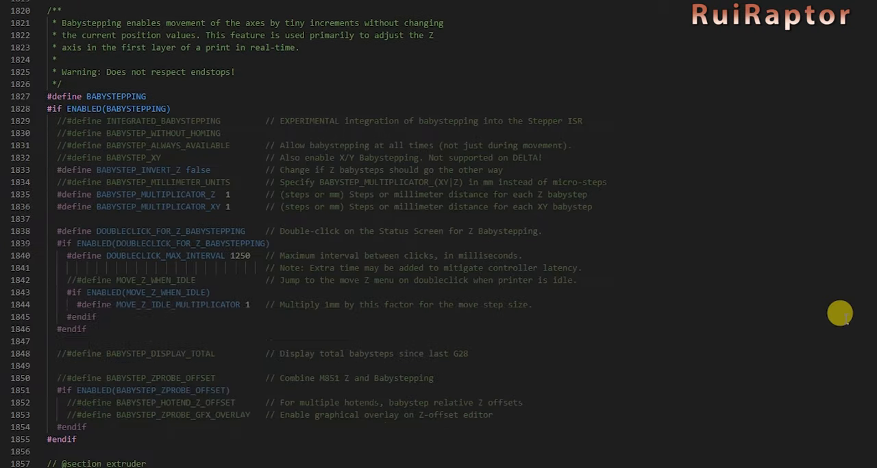
scroll(down, 3)
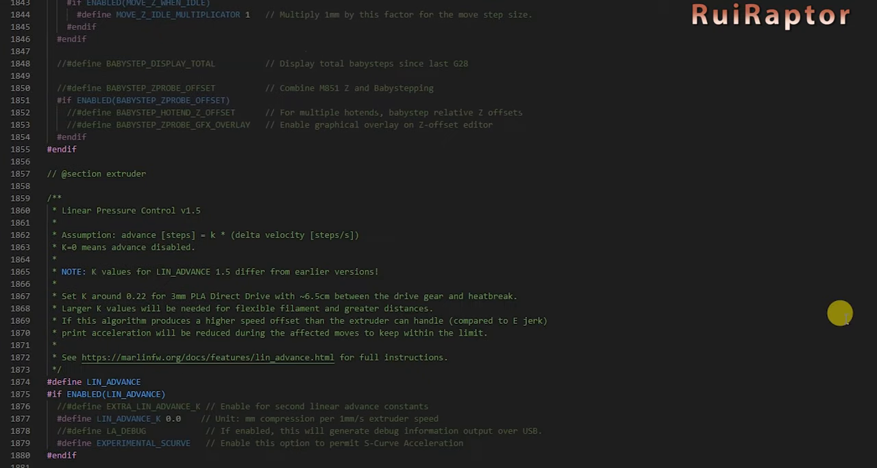
scroll(down, 3)
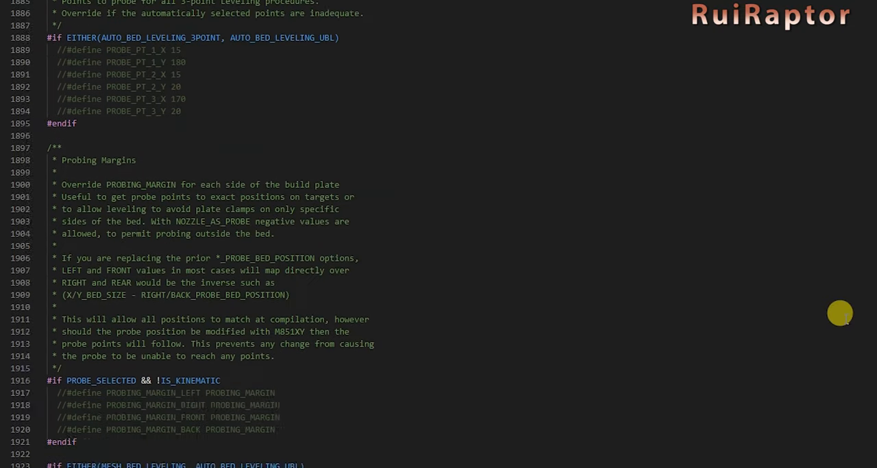
scroll(down, 3)
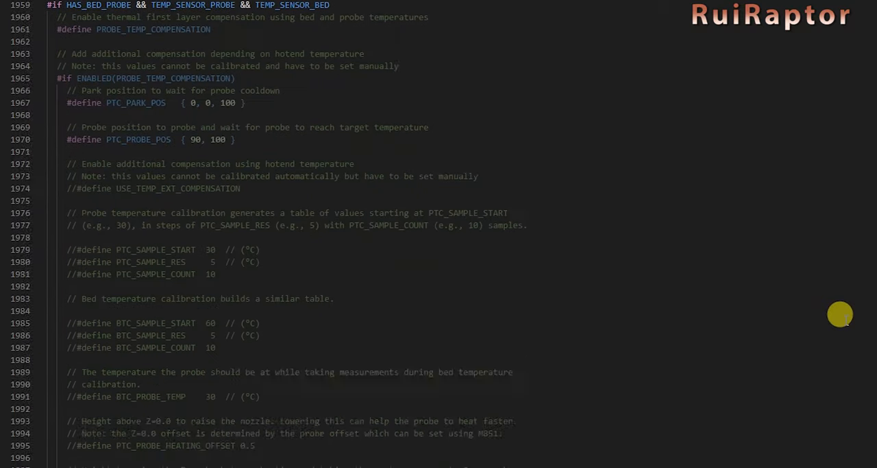
scroll(down, 3)
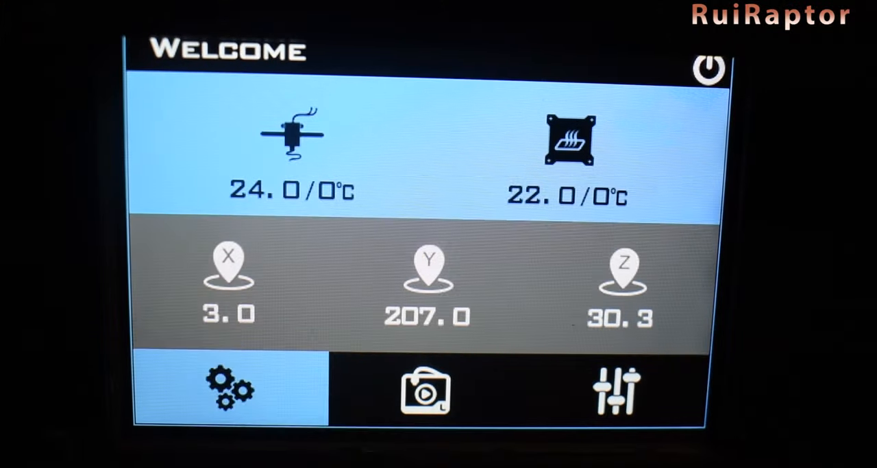
click(230, 386)
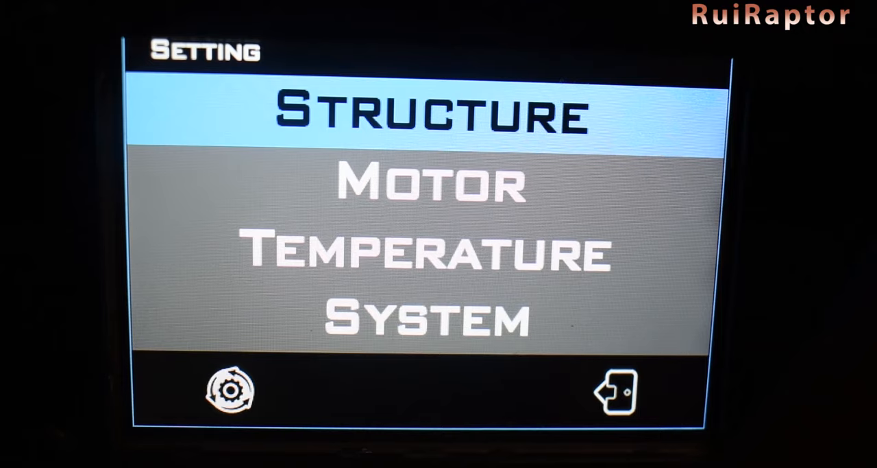
click(432, 113)
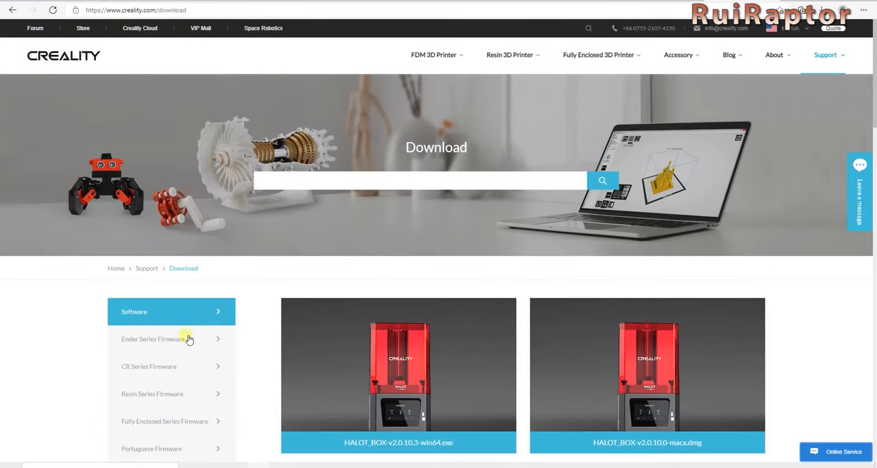
List the Ender Series firmware and expand the Ender-3 Max 3D Printer downloads.
click(154, 337)
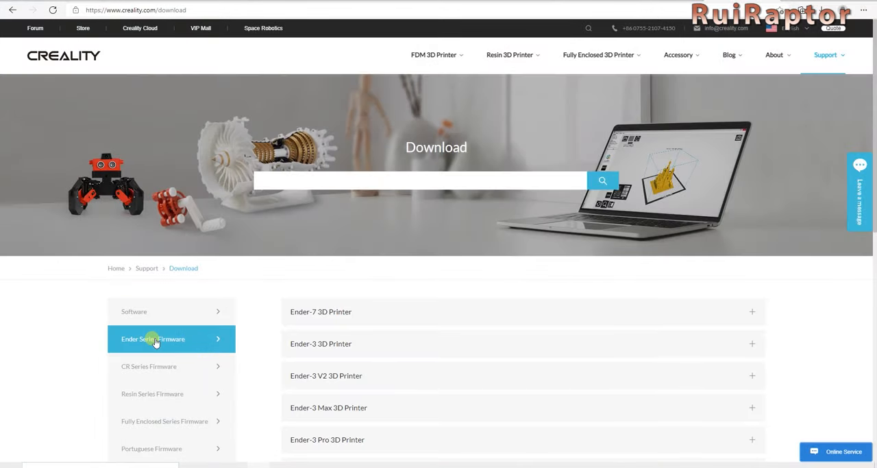
scroll(down, 3)
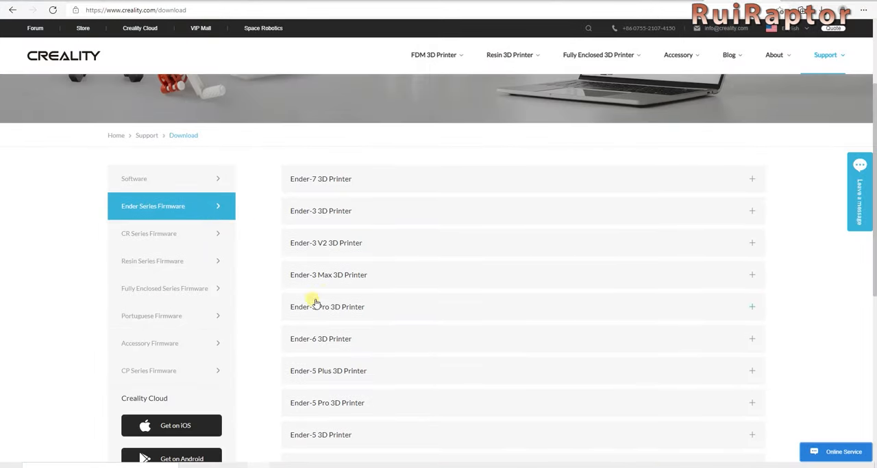
click(329, 274)
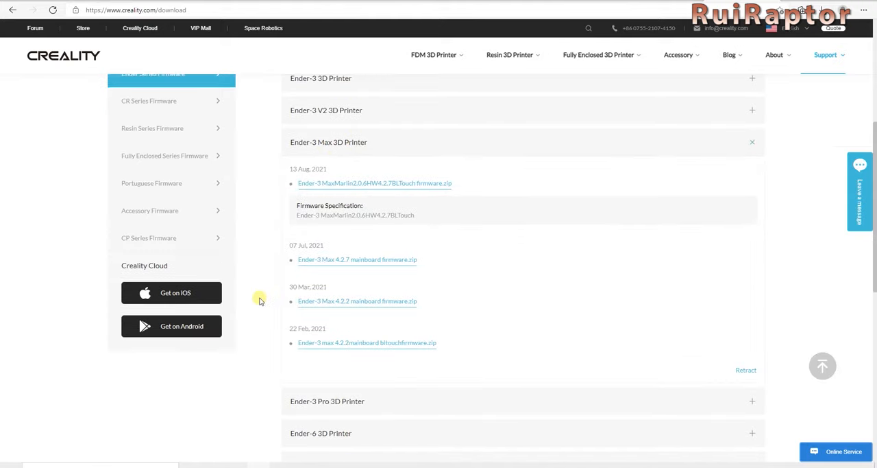
mouse_move(420, 181)
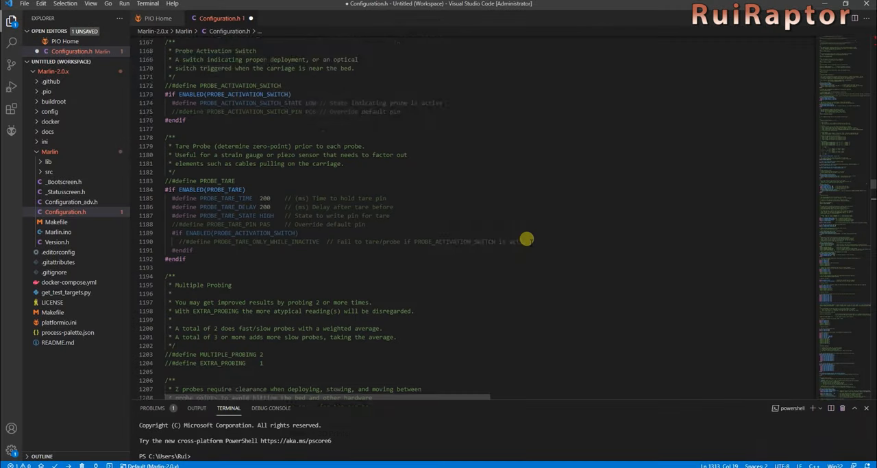
scroll(down, 3)
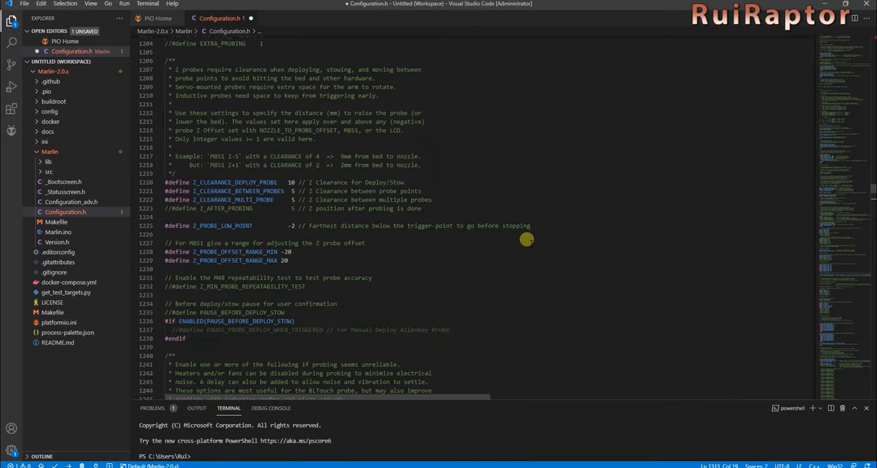
scroll(down, 3)
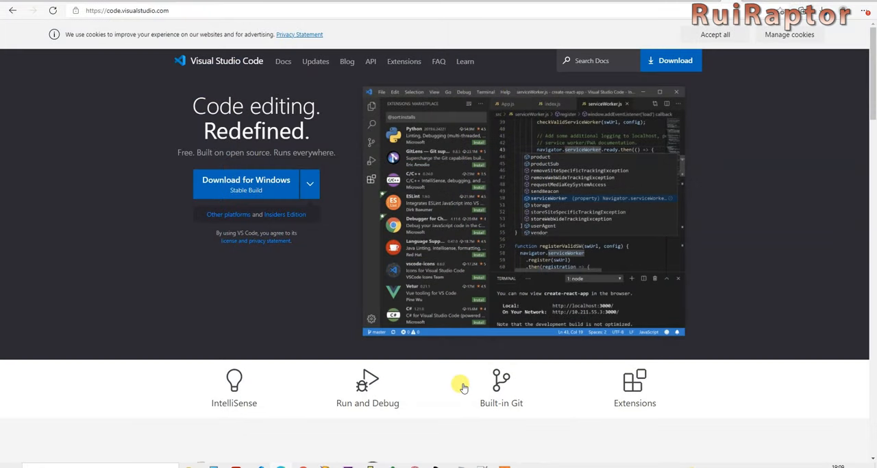
scroll(down, 3)
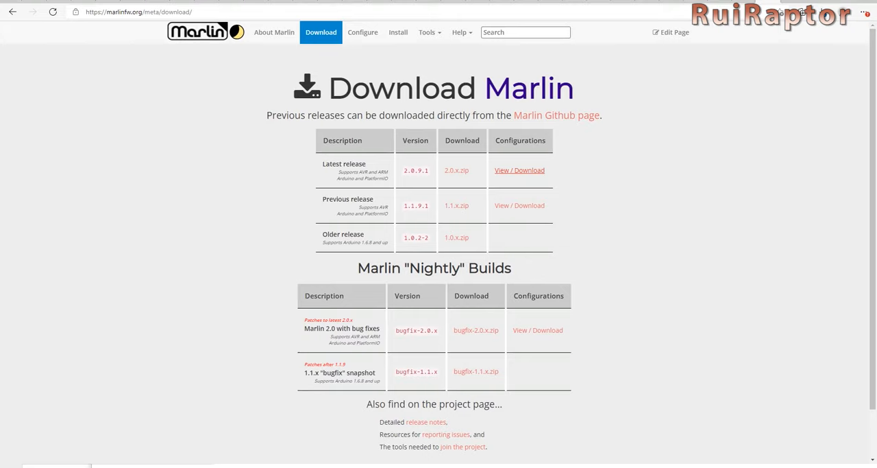
mouse_move(420, 188)
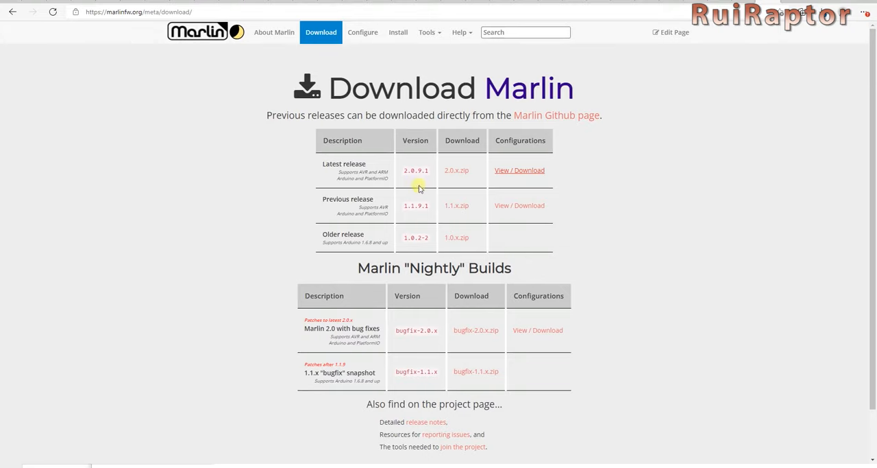
mouse_move(416, 179)
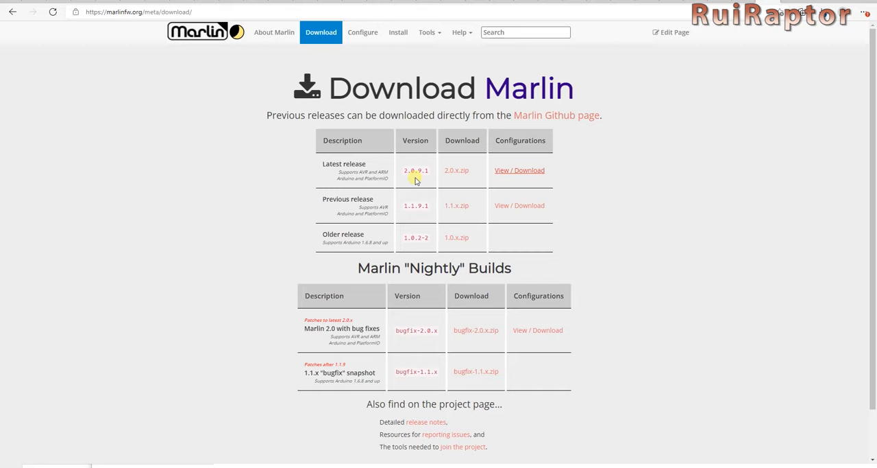
mouse_move(465, 181)
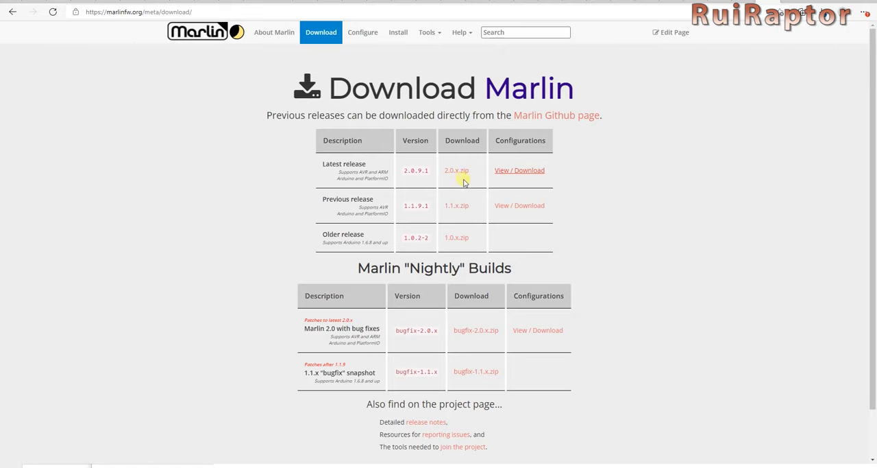
mouse_move(510, 185)
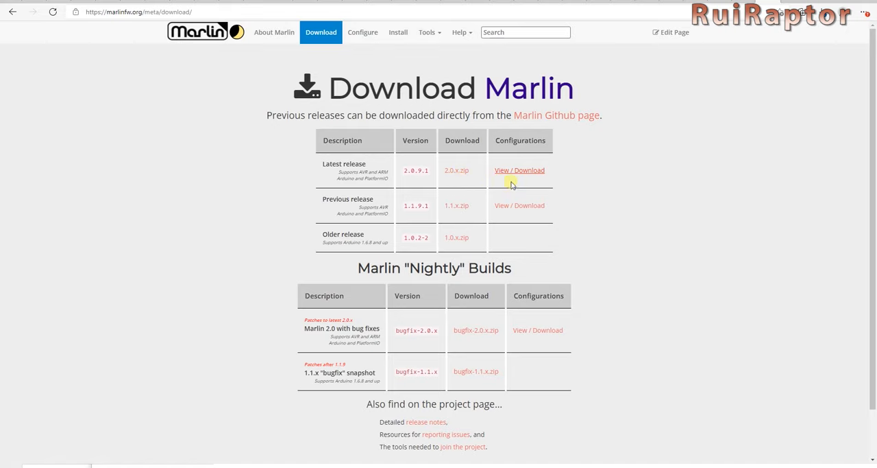
Download the example Configurations for the latest Marlin 2.0.9.1 release.
click(519, 170)
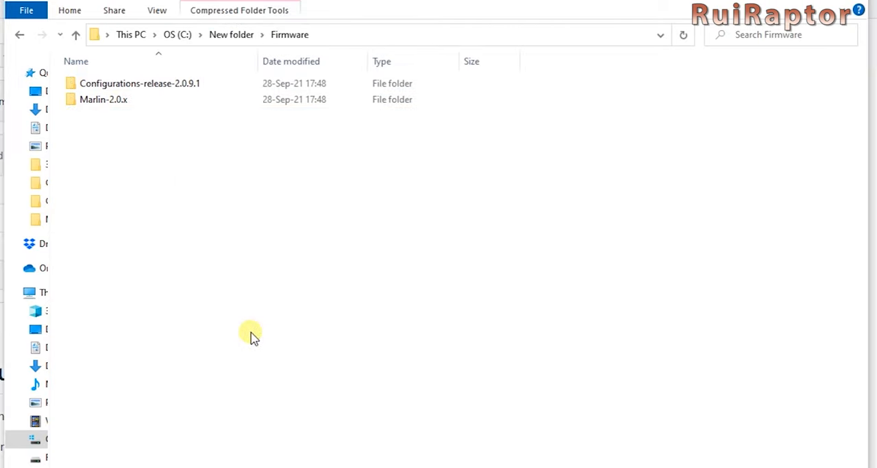
Browse Configurations-release-2.0.9.1 to the Creality Ender-3 Pro BigTreeTech SKR Mini E3 2.0 example.
click(139, 82)
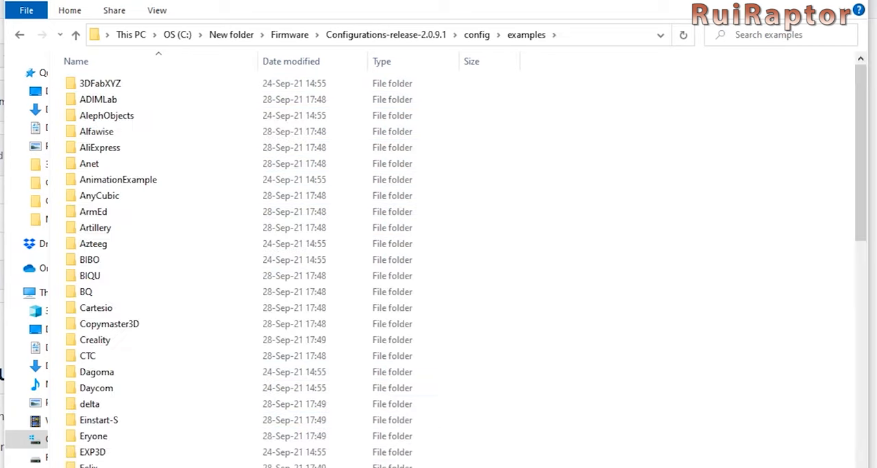
click(95, 340)
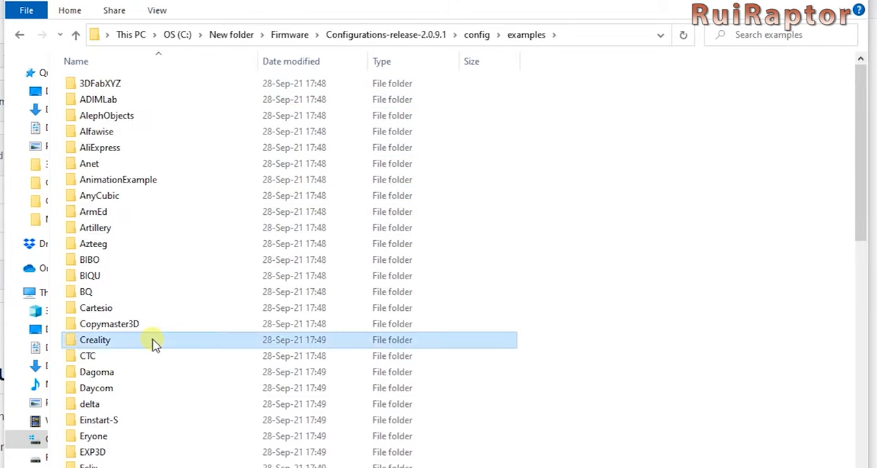
double_click(95, 340)
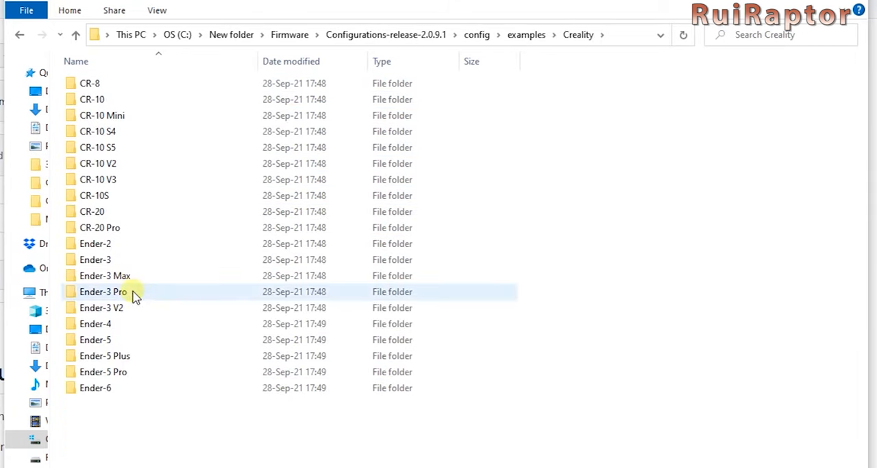
double_click(103, 290)
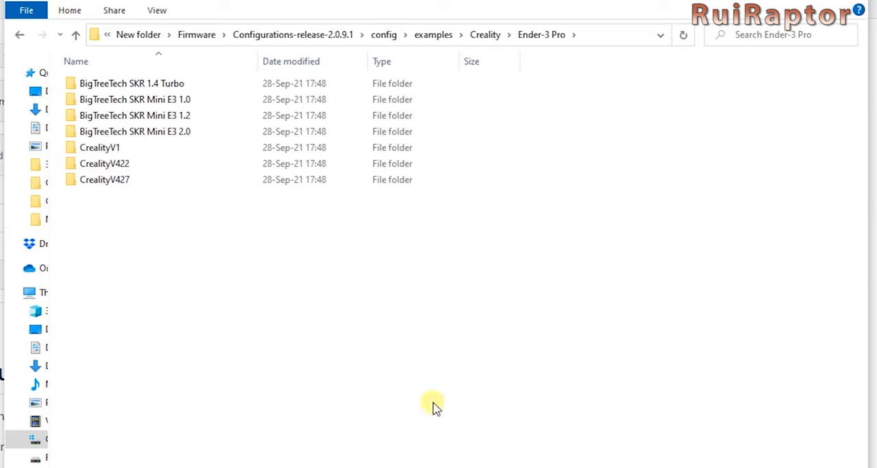
double_click(134, 130)
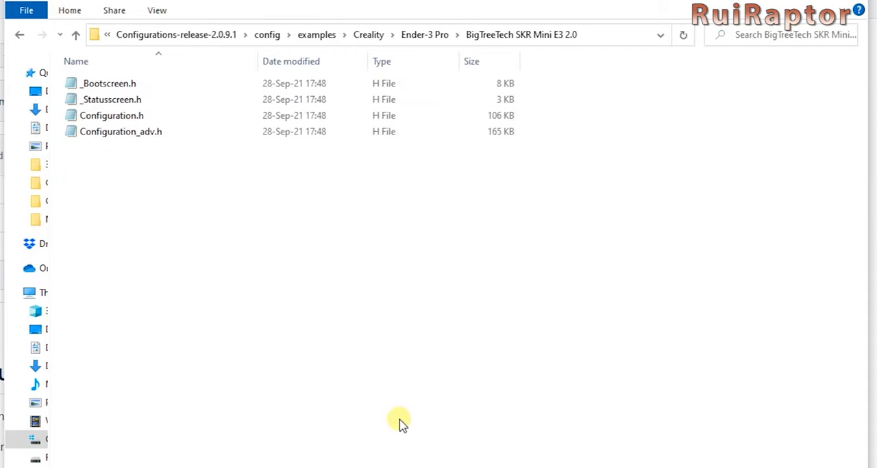
mouse_move(154, 211)
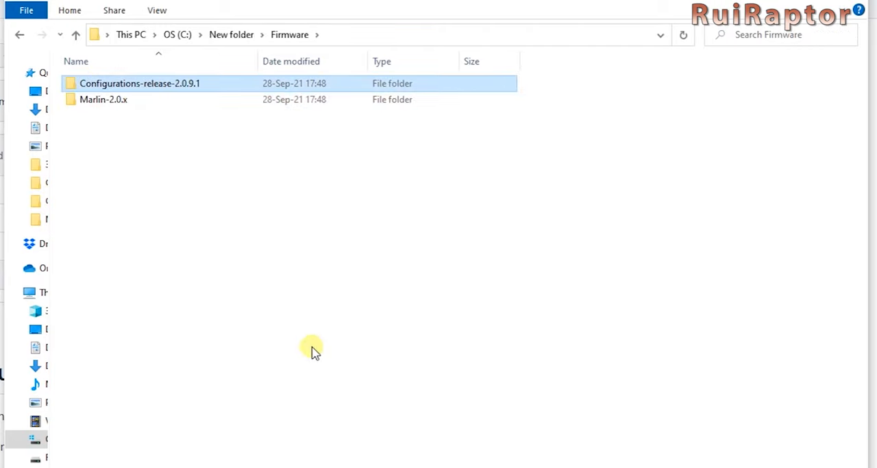
Go into the Marlin-2.0.x firmware folder and look inside its Marlin source folder.
click(104, 98)
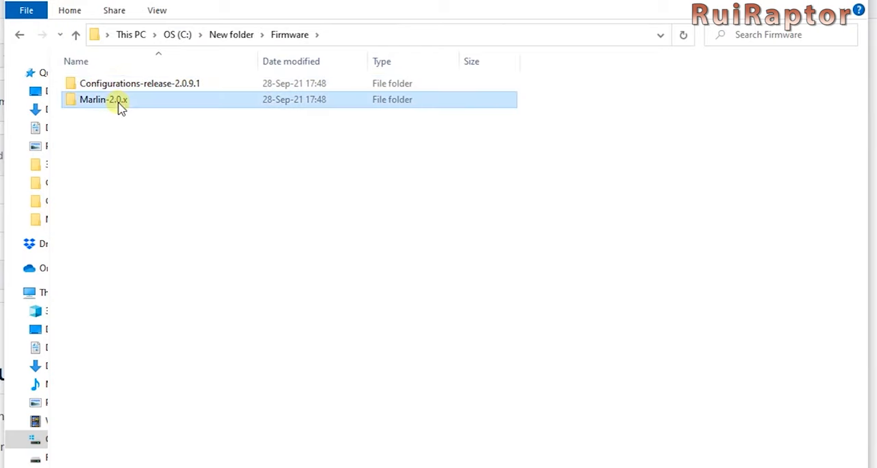
double_click(103, 99)
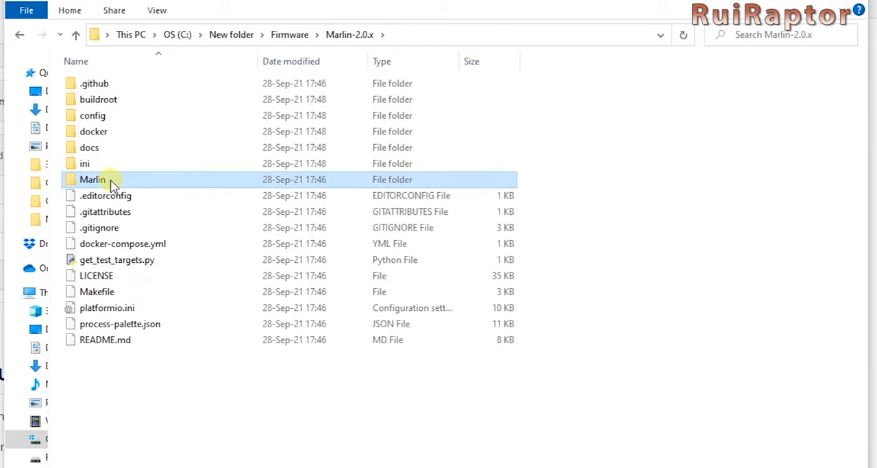
double_click(93, 178)
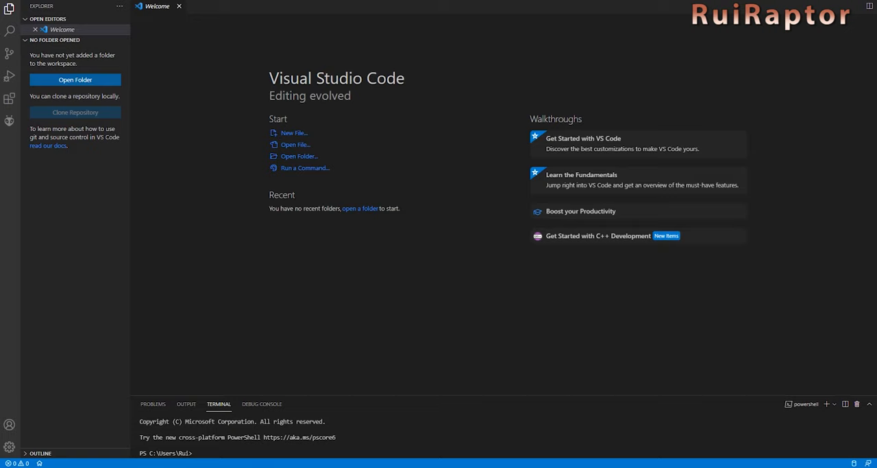
mouse_move(9, 120)
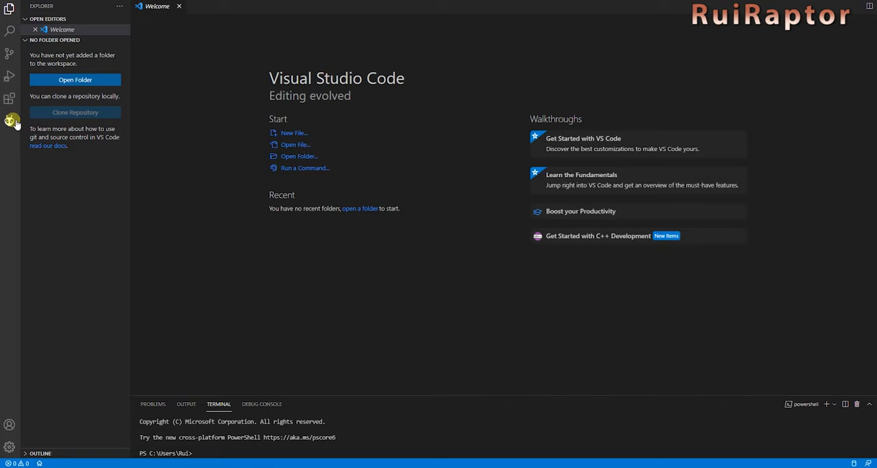
From PlatformIO home, open Firmware > Marlin-2.0.x as the project.
click(10, 121)
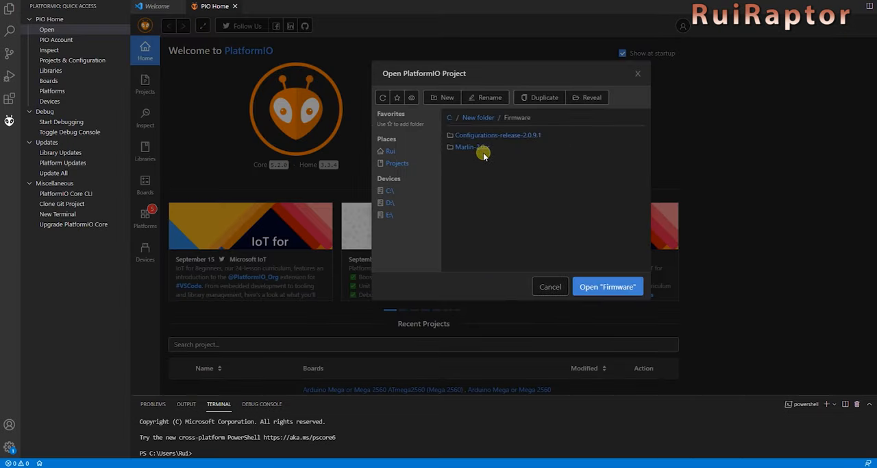
double_click(469, 147)
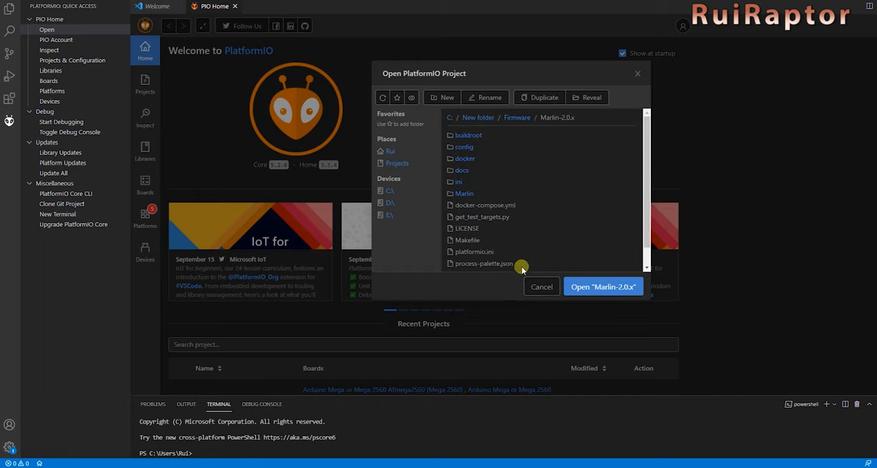
click(604, 285)
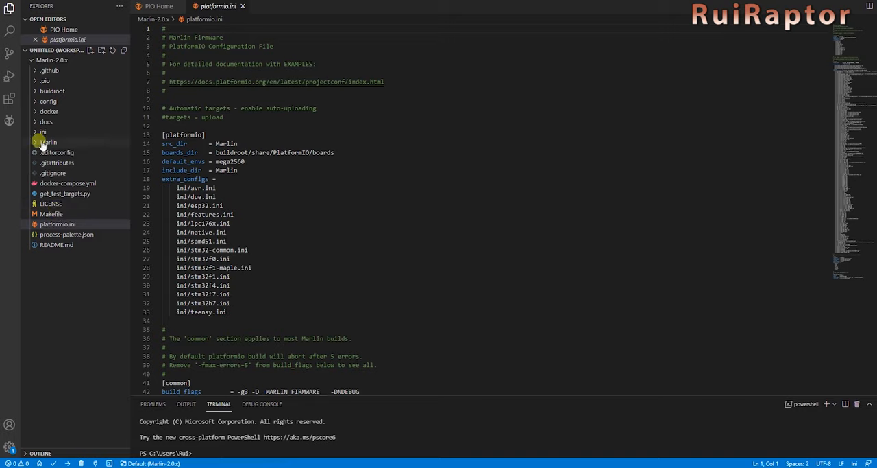
Open Configuration.h from the Marlin folder and set an INVERT_DIR define to false.
click(48, 142)
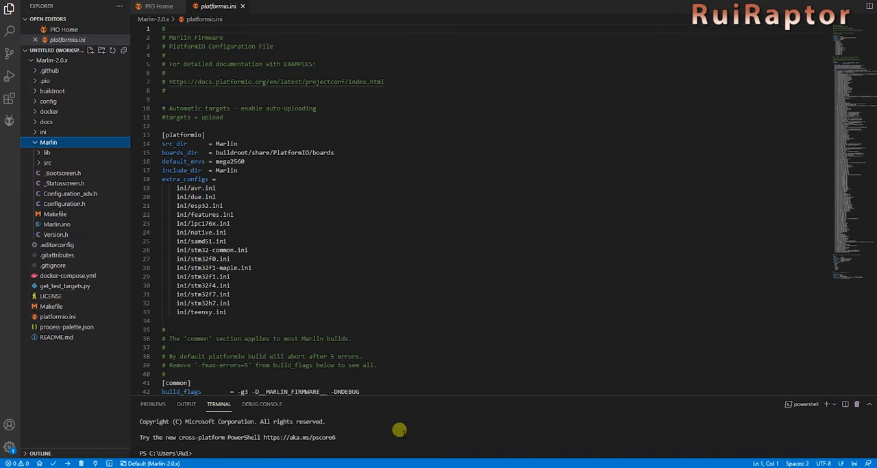
mouse_move(57, 316)
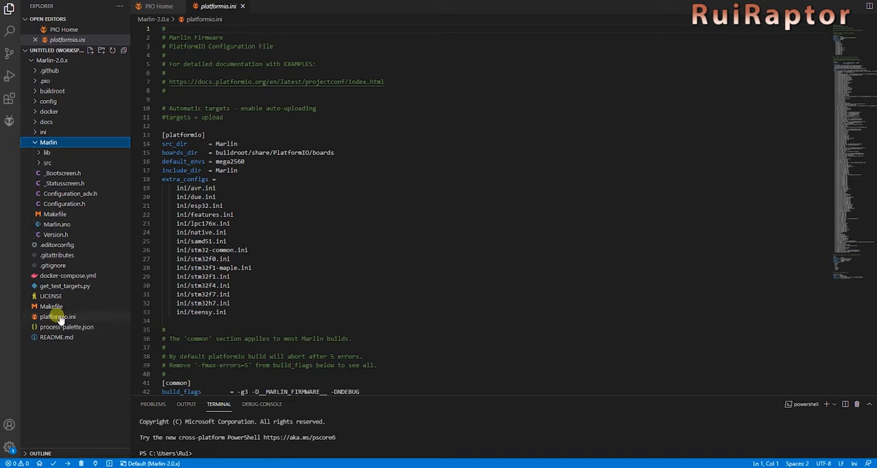
mouse_move(109, 258)
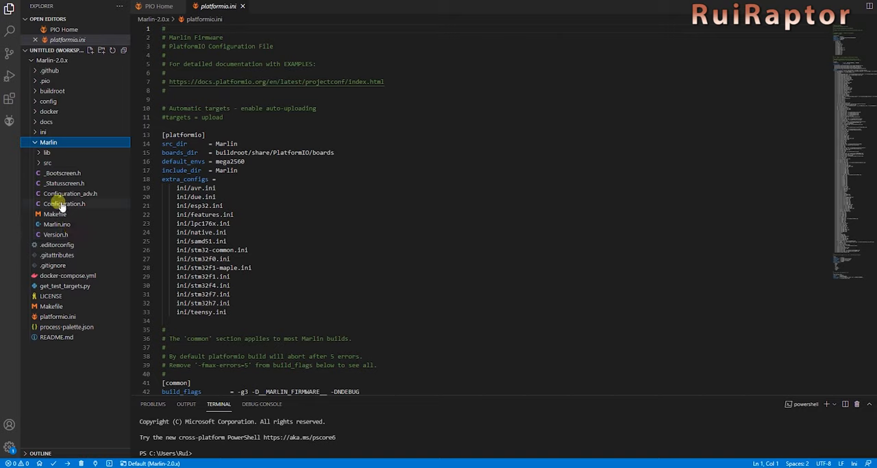
mouse_move(96, 194)
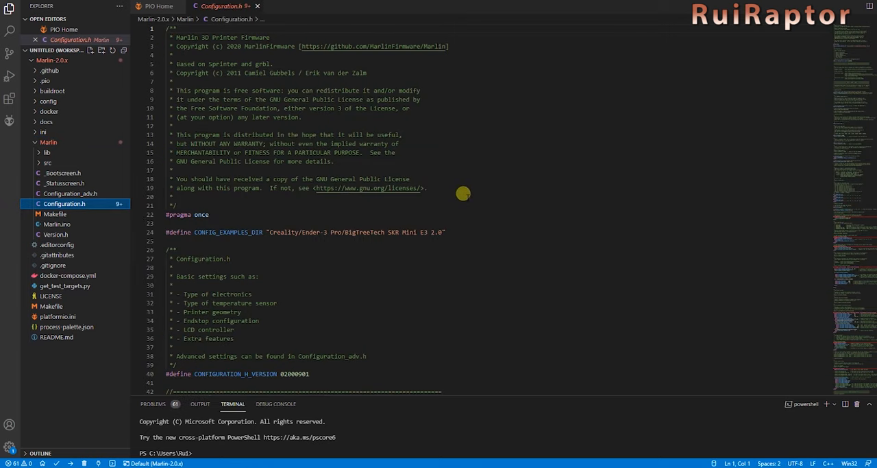
mouse_move(463, 146)
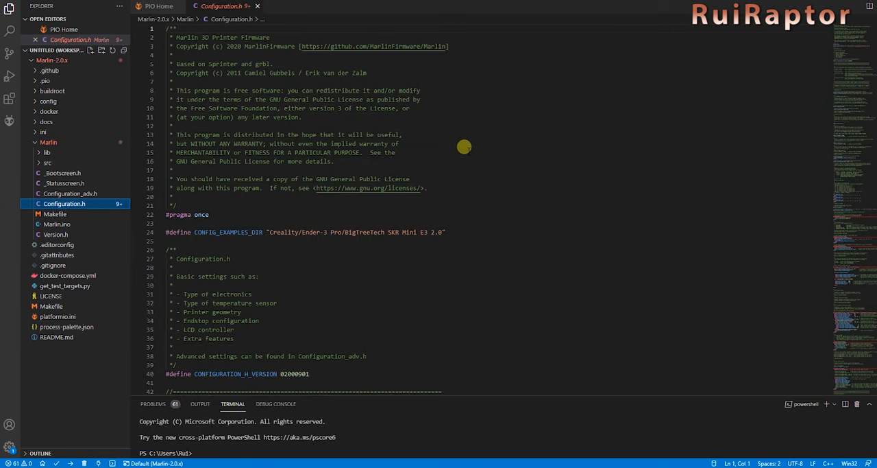
mouse_move(498, 164)
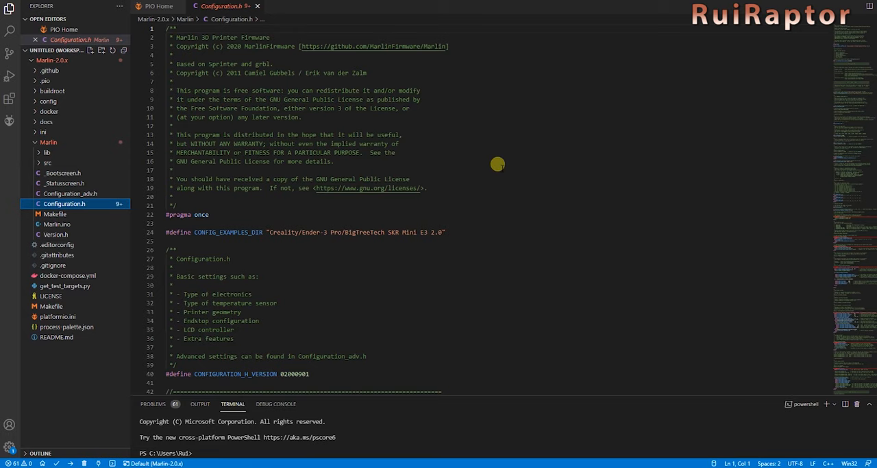
scroll(down, 3)
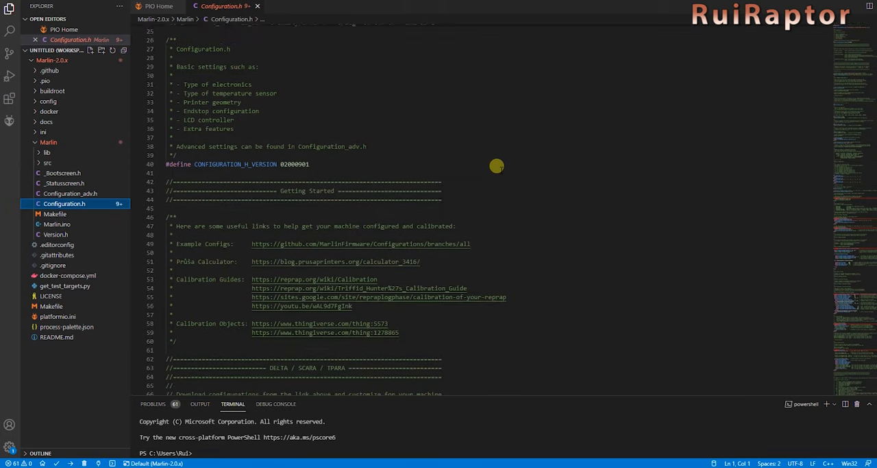
scroll(down, 3)
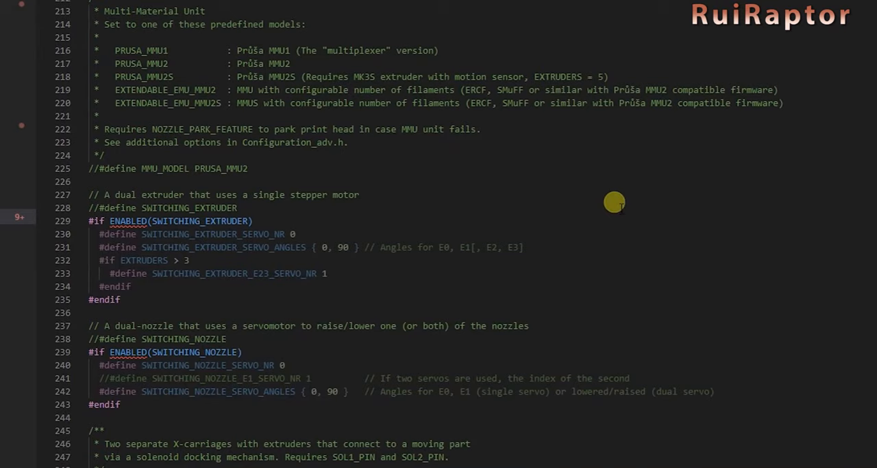
click(140, 208)
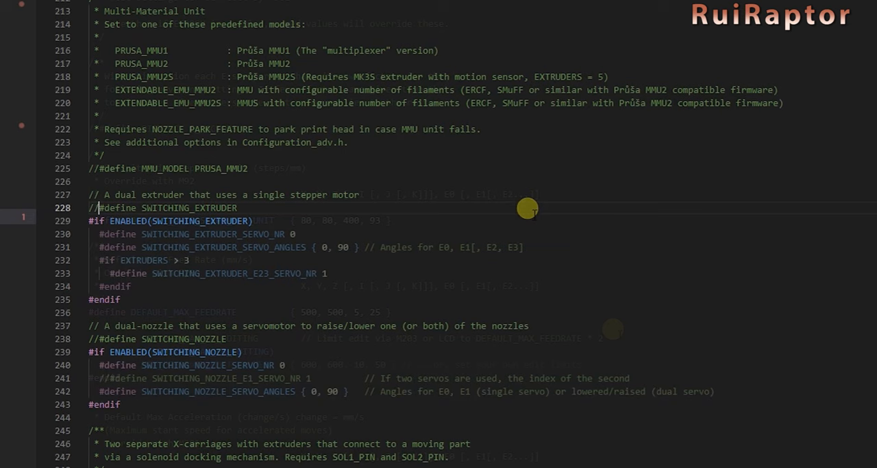
scroll(down, 3)
text(10)
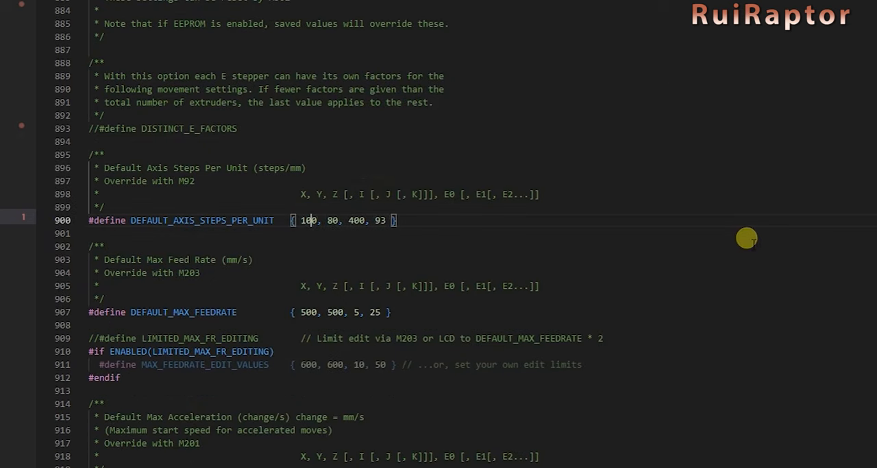
scroll(down, 3)
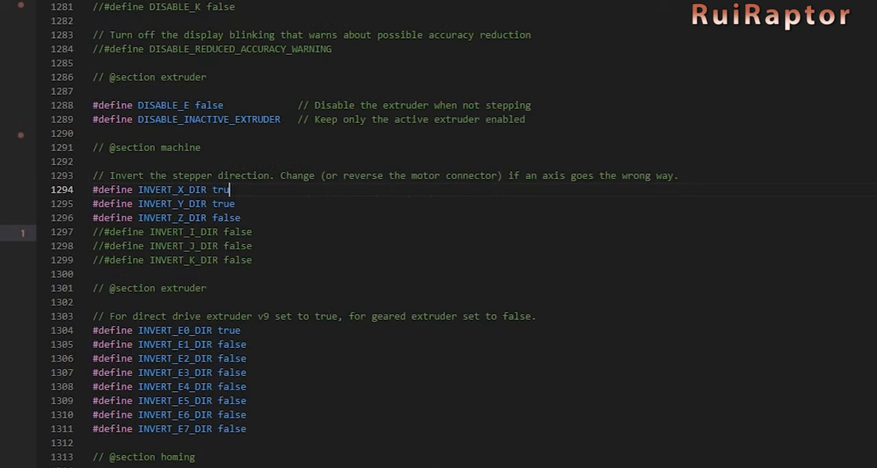
text(false)
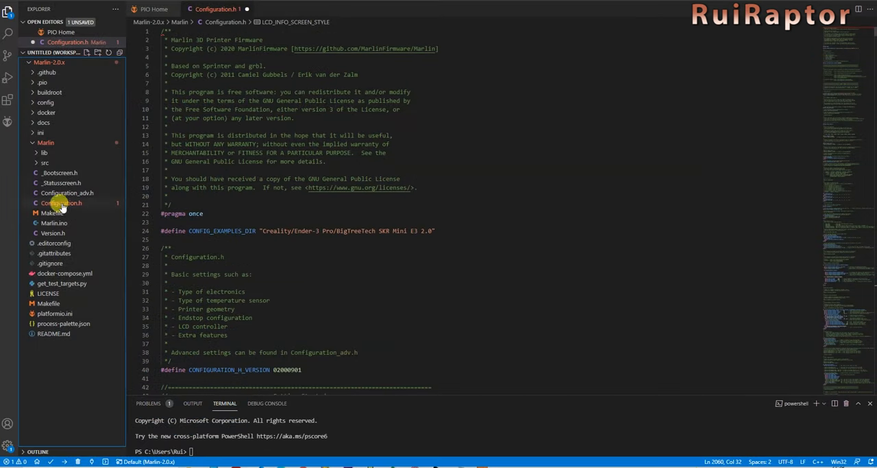
click(61, 203)
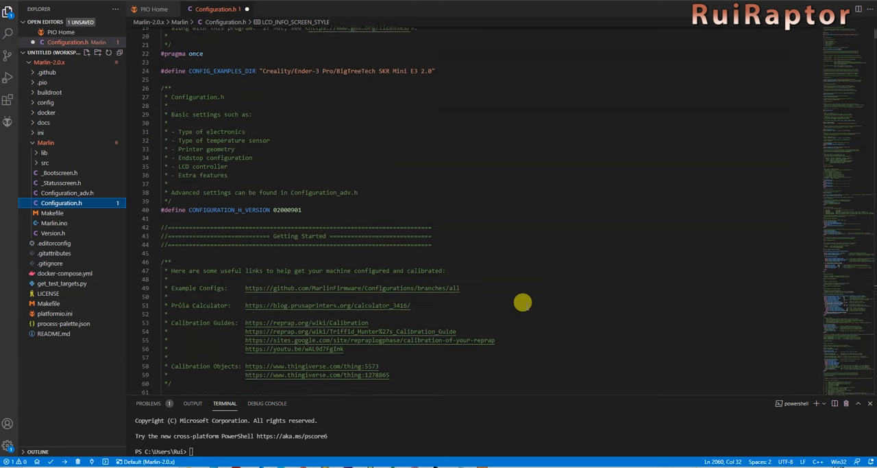
scroll(down, 3)
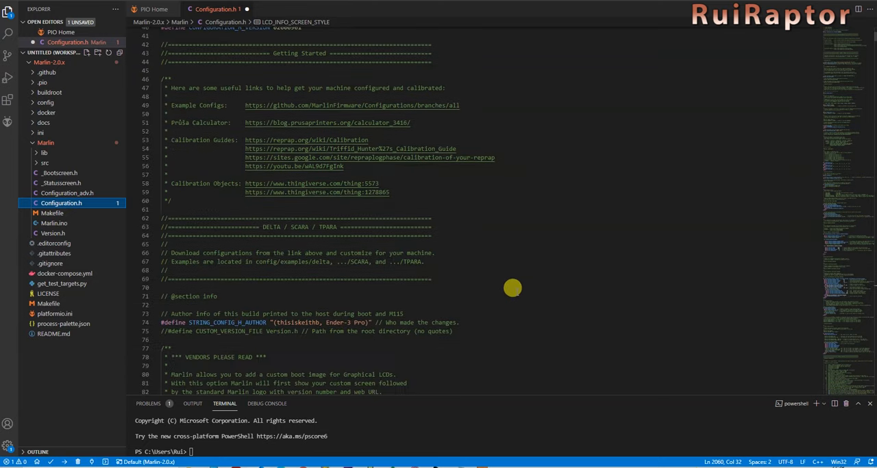
scroll(down, 3)
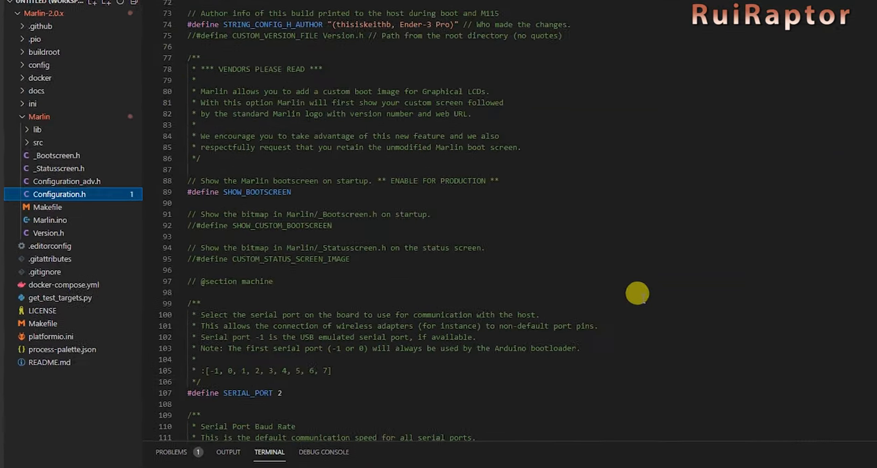
scroll(down, 3)
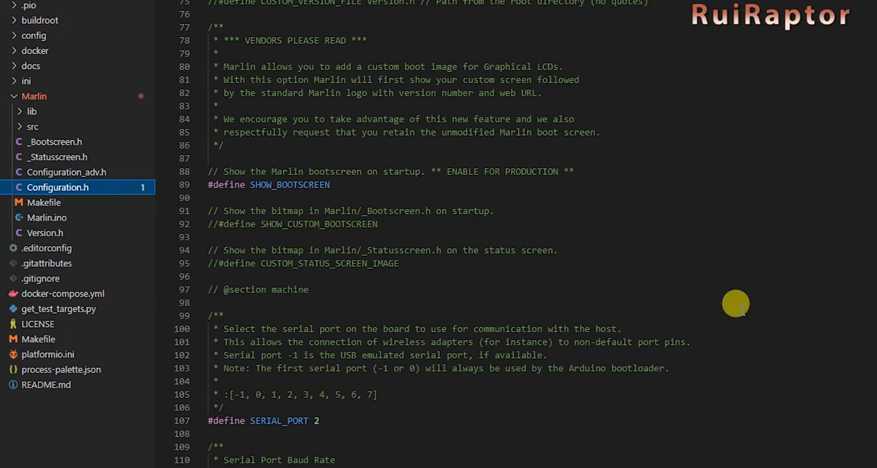
mouse_move(55, 142)
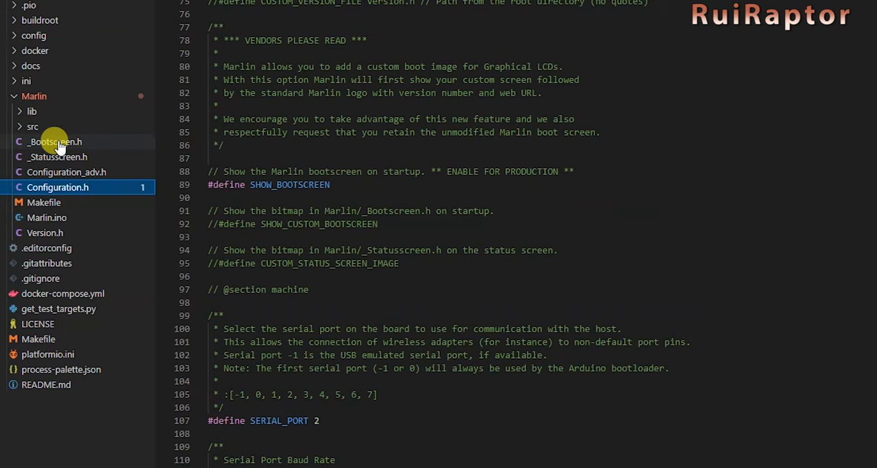
View the custom boot image bitmap array in _Bootscreen.h.
click(55, 141)
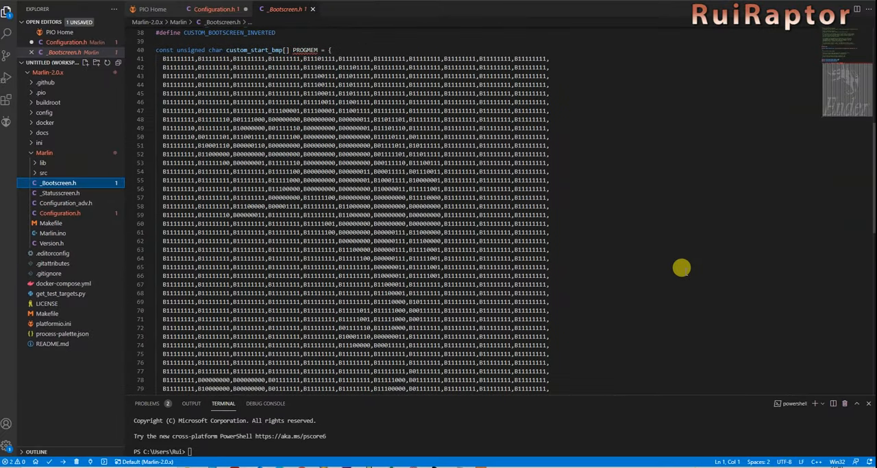
scroll(down, 3)
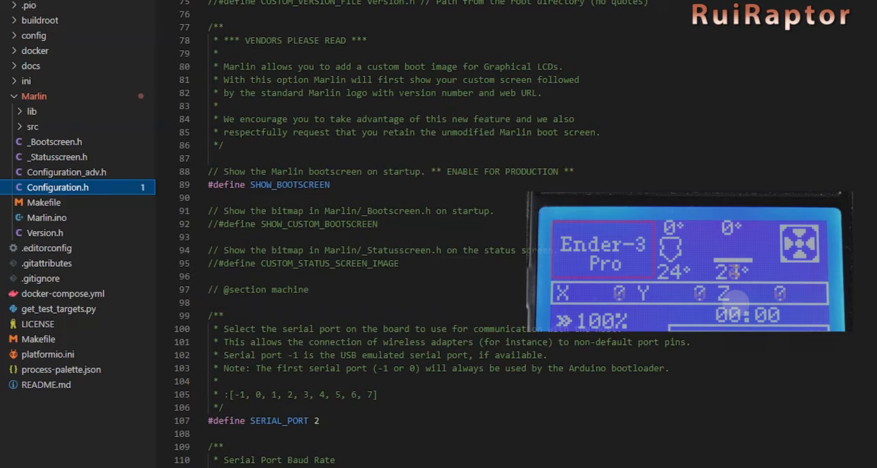
scroll(down, 3)
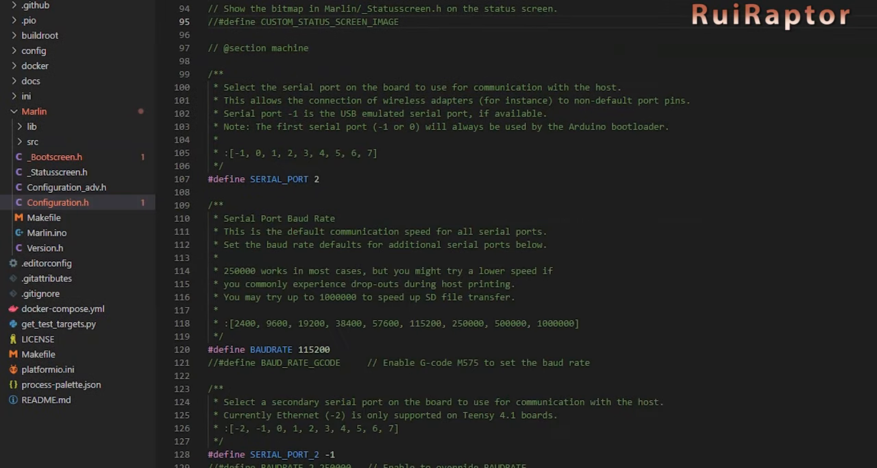
scroll(down, 3)
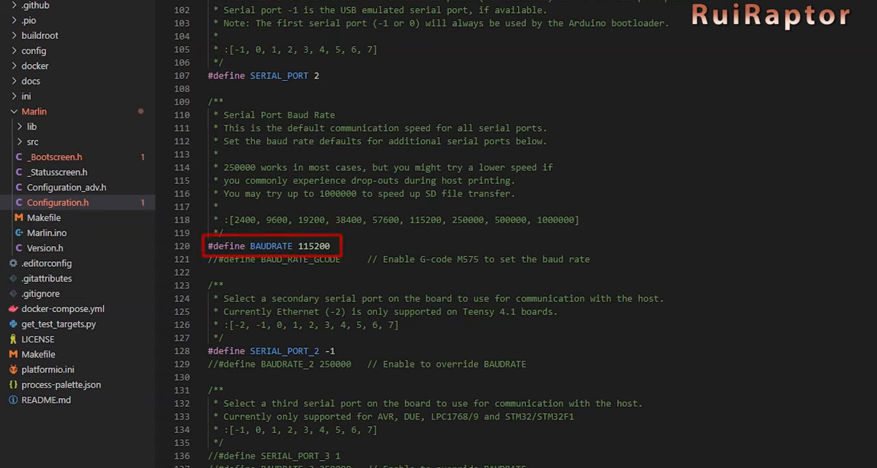
click(272, 244)
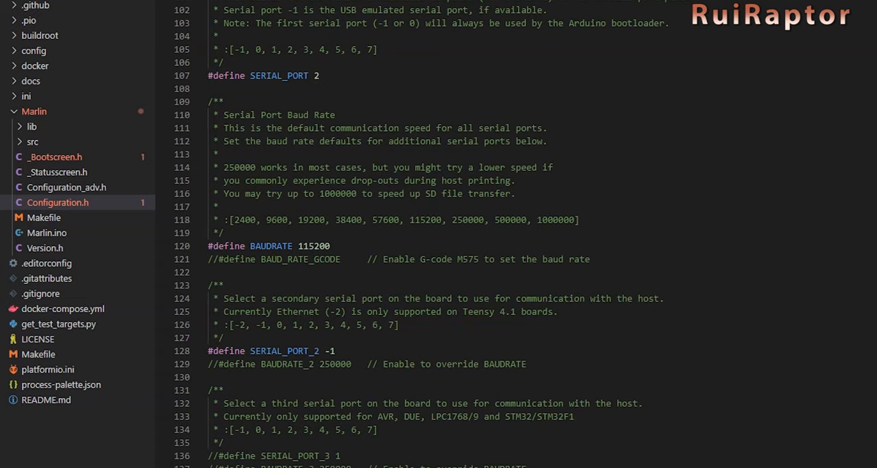
double_click(314, 245)
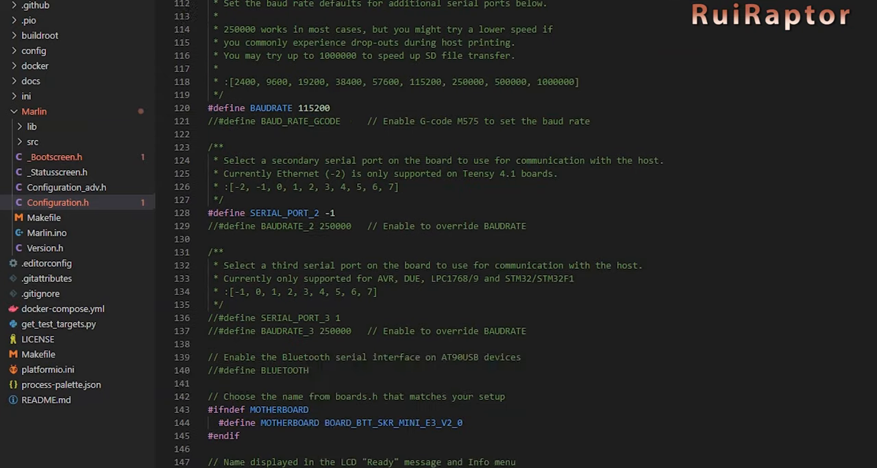
Set CUSTOM_MACHINE_NAME on line 148 to "RuiRaptor Machine".
scroll(down, 3)
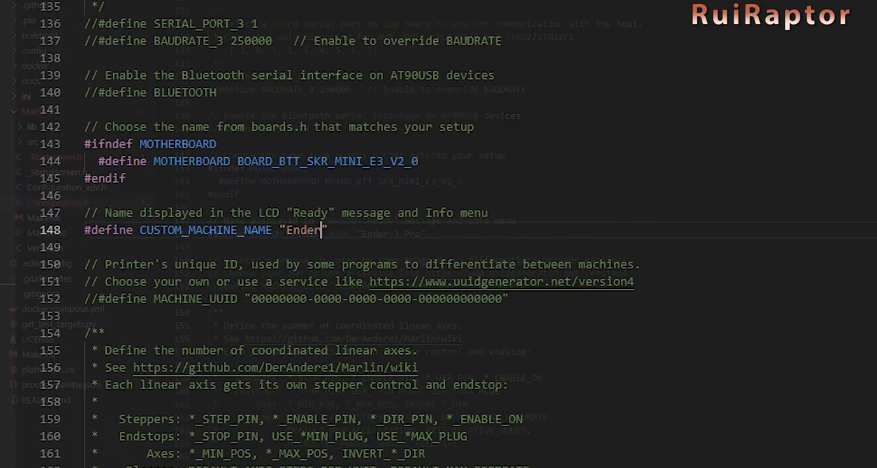
text(RuiRaptor)
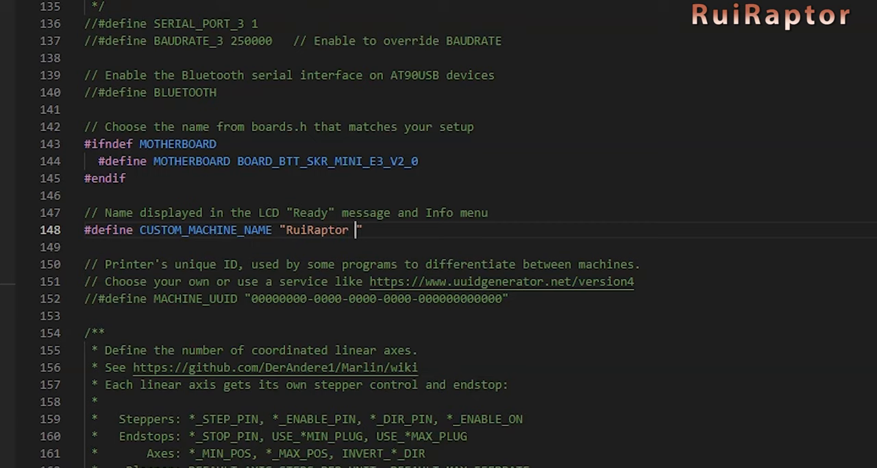
text(Machine)
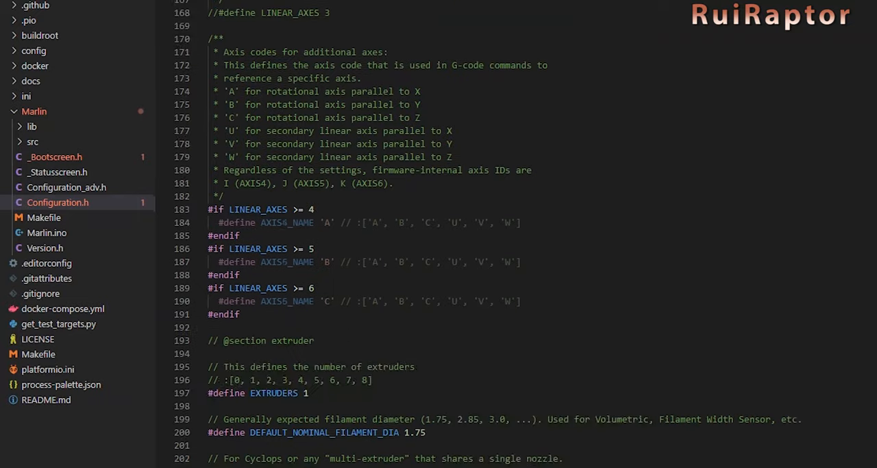
scroll(down, 3)
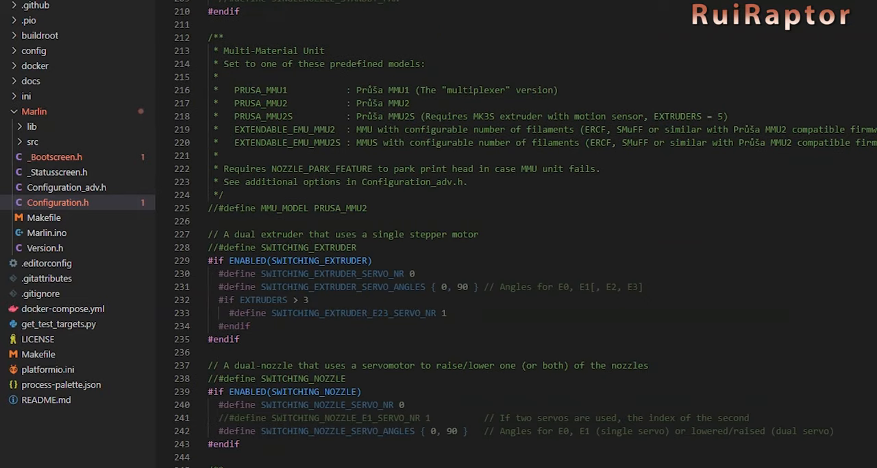
scroll(down, 3)
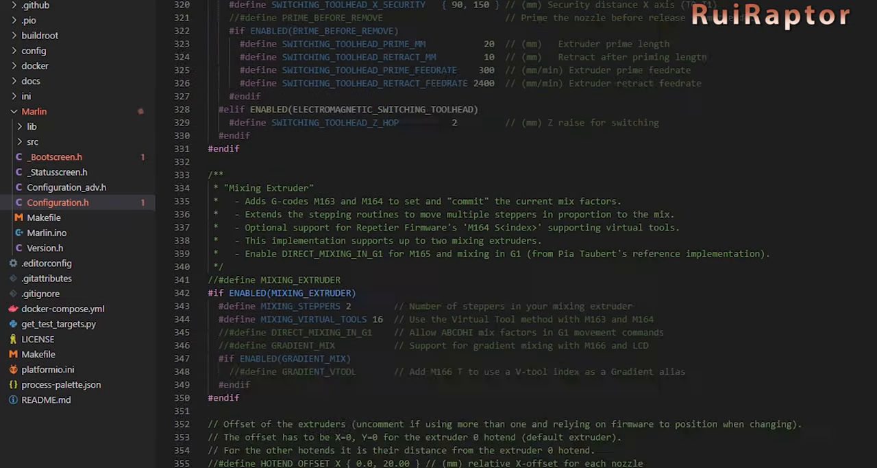
scroll(down, 3)
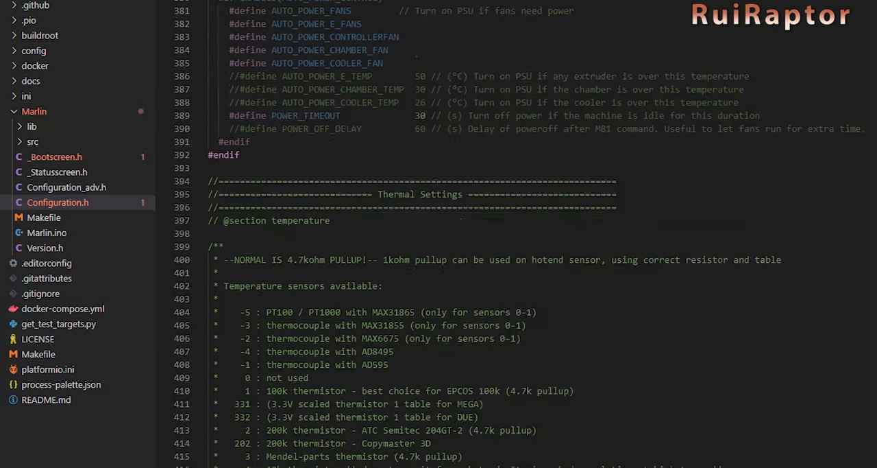
scroll(down, 3)
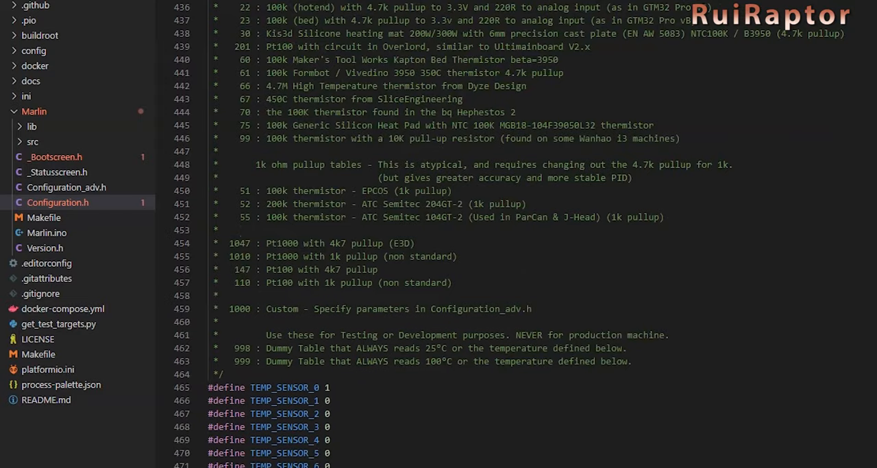
scroll(down, 3)
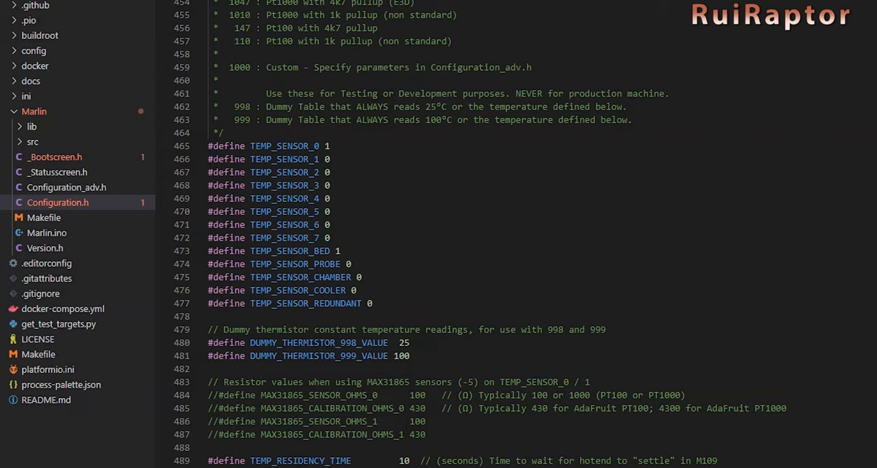
scroll(down, 3)
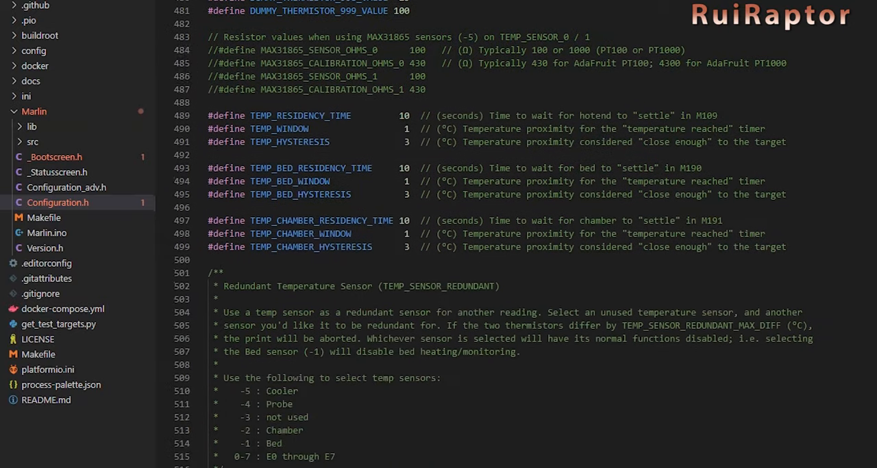
scroll(down, 3)
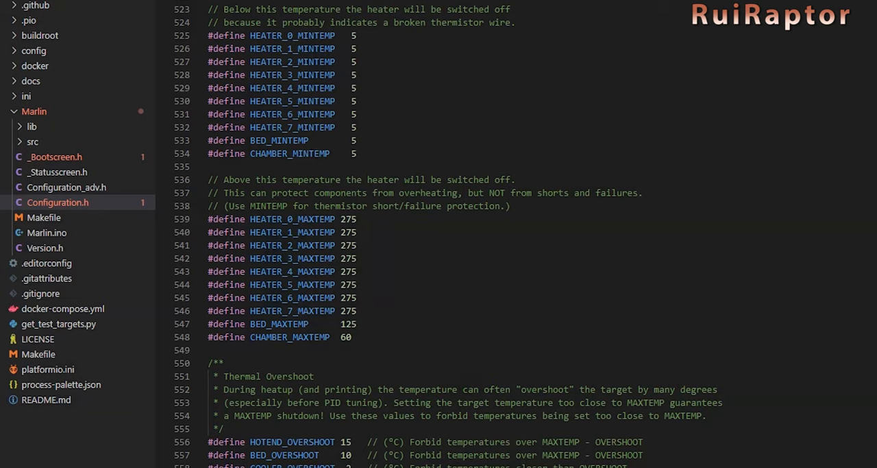
scroll(down, 3)
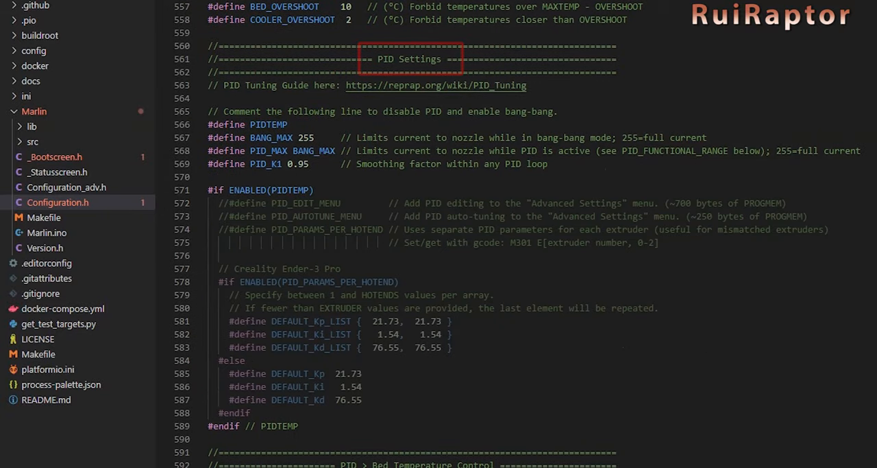
scroll(down, 3)
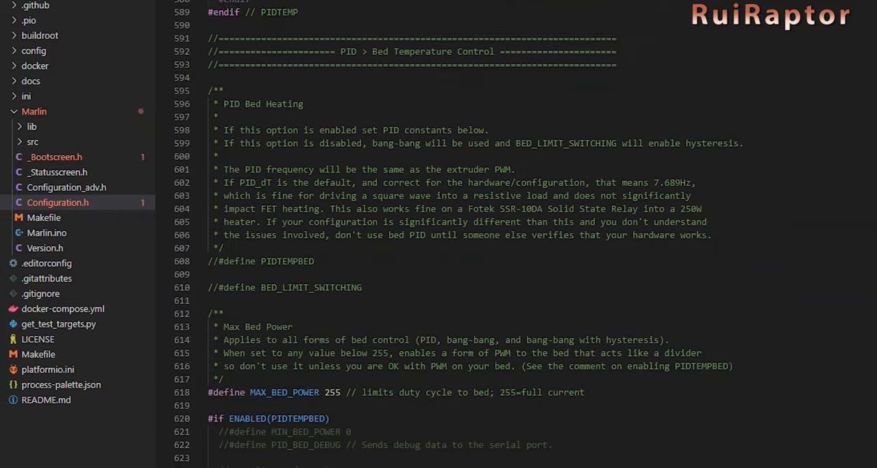
scroll(down, 3)
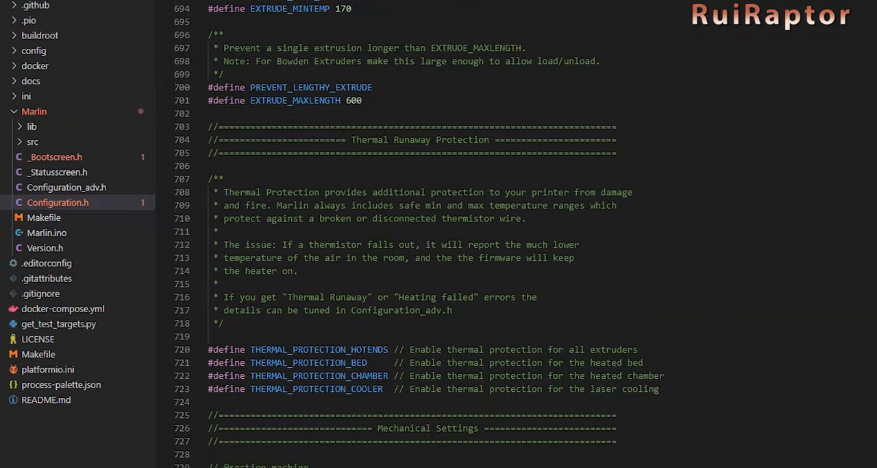
scroll(down, 3)
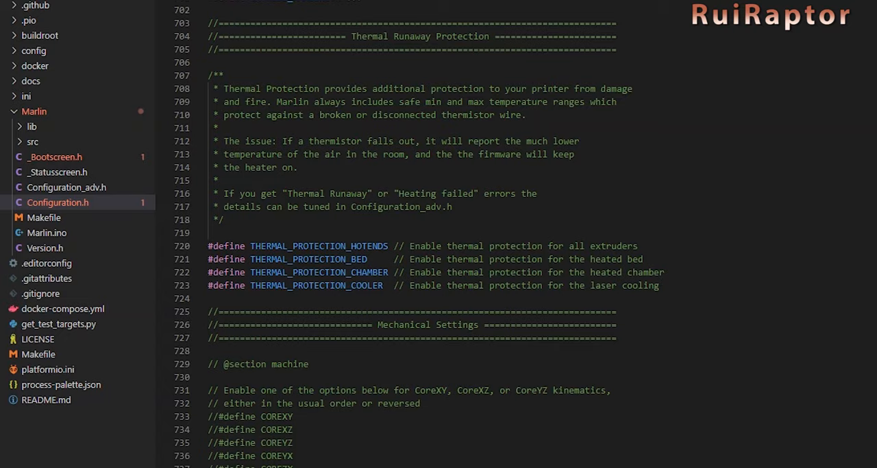
scroll(down, 3)
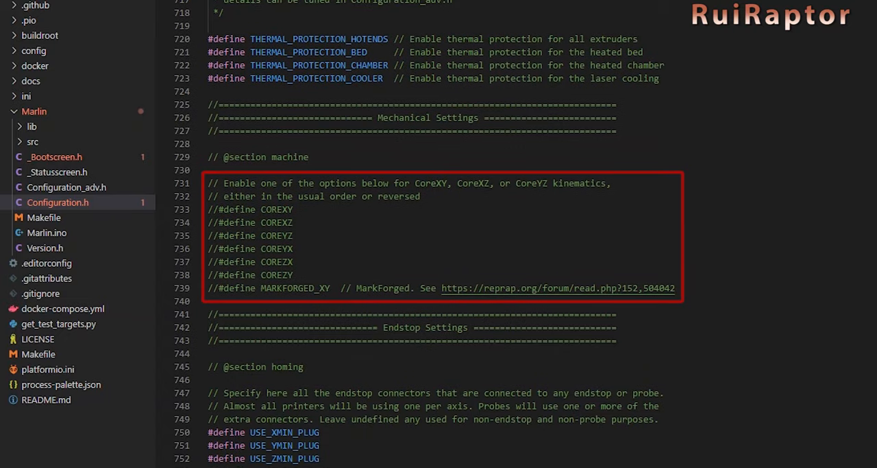
mouse_move(354, 200)
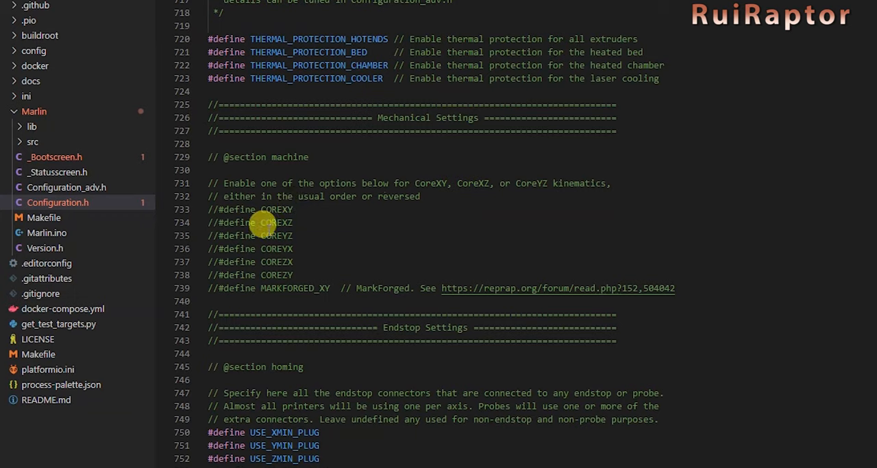
mouse_move(307, 246)
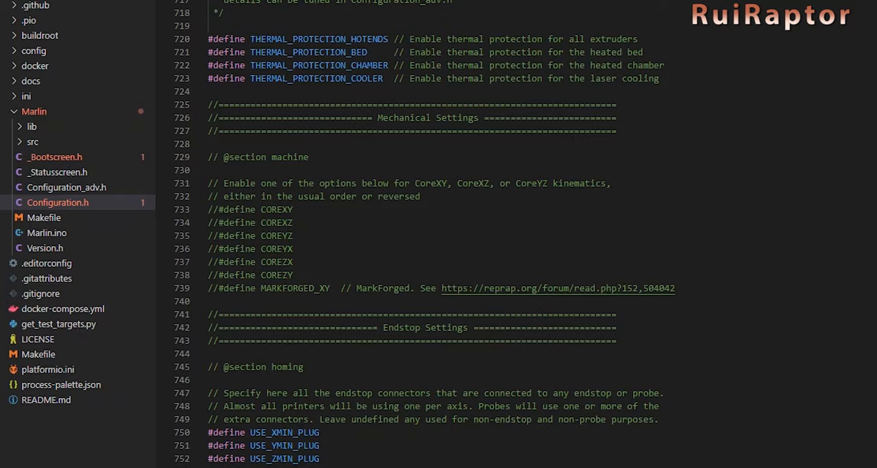
scroll(down, 3)
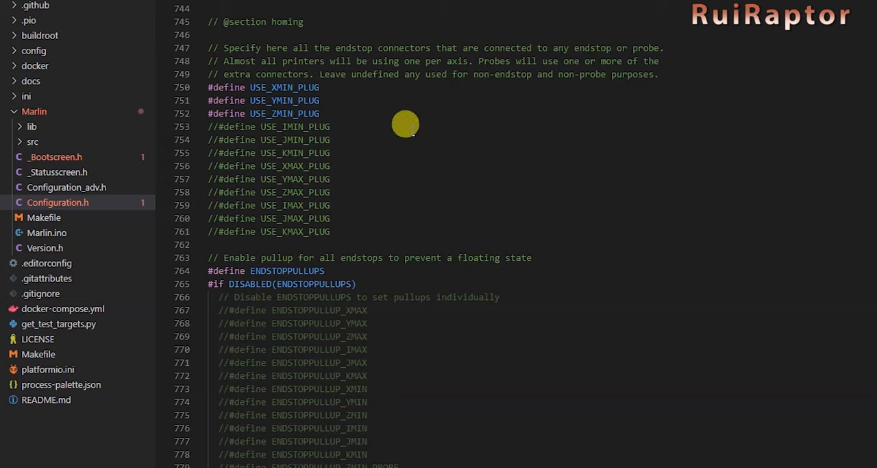
scroll(down, 3)
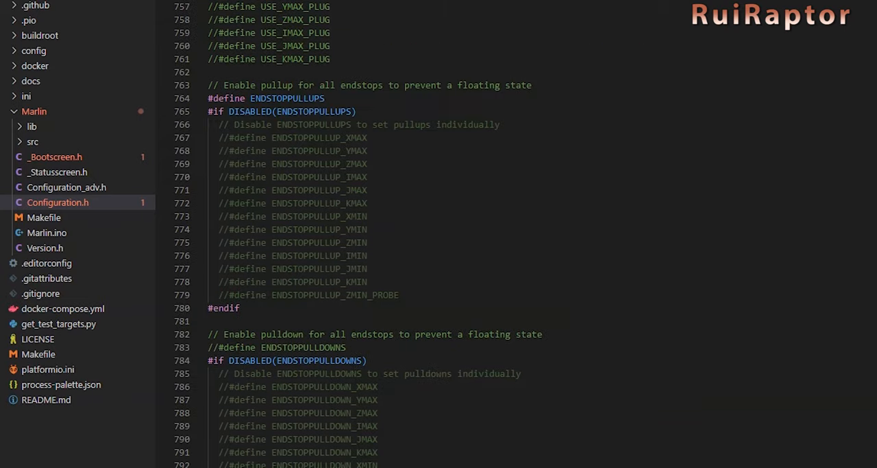
scroll(down, 3)
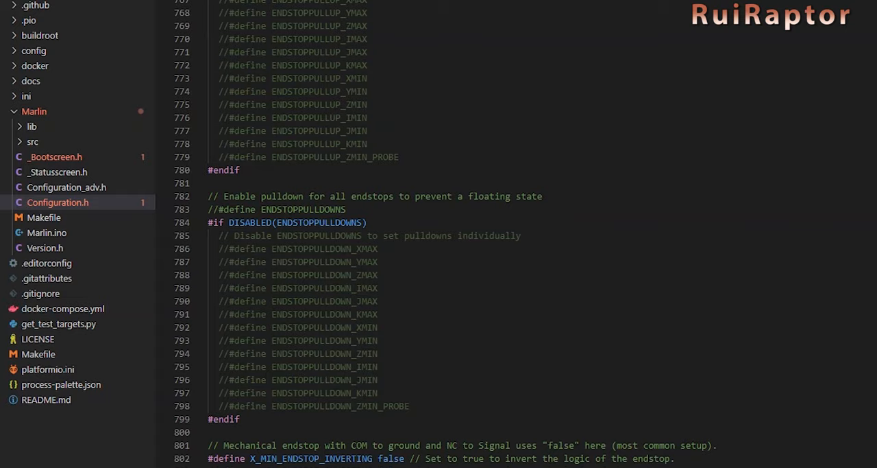
scroll(down, 3)
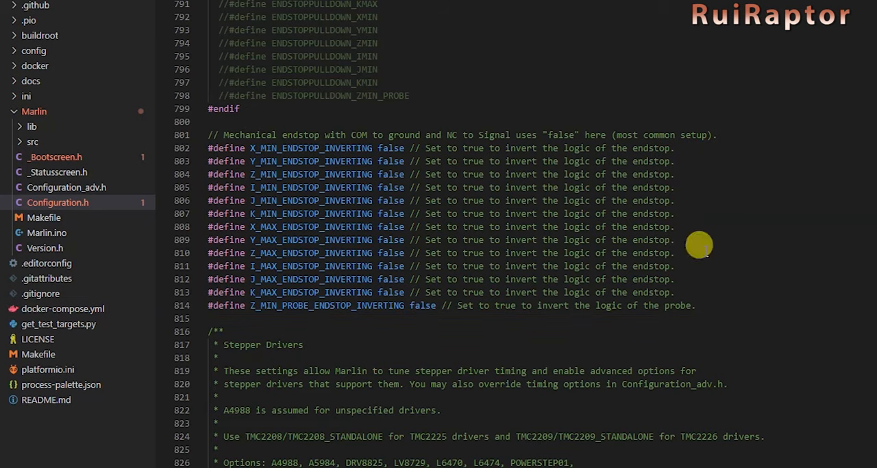
double_click(390, 148)
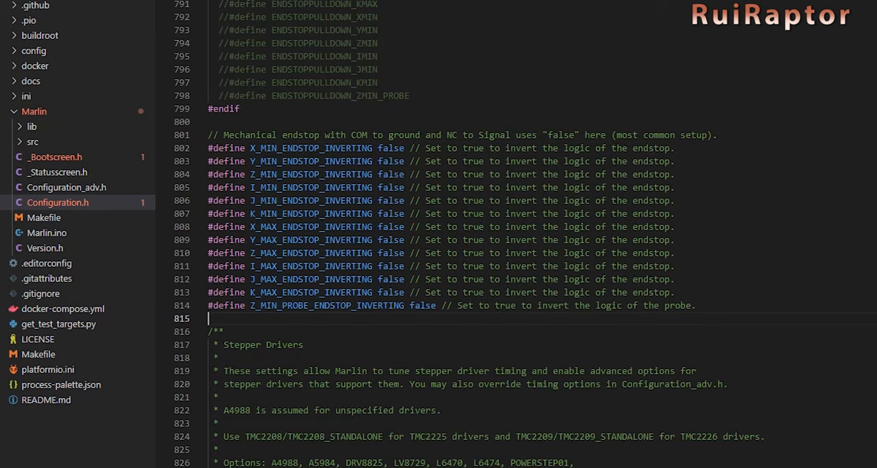
scroll(down, 3)
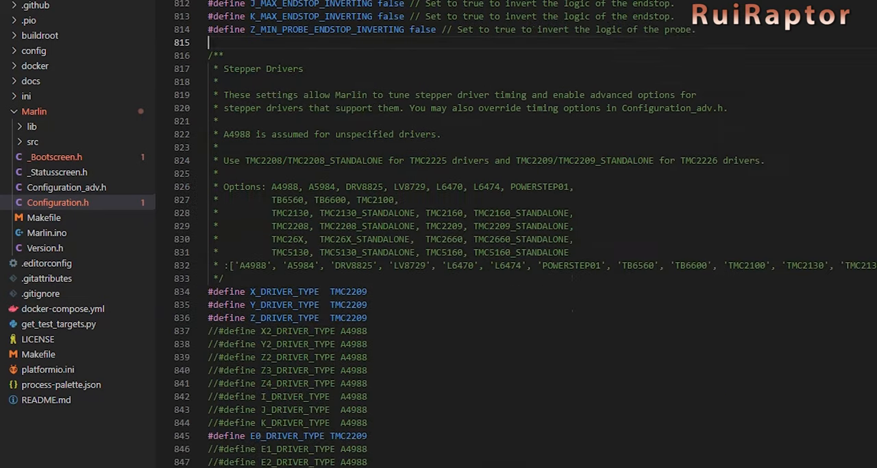
Replace TMC2209 with TMC2130_STANDALONE in X_DRIVER_TYPE on line 834.
scroll(down, 3)
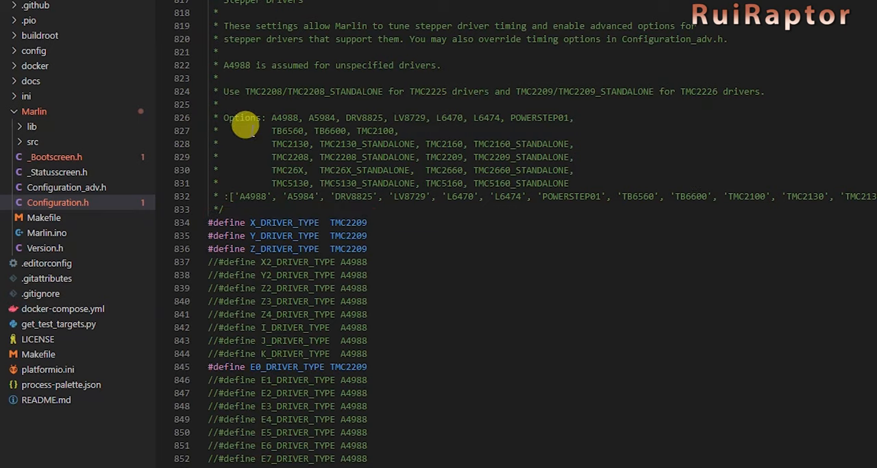
double_click(240, 118)
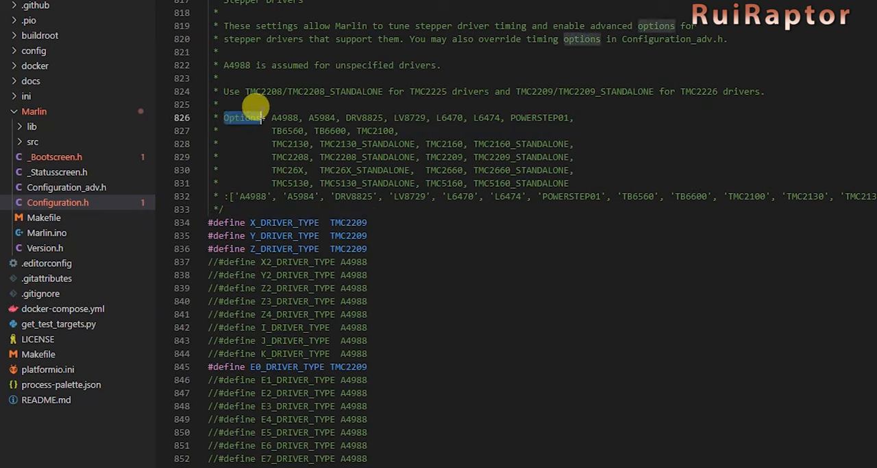
mouse_move(395, 134)
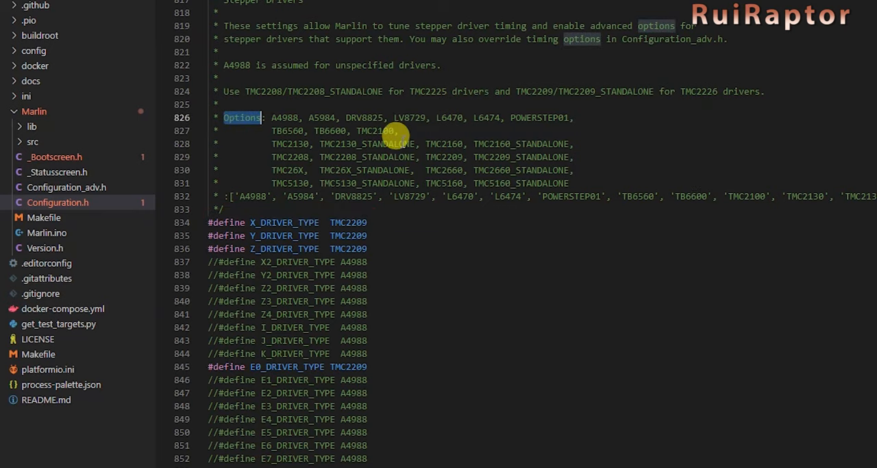
double_click(367, 143)
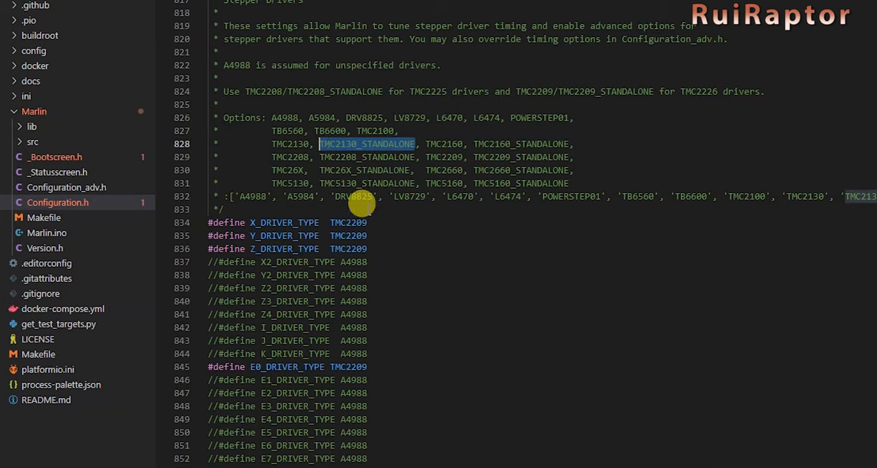
text(TMC2130_STANDALONE)
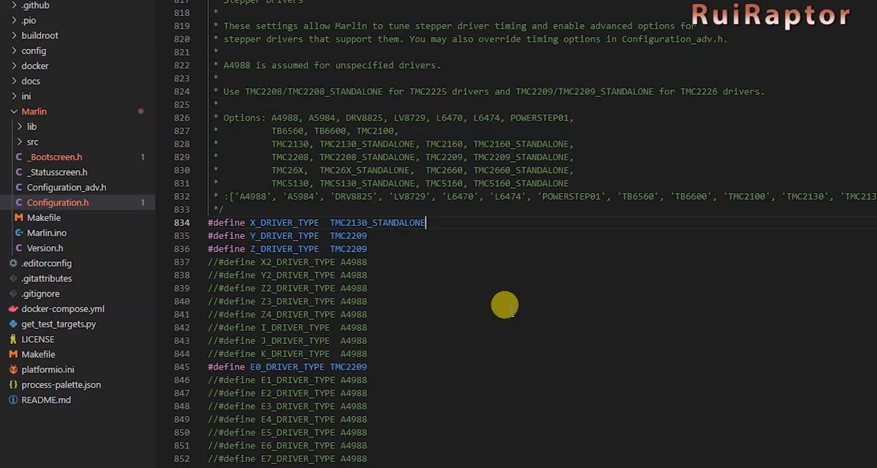
mouse_move(561, 330)
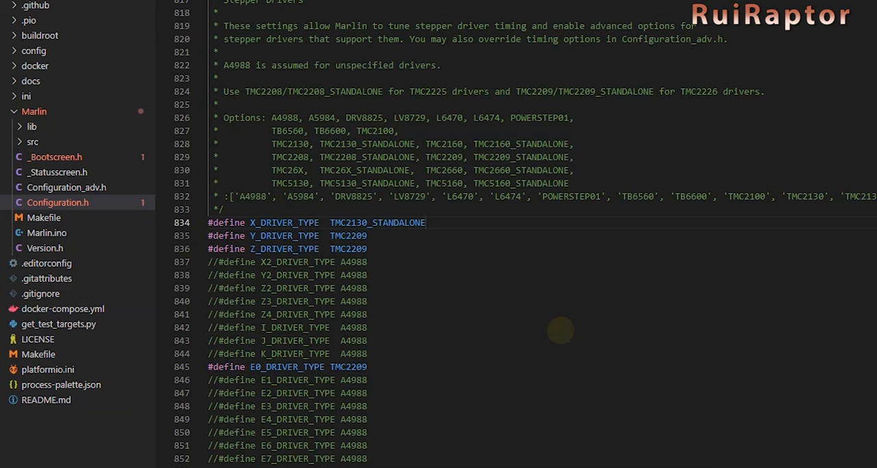
Scroll past steps per unit and max feedrate down to the CLASSIC_JERK values.
scroll(down, 3)
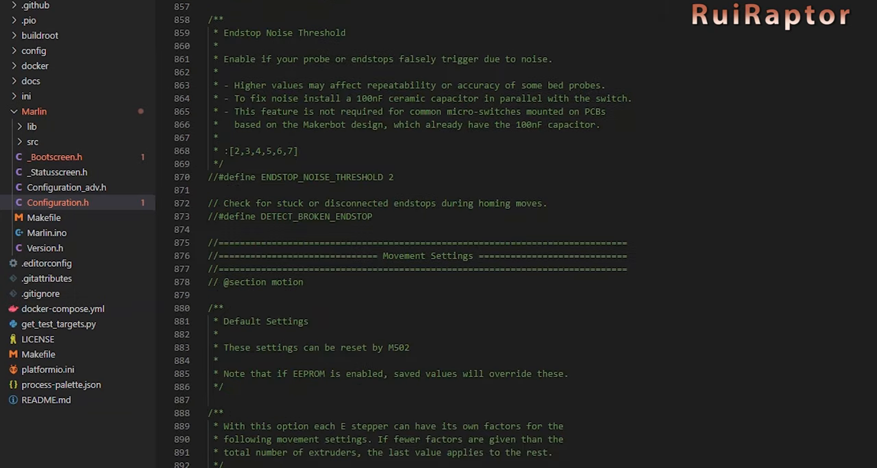
scroll(down, 3)
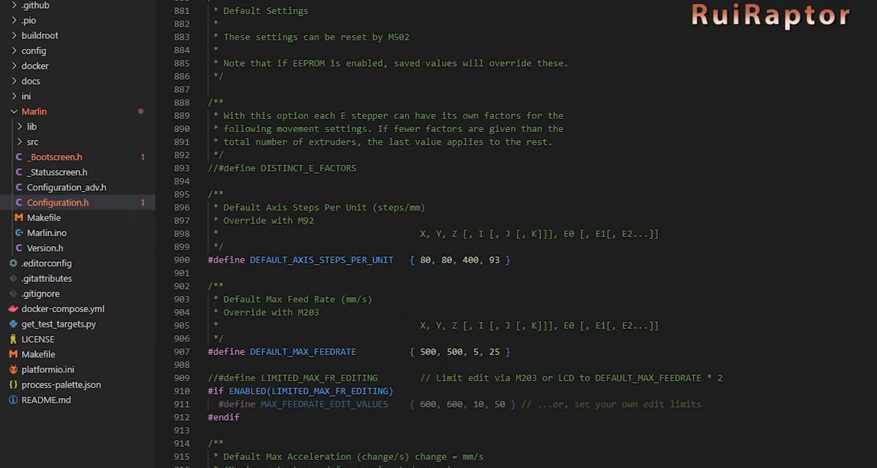
scroll(down, 3)
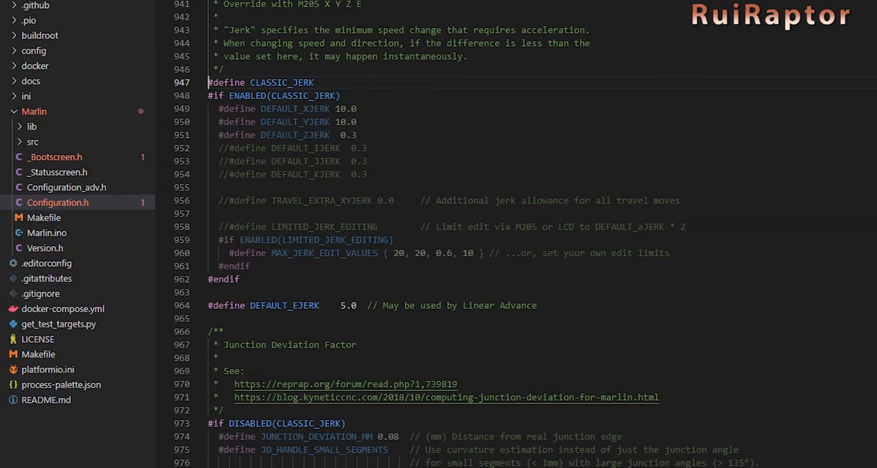
Scroll through Junction Deviation and S_CURVE_ACCELERATION down to the Z Probe Options header.
scroll(down, 3)
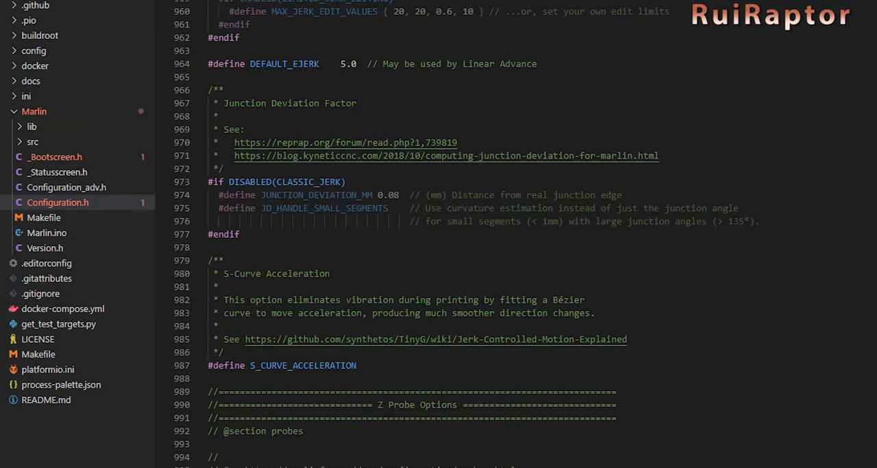
click(282, 364)
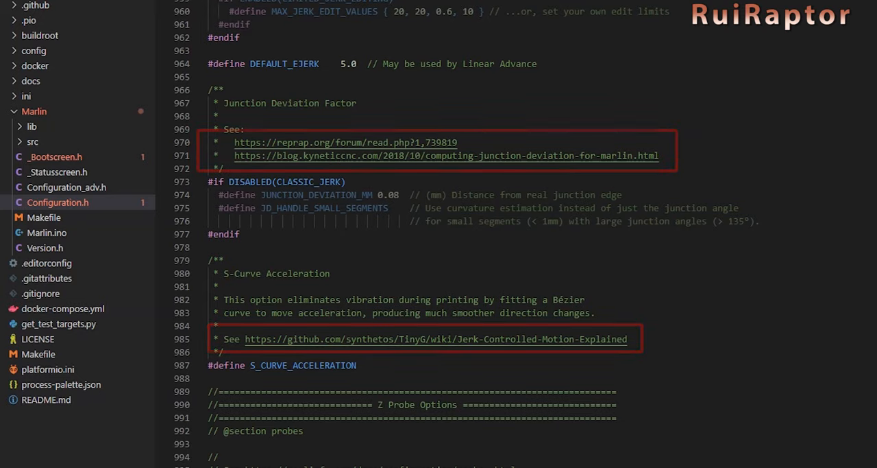
scroll(down, 3)
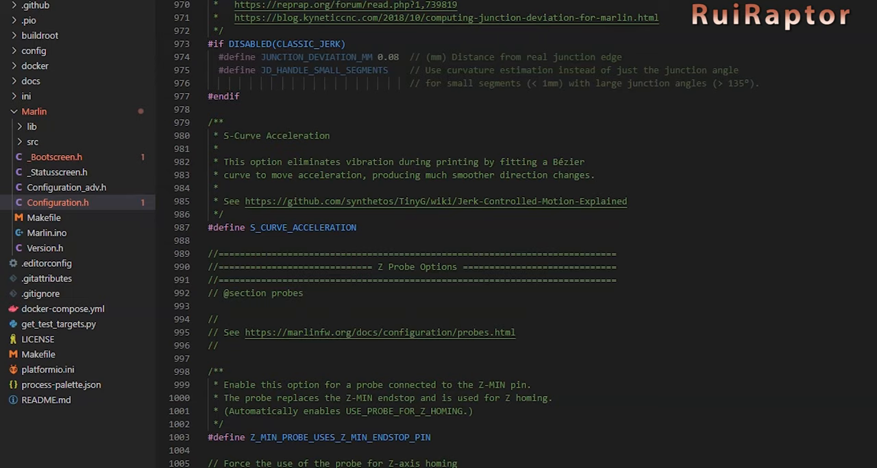
Enable #define USE_PROBE_FOR_Z_HOMING, leaving the Probe Type options commented out.
scroll(down, 3)
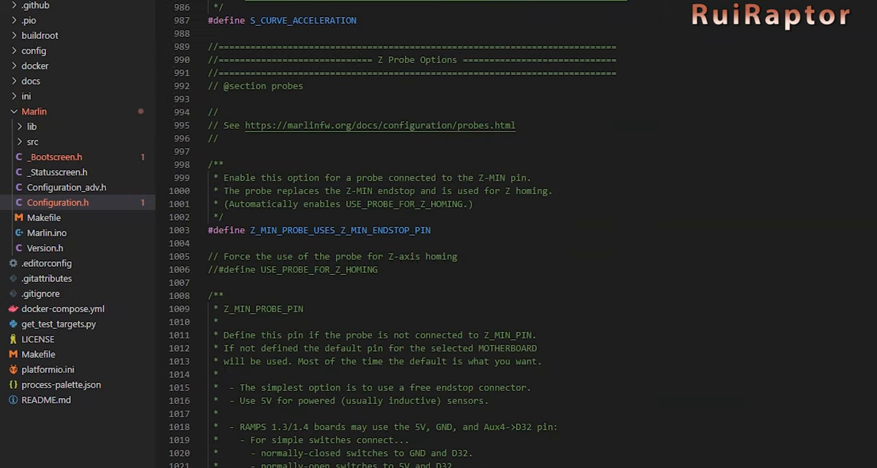
scroll(down, 3)
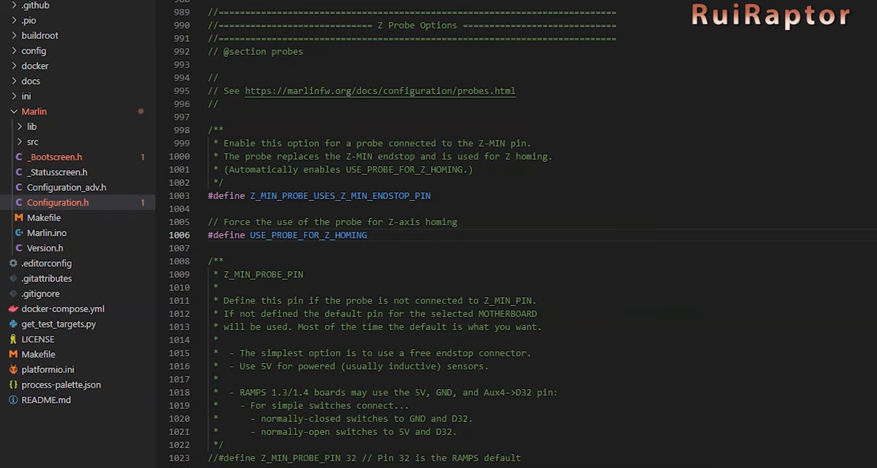
scroll(down, 3)
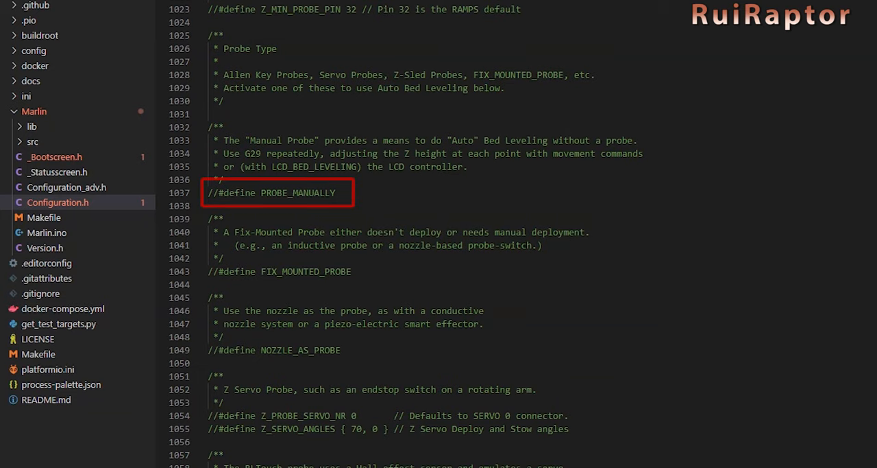
mouse_move(294, 192)
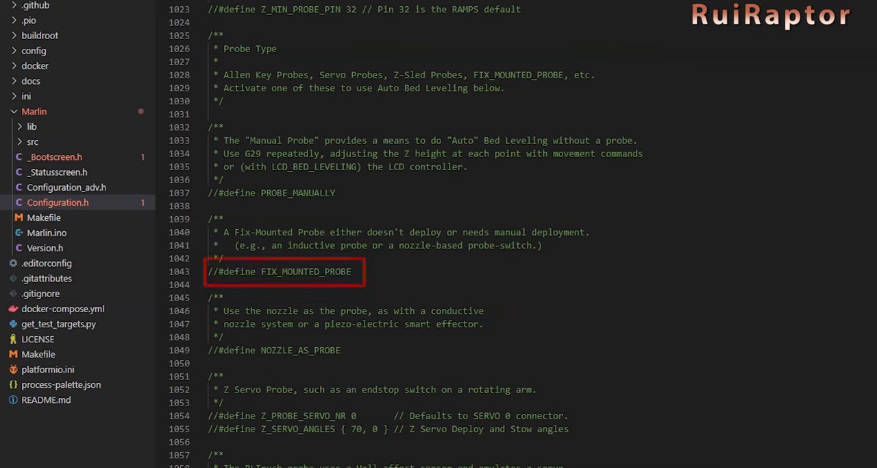
click(280, 272)
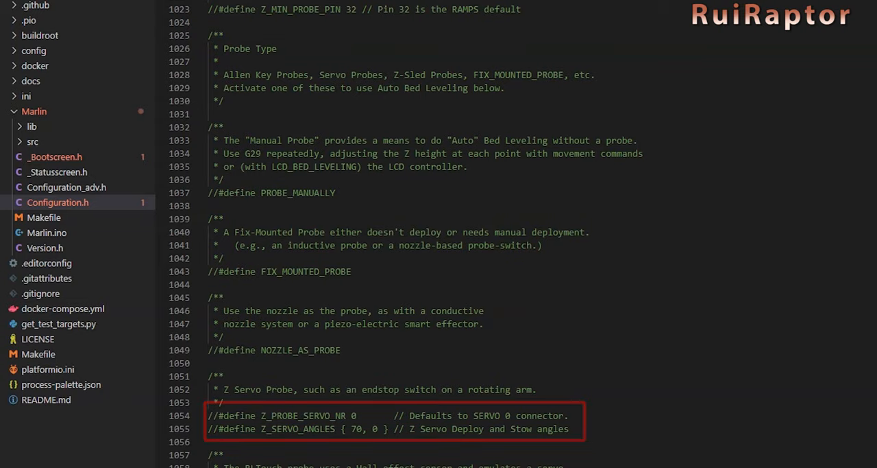
Scroll past BLTouch, Touch-MI and Z clearance settings to the X_ENABLE_ON and DISABLE_X defines.
scroll(down, 3)
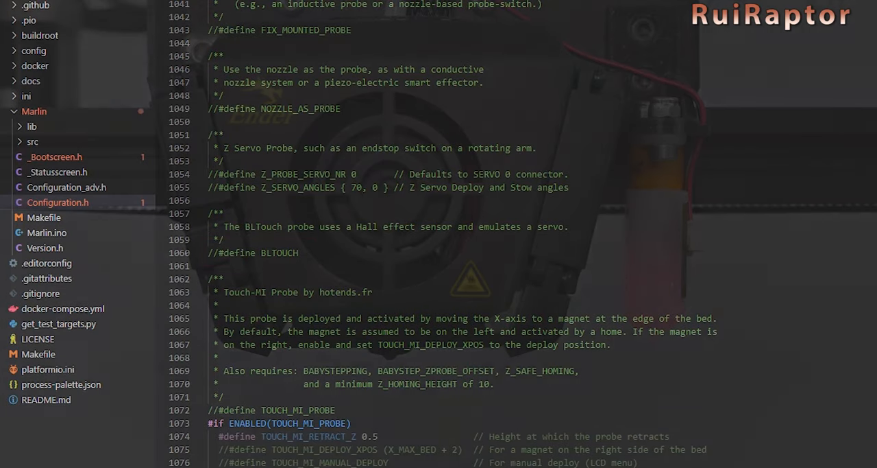
scroll(down, 3)
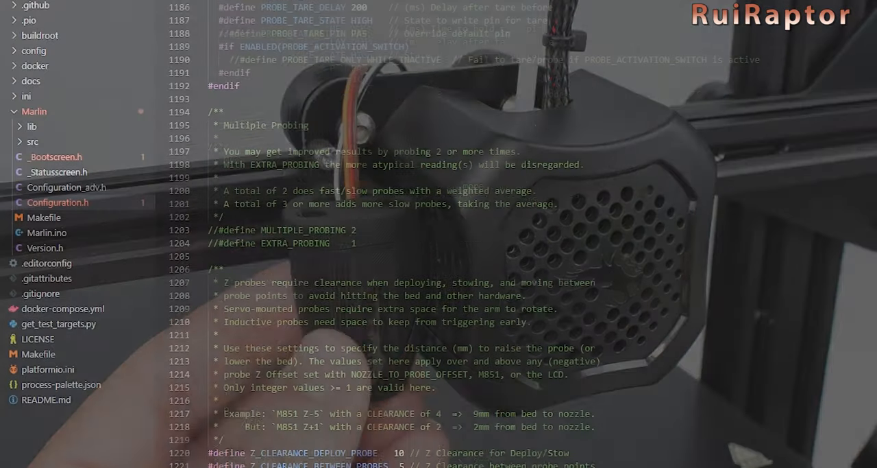
scroll(down, 3)
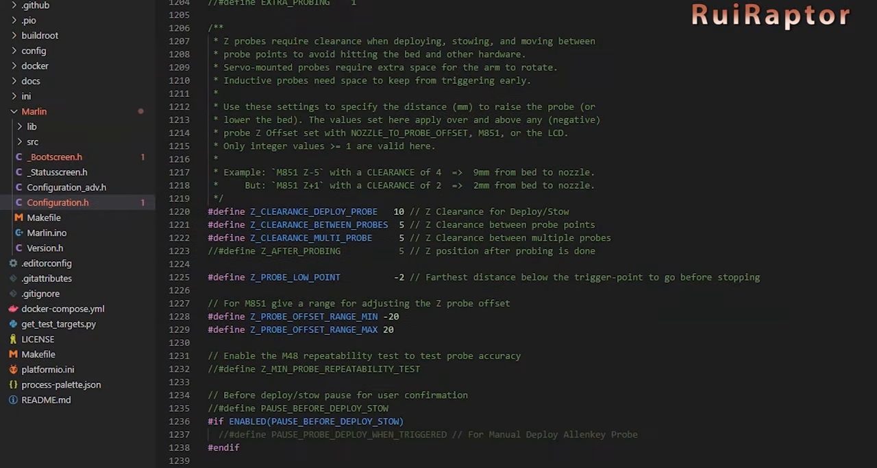
scroll(down, 3)
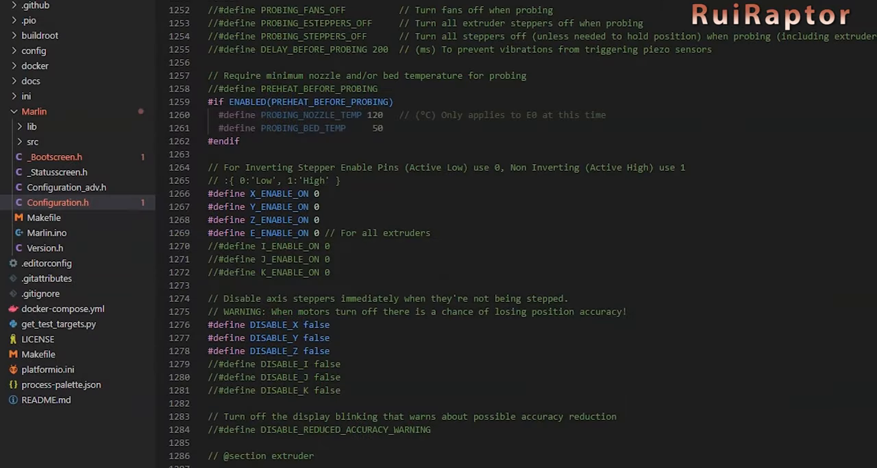
Set INVERT_E0_DIR to true and review the 235×235 bed size and Z_MAX_POS 250.
scroll(down, 3)
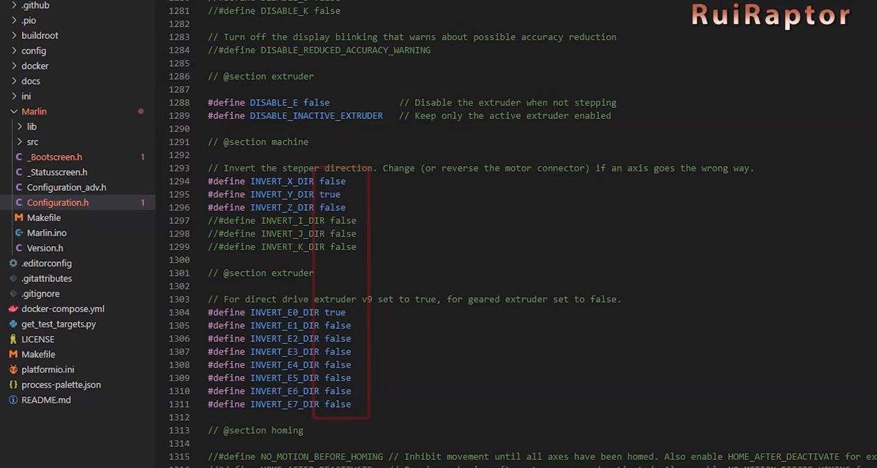
scroll(down, 3)
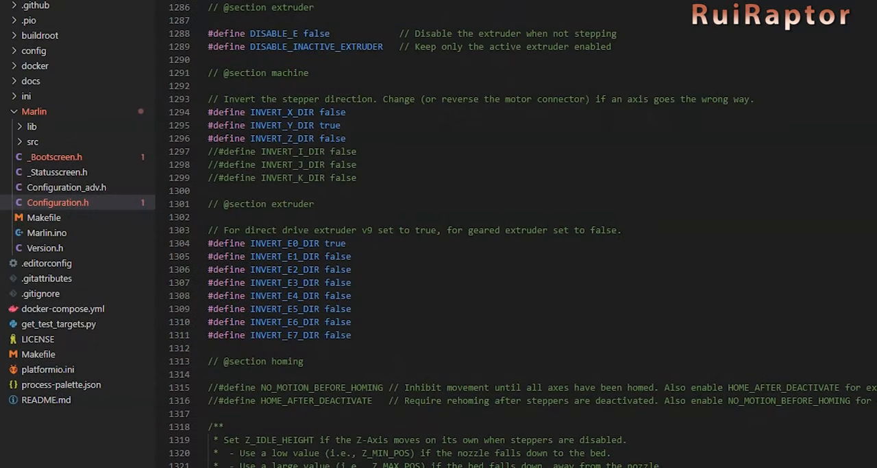
scroll(down, 3)
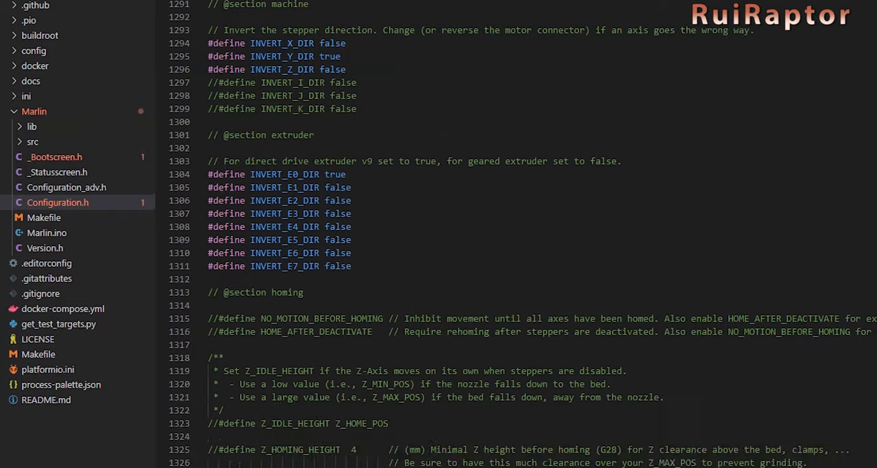
scroll(down, 3)
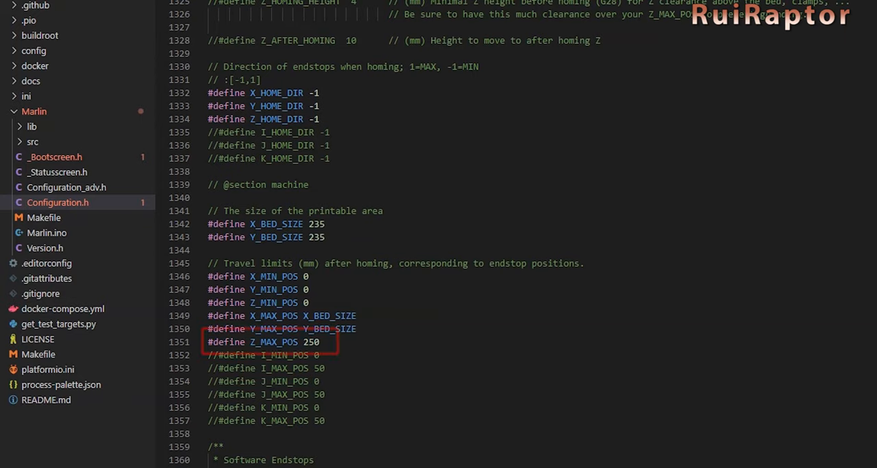
Scroll past Software Endstops and FILAMENT_RUNOUT_SENSOR to the Bed Leveling section.
scroll(down, 3)
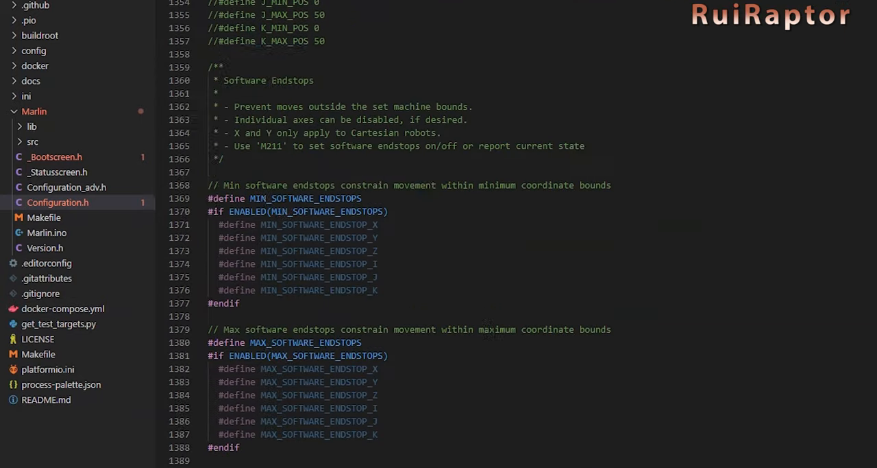
scroll(down, 3)
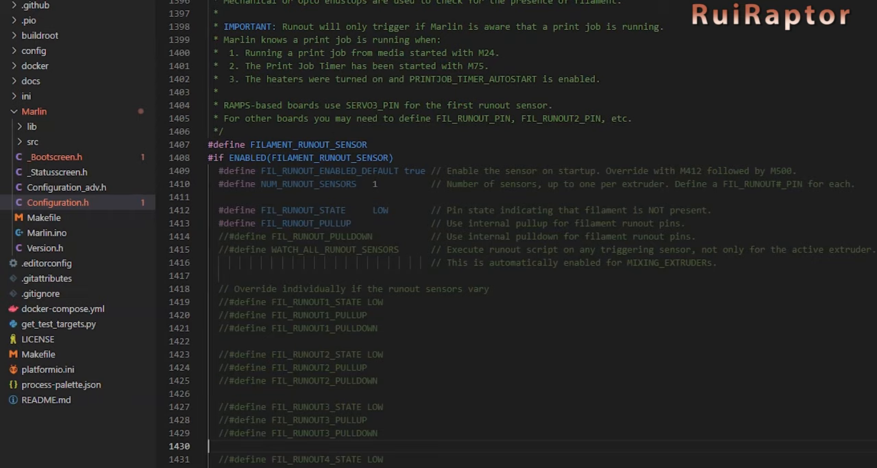
scroll(down, 3)
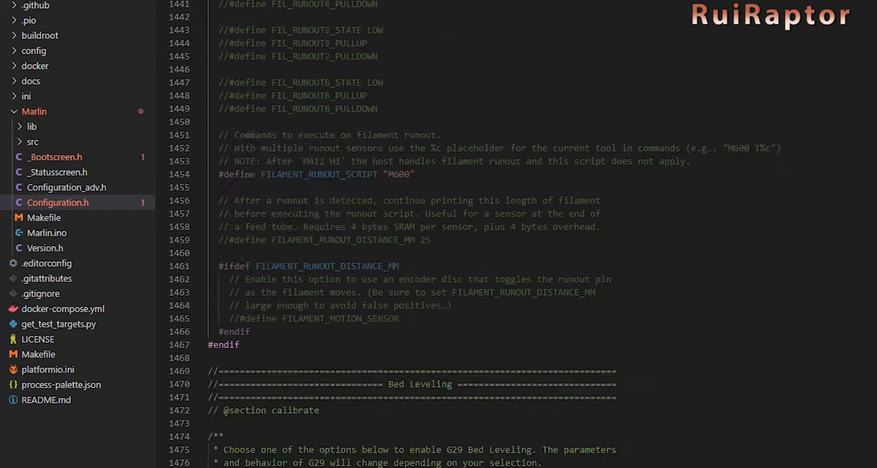
scroll(down, 3)
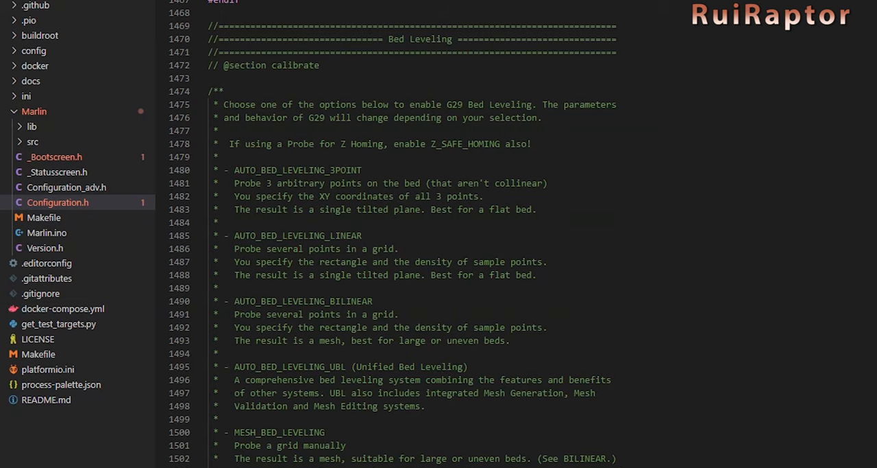
Comment out AUTO_BED_LEVELING_BILINEAR and enable MESH_BED_LEVELING with RESTORE_LEVELING_AFTER_G28.
scroll(down, 3)
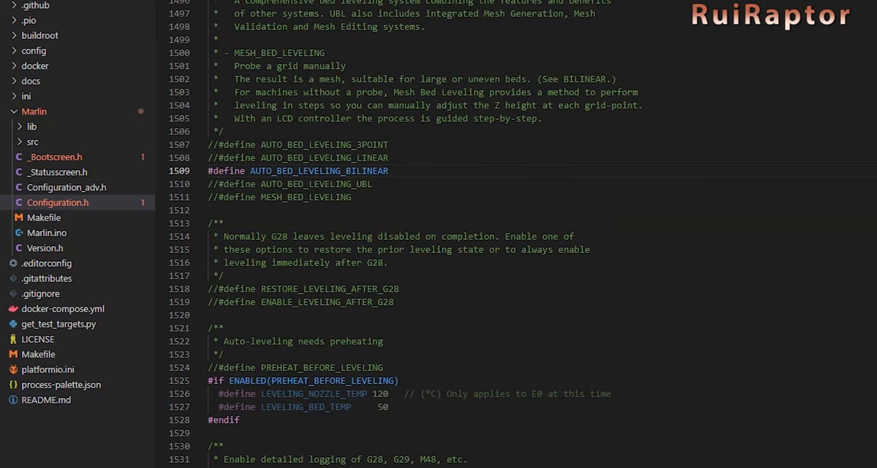
click(209, 170)
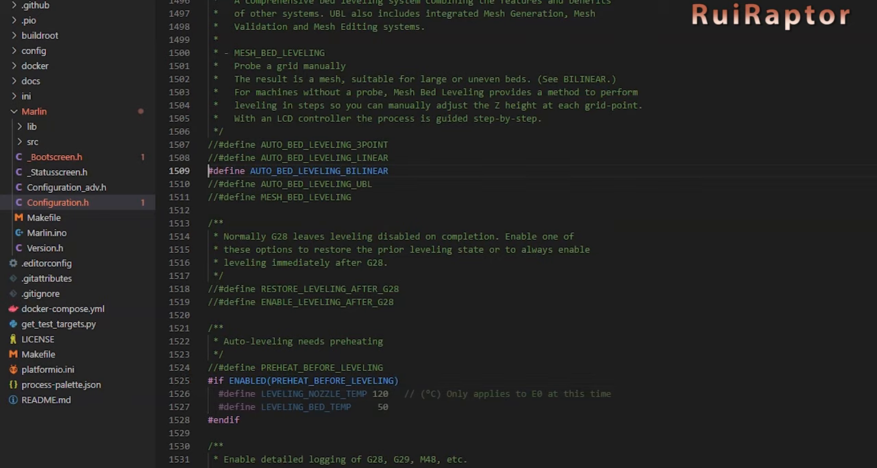
text(//)
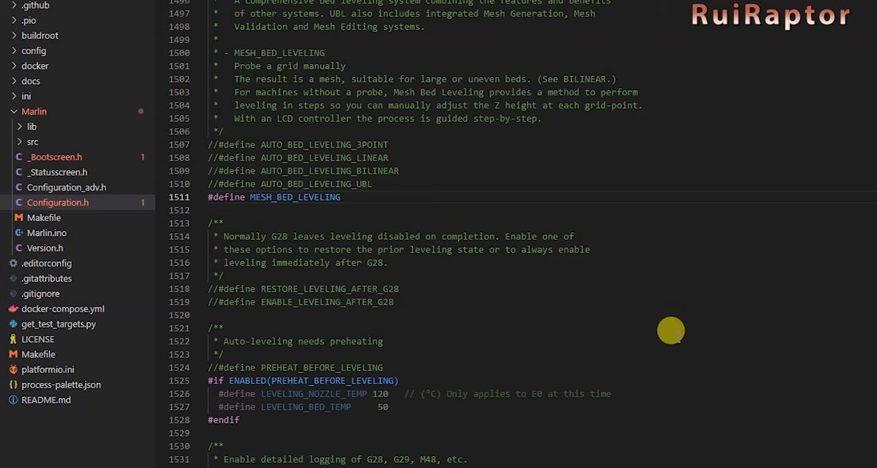
scroll(down, 3)
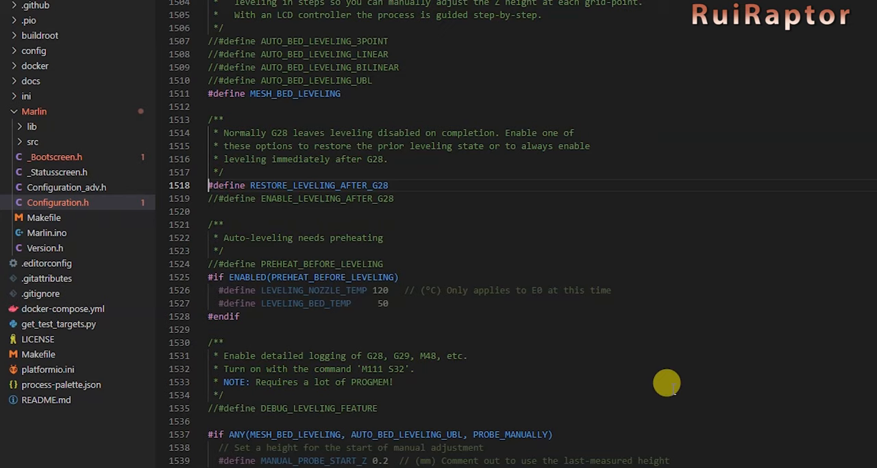
scroll(down, 3)
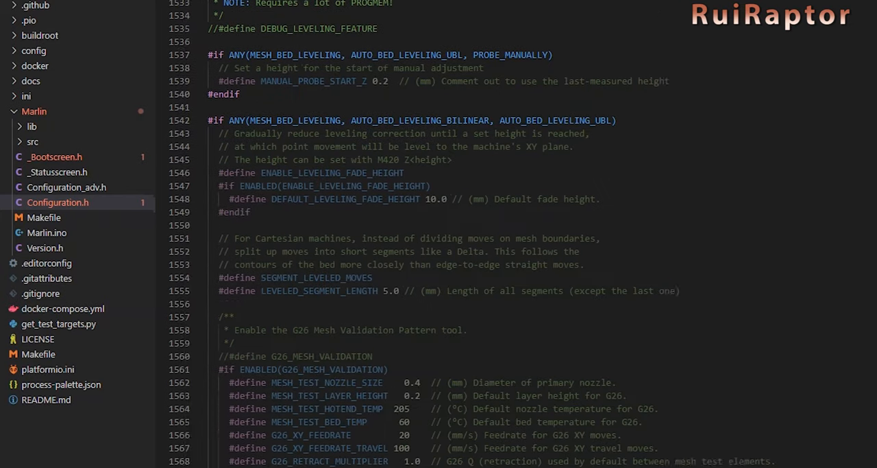
scroll(down, 3)
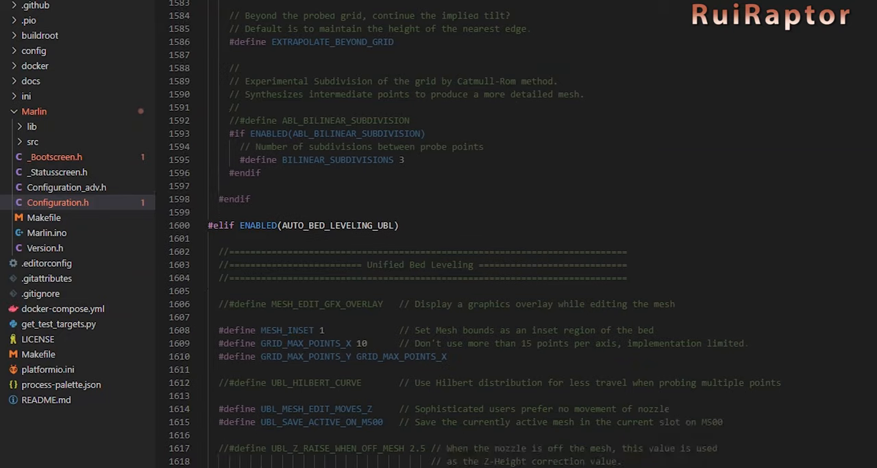
scroll(down, 3)
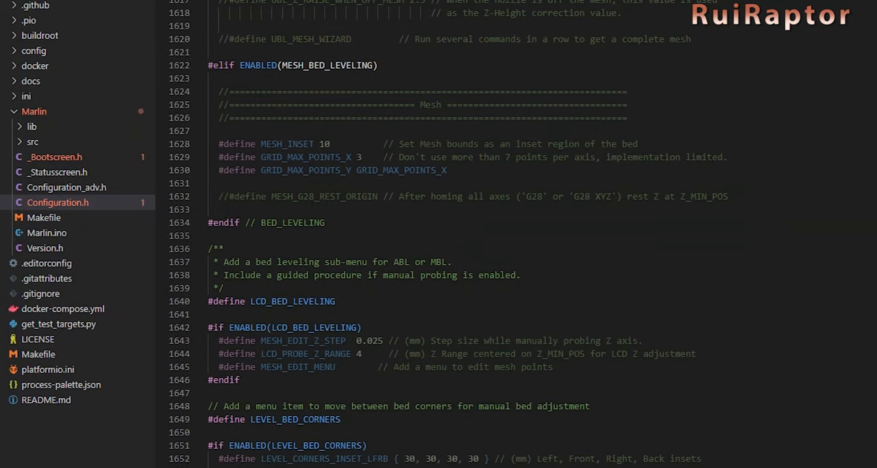
scroll(down, 3)
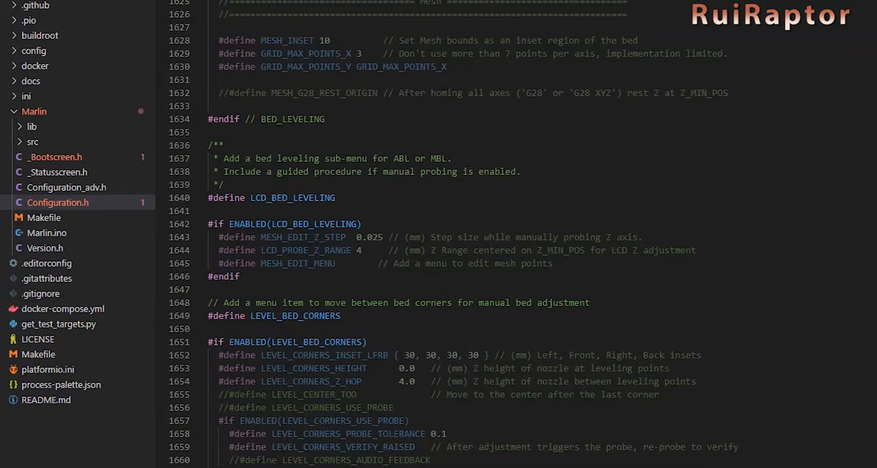
scroll(down, 3)
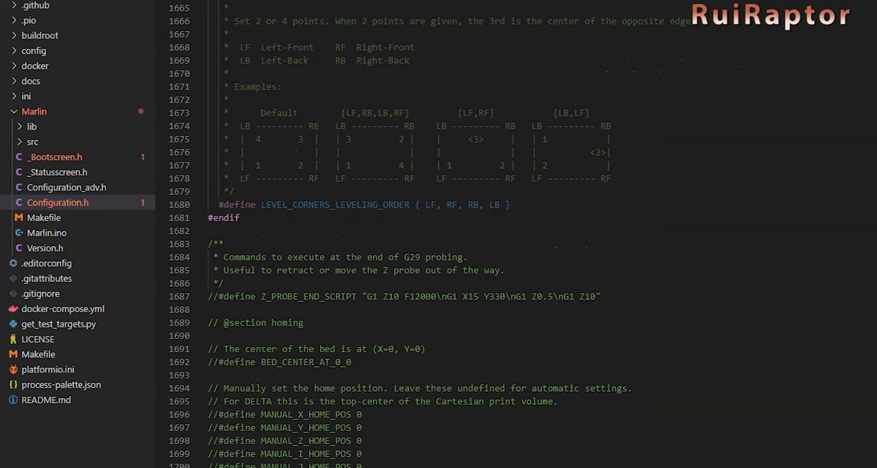
scroll(down, 3)
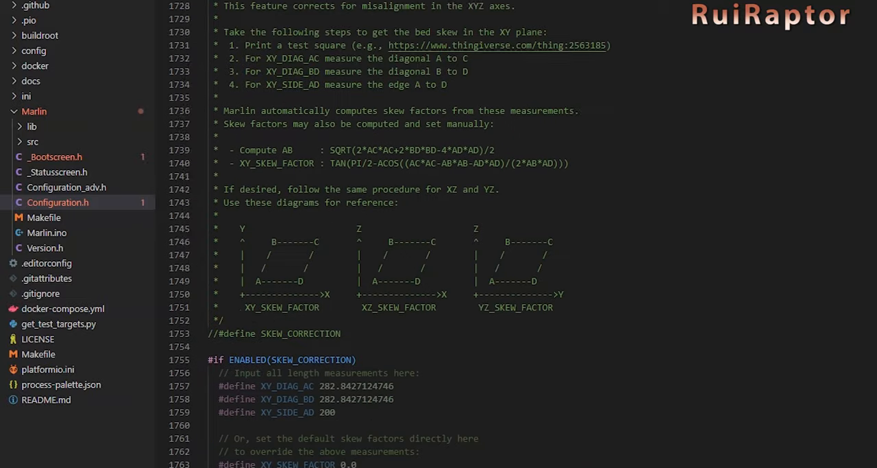
scroll(down, 3)
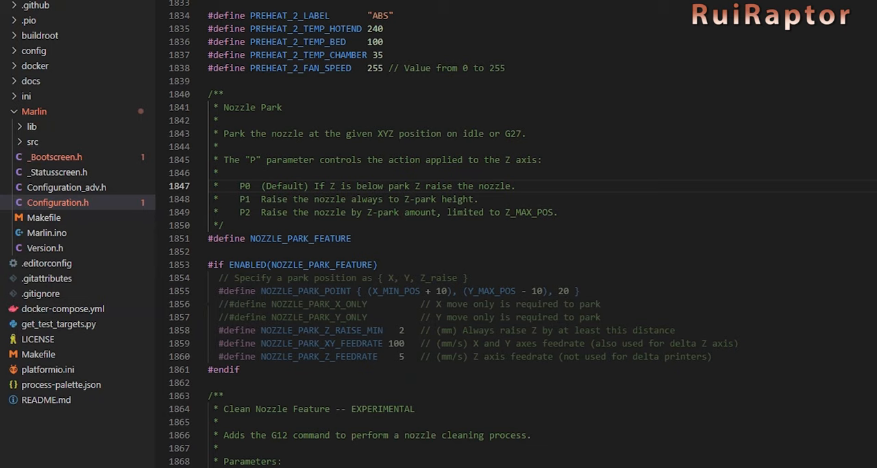
scroll(down, 3)
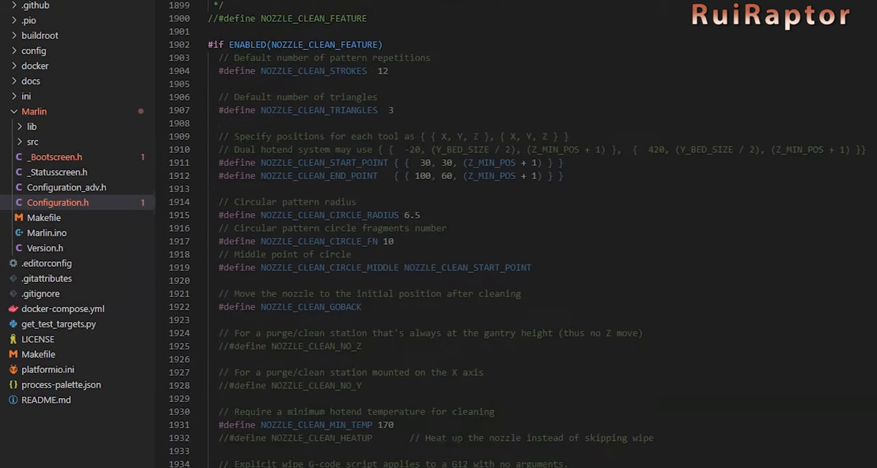
scroll(down, 3)
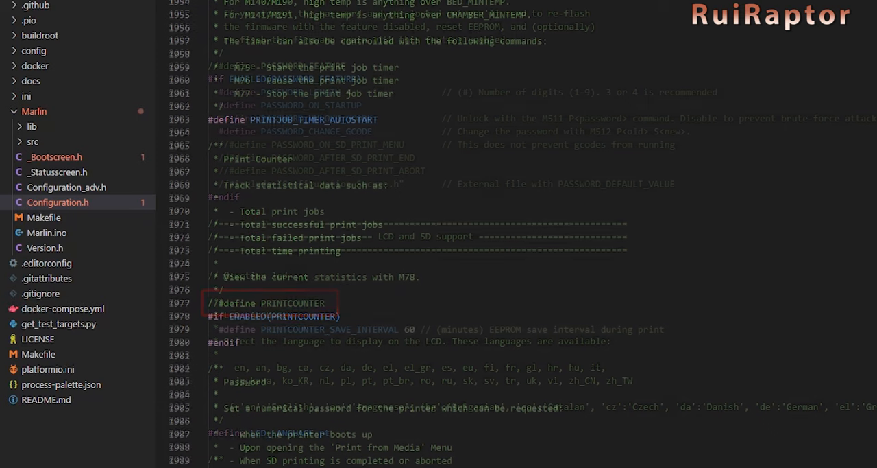
scroll(down, 3)
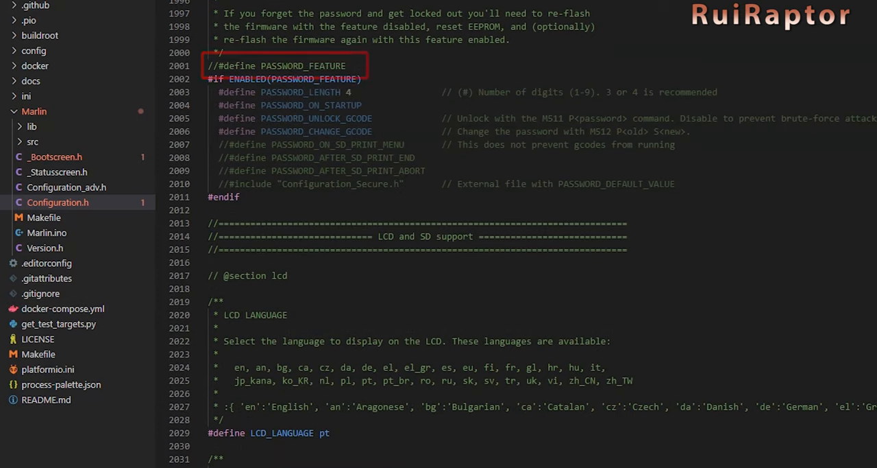
scroll(down, 3)
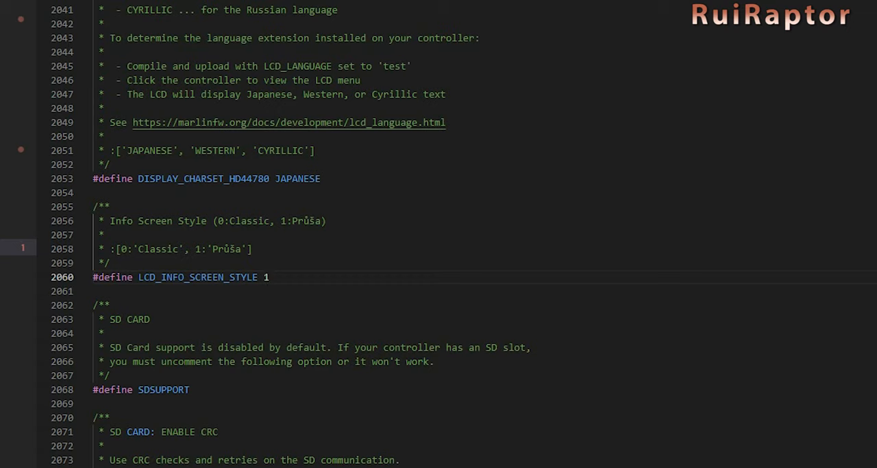
scroll(down, 3)
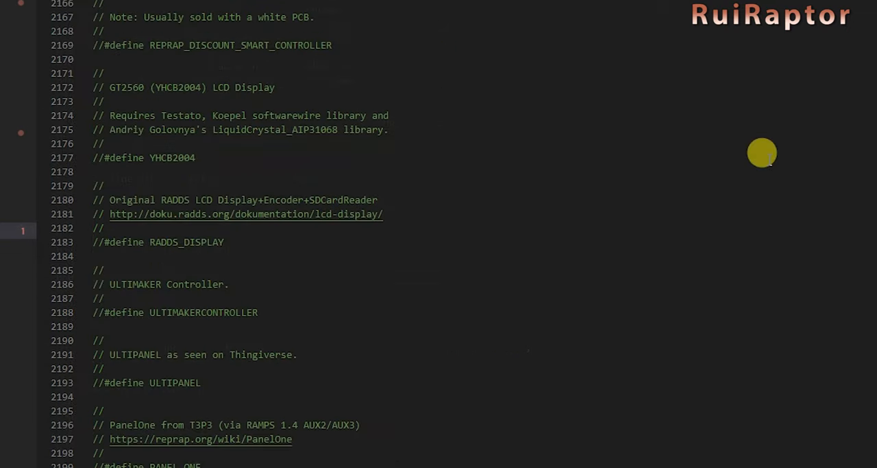
Scroll past the graphical LCD and RGB LED options, then open Configuration_adv.h from the Marlin folder.
scroll(down, 3)
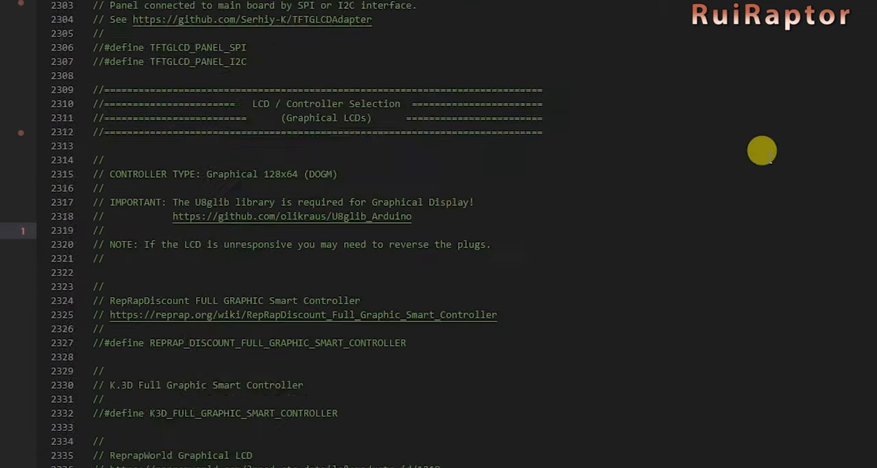
scroll(down, 3)
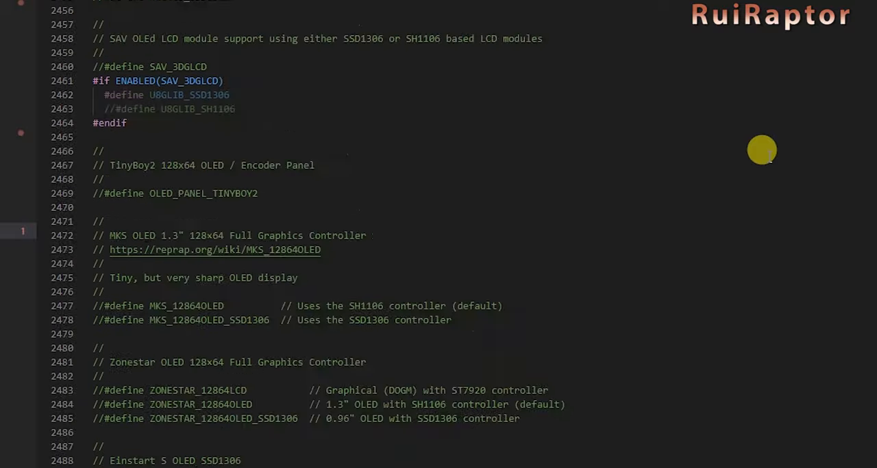
scroll(down, 3)
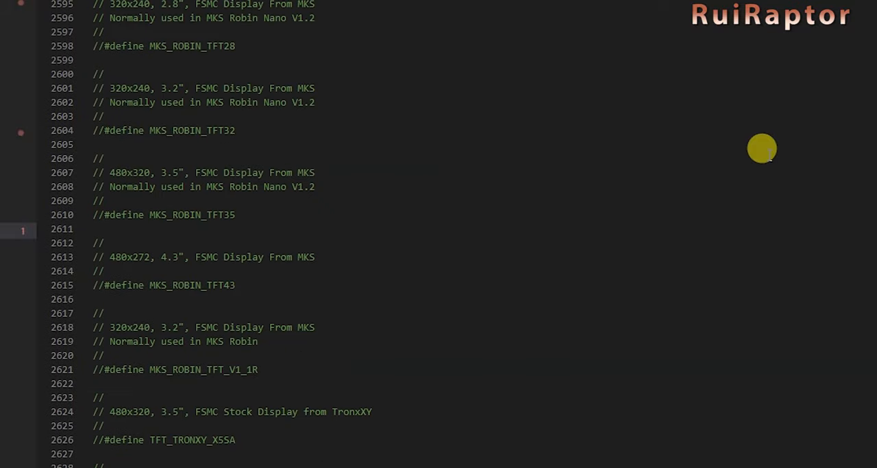
scroll(down, 3)
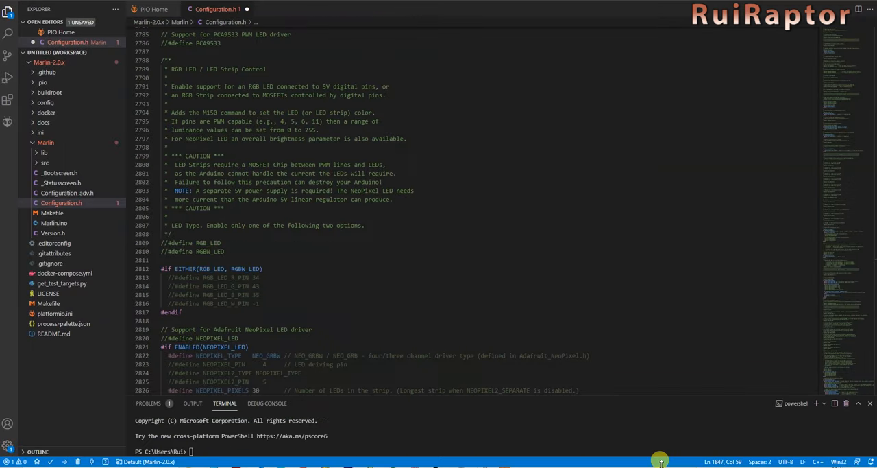
mouse_move(81, 189)
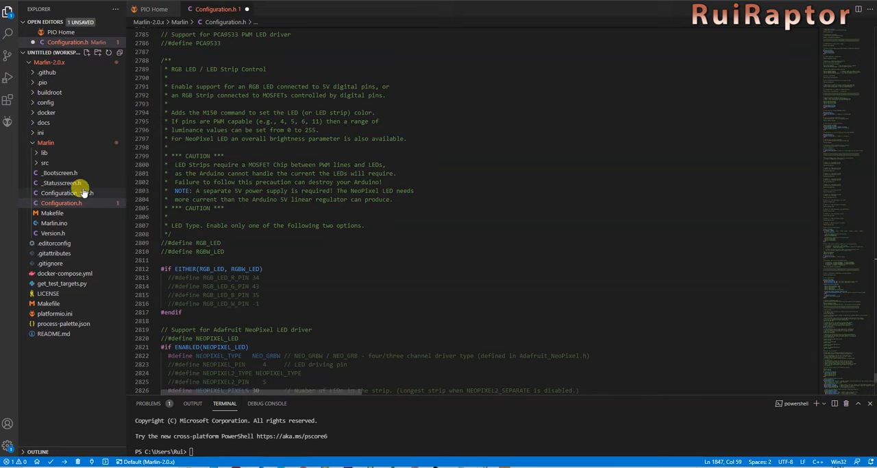
click(65, 203)
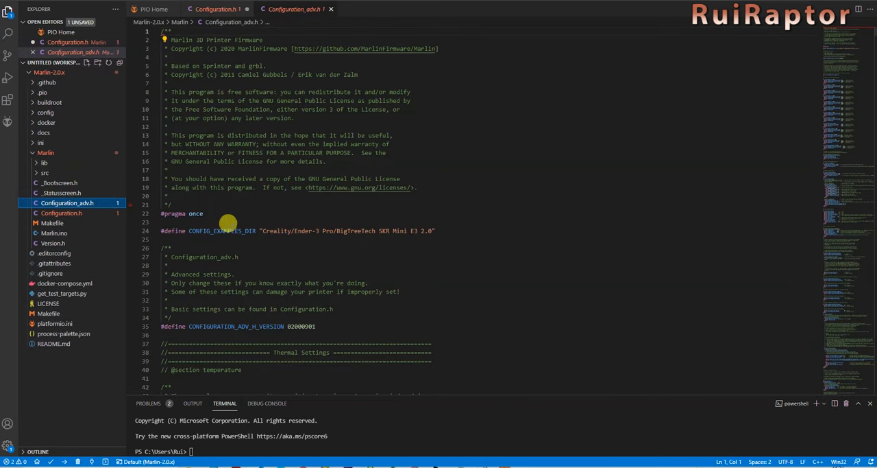
mouse_move(620, 346)
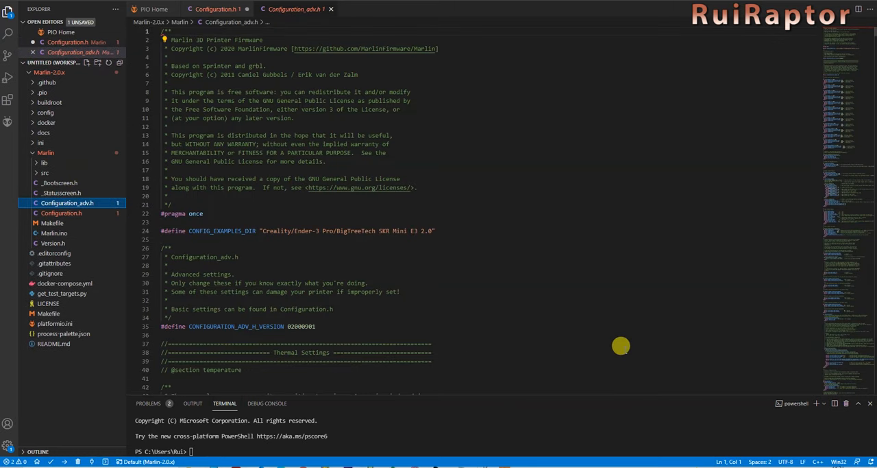
scroll(down, 3)
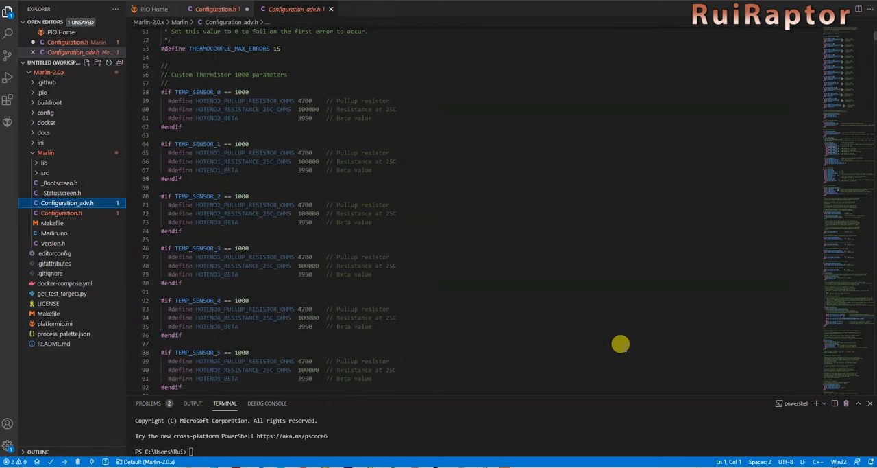
scroll(down, 3)
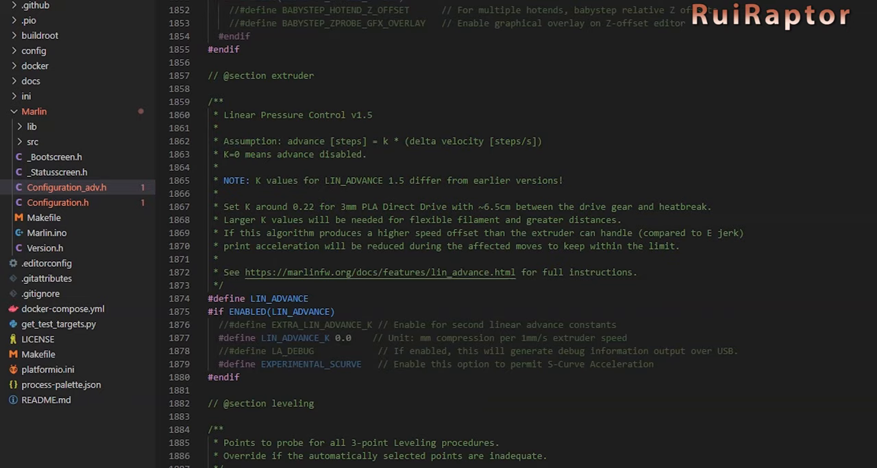
scroll(down, 3)
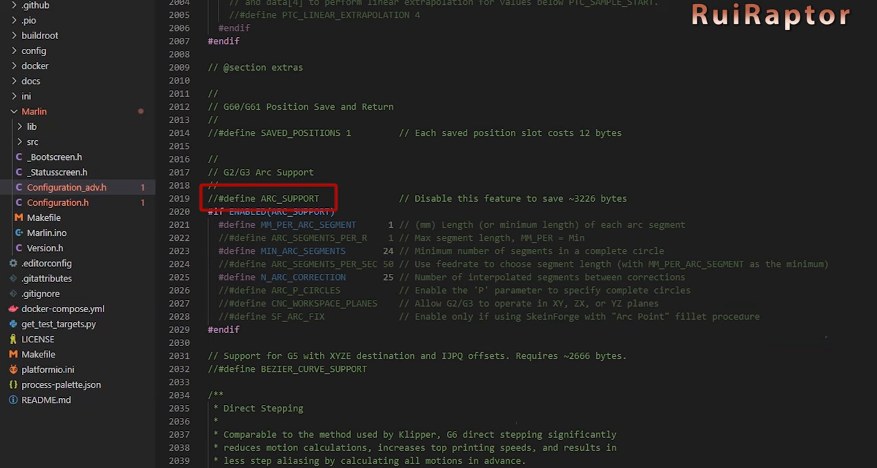
scroll(down, 3)
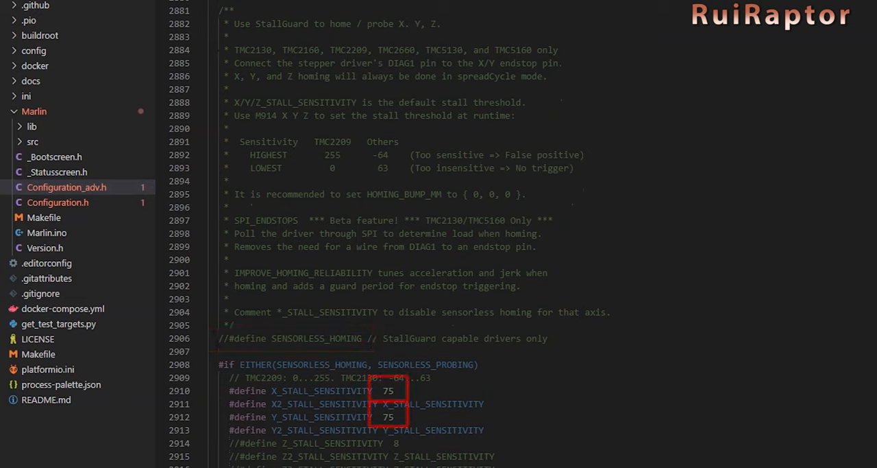
scroll(down, 3)
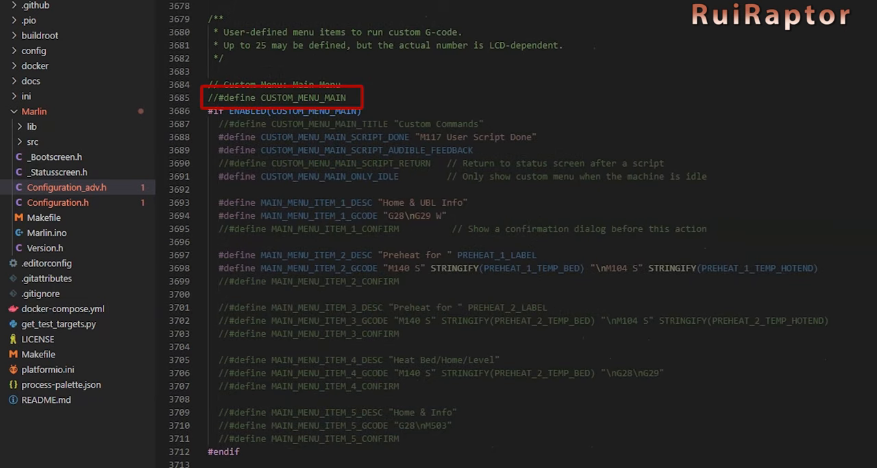
scroll(down, 3)
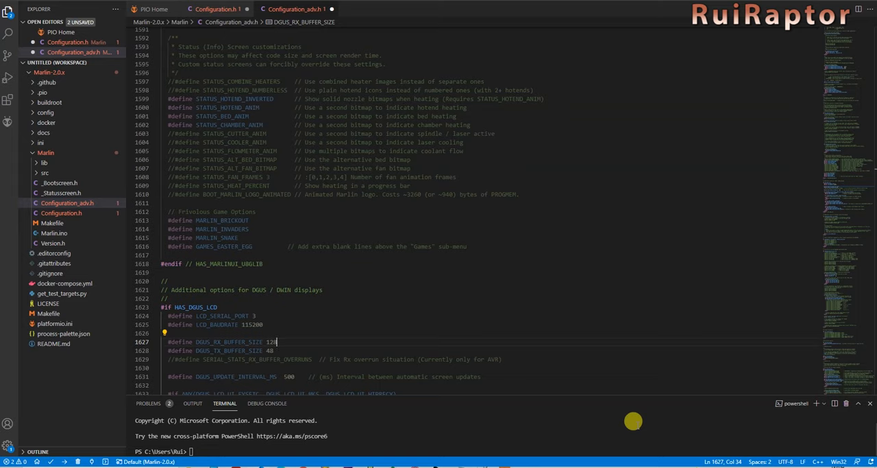
mouse_move(139, 317)
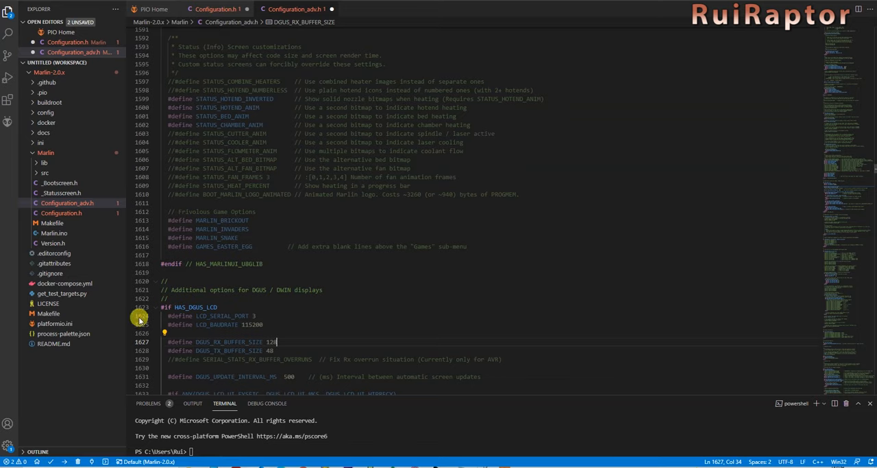
Return to Configuration.h showing the BTT SKR Mini E3 V2.0 motherboard definition.
click(55, 324)
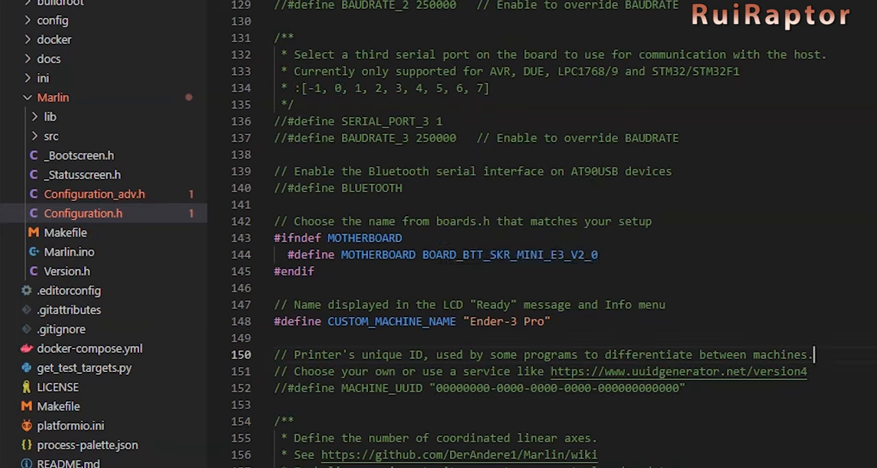
mouse_move(49, 136)
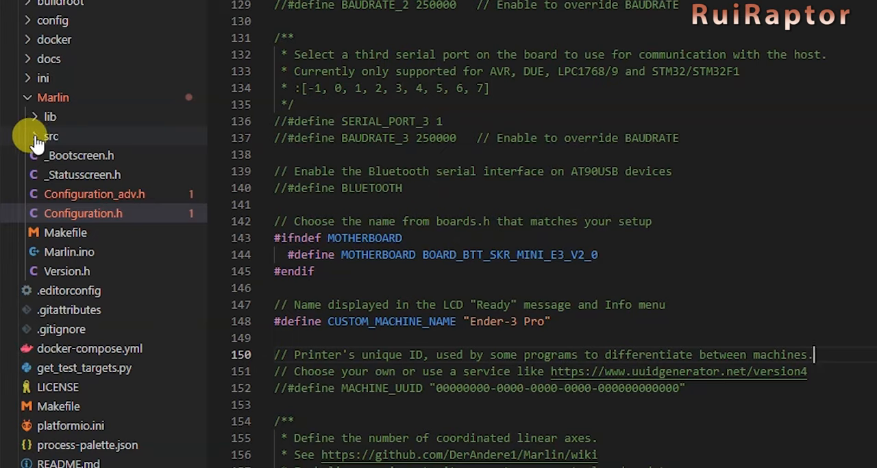
In Marlin/src/pins/pins.h, select the STM32F103RC_btt environment name for BTT_SKR_MINI_E3_V2_0.
click(47, 136)
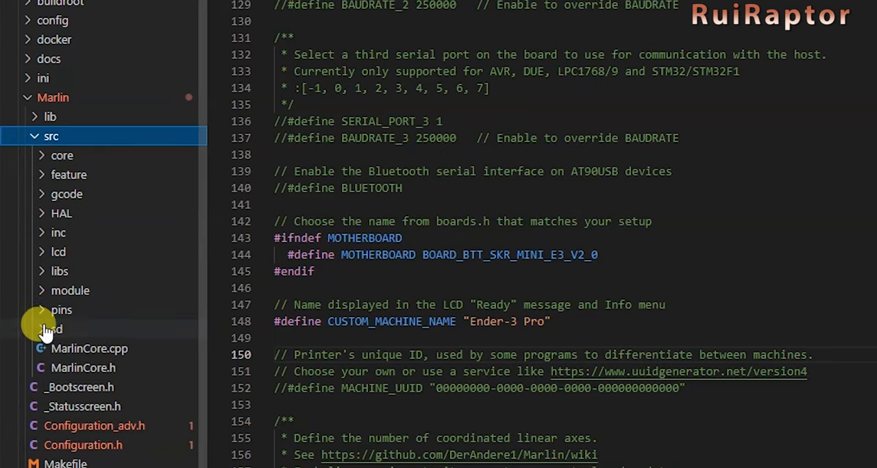
click(61, 310)
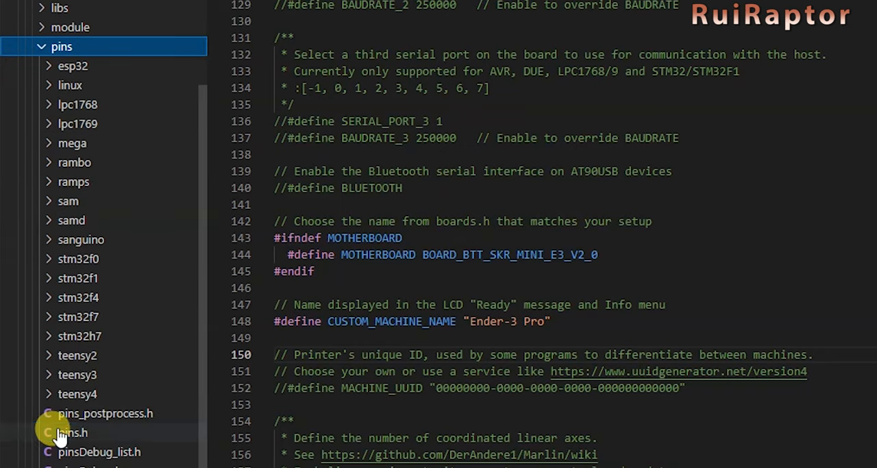
click(73, 432)
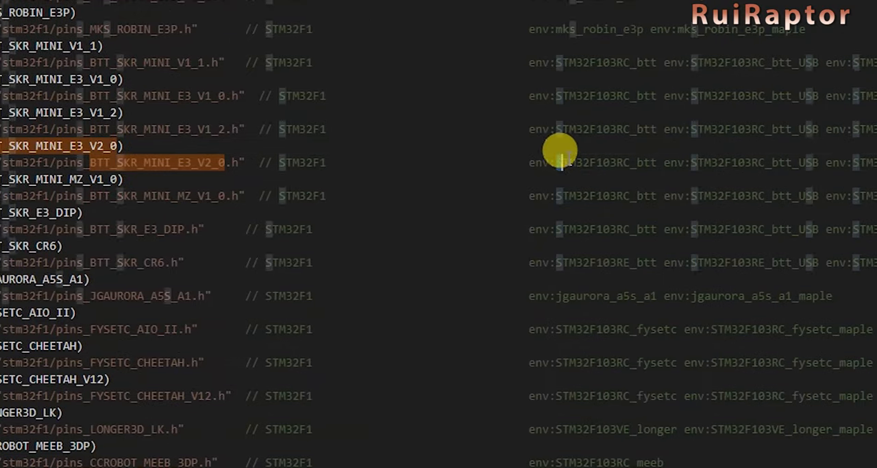
double_click(606, 161)
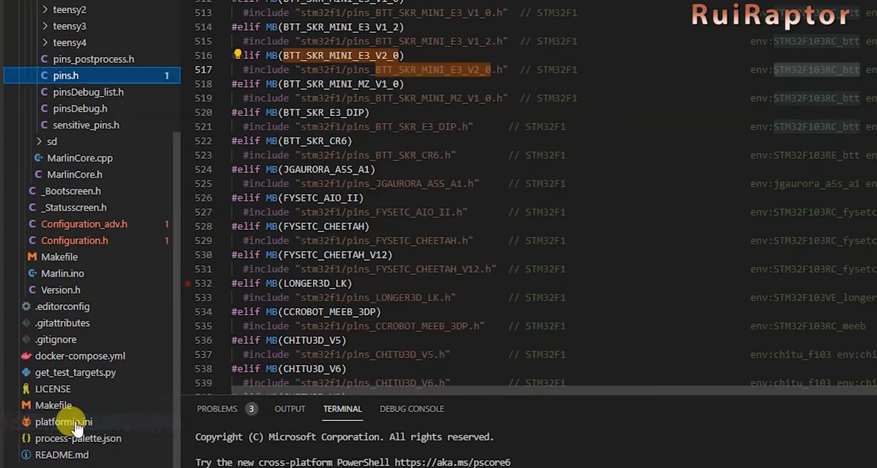
Set default_envs to STM32F103RC_btt in platformio.ini and start the PlatformIO build.
click(63, 421)
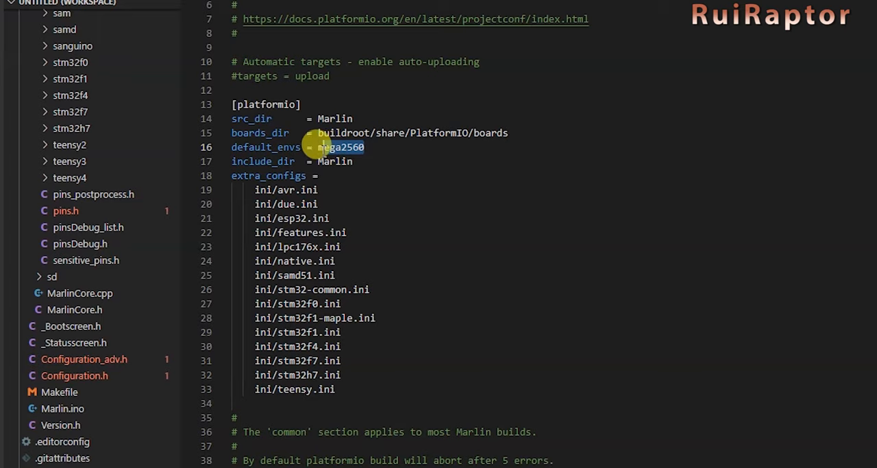
text(STM32F103RC_btt)
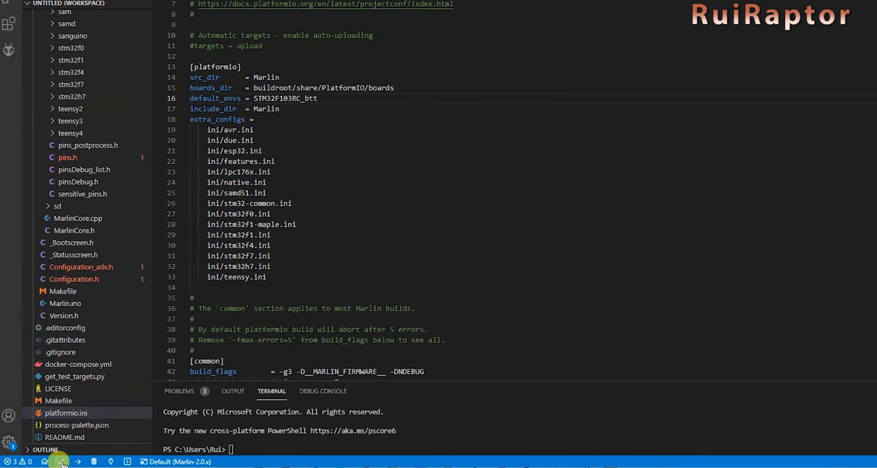
click(60, 460)
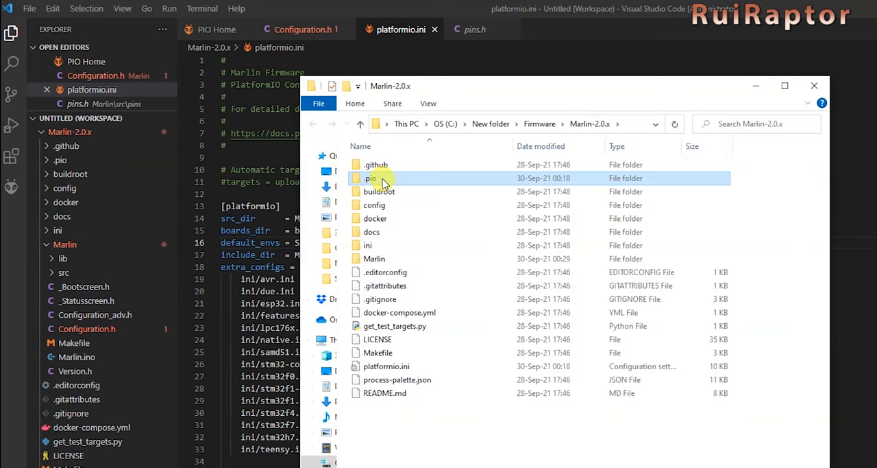
Locate the compiled firmware.bin under .pio/build/STM32F103RC_btt in File Explorer.
double_click(370, 178)
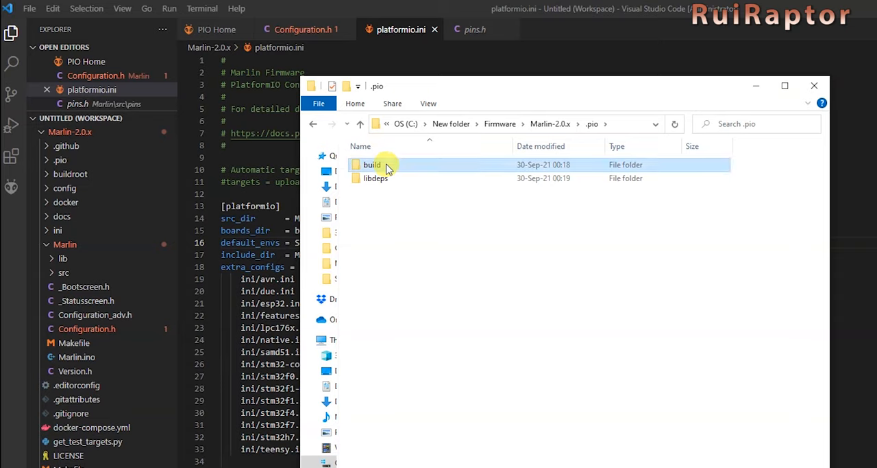
double_click(373, 164)
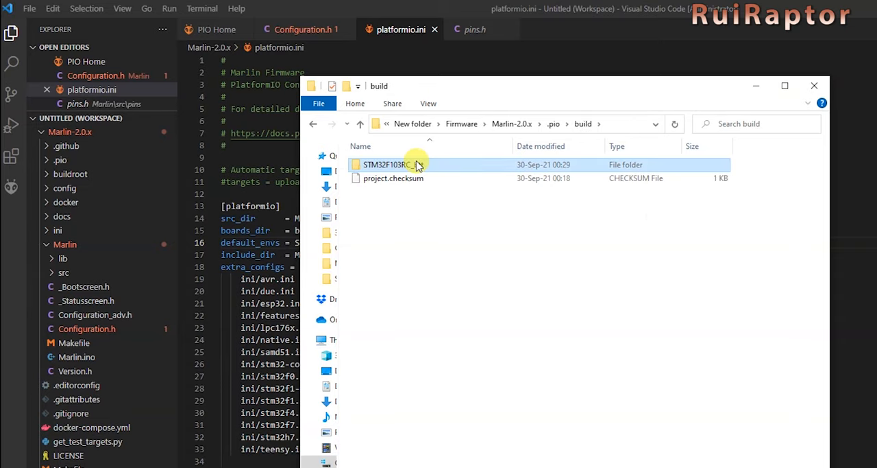
double_click(381, 165)
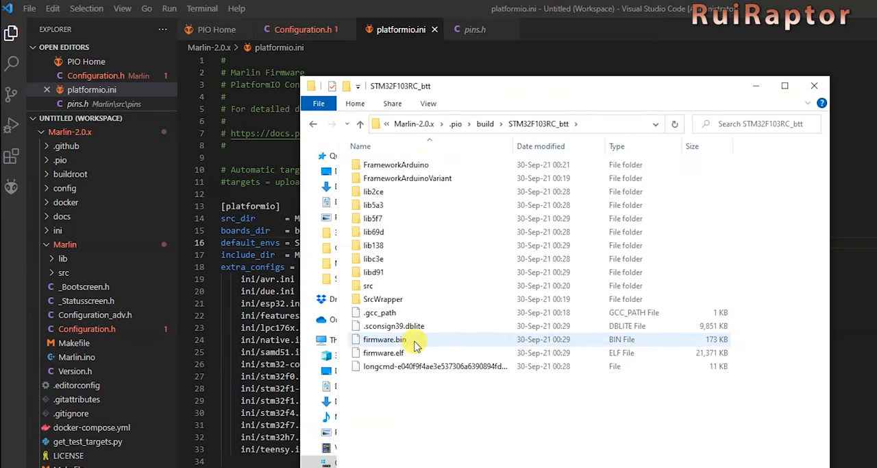
click(383, 339)
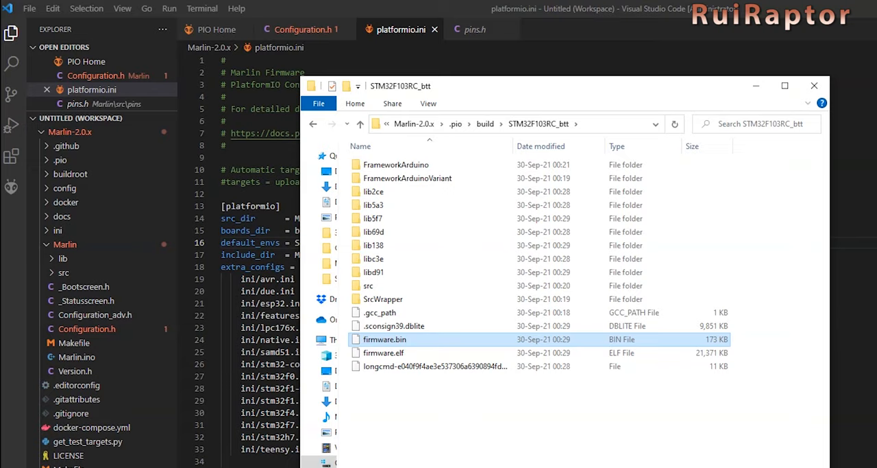
click(814, 85)
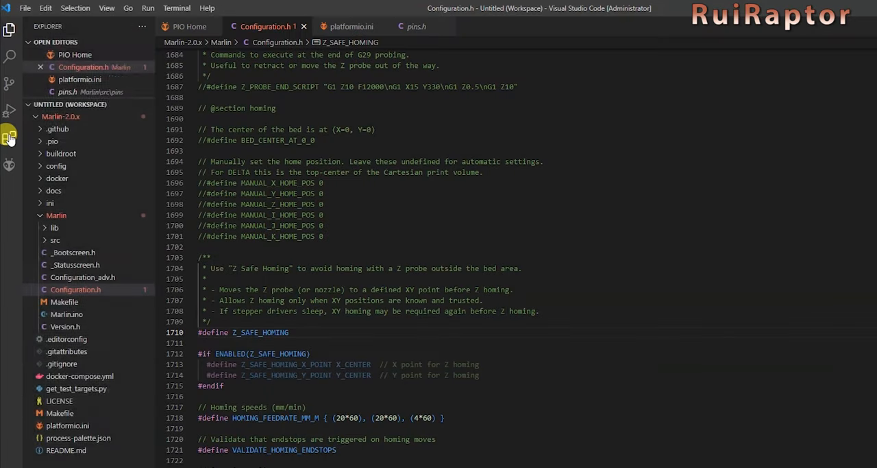
Search the Extensions marketplace for 'marlin' and install Auto Build Marlin.
click(9, 137)
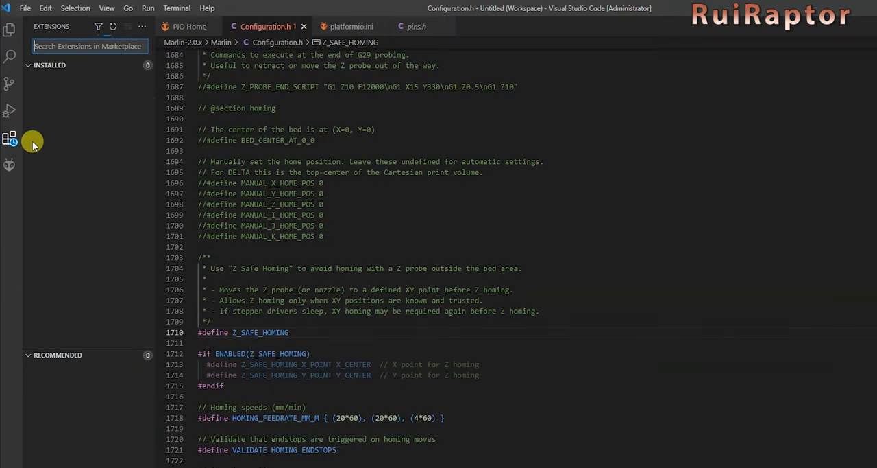
text(marlin)
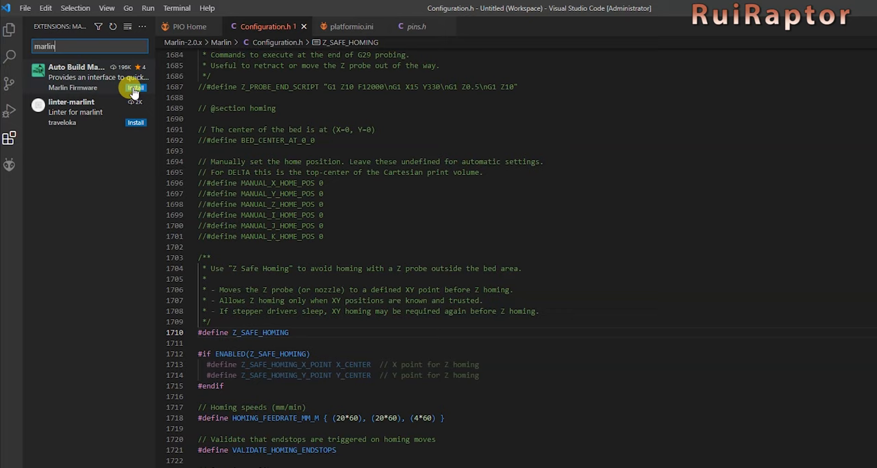
click(134, 88)
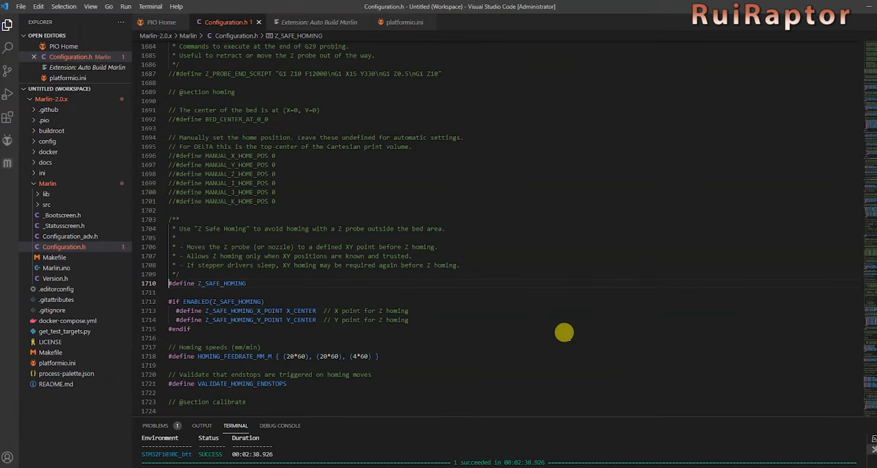
mouse_move(7, 164)
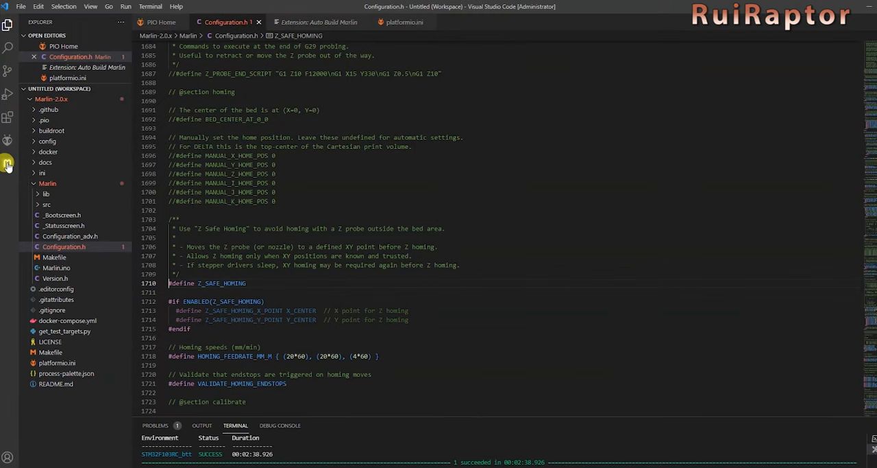
Show the Auto Build Marlin panel and build the STM32F103RC_btt environment.
click(7, 163)
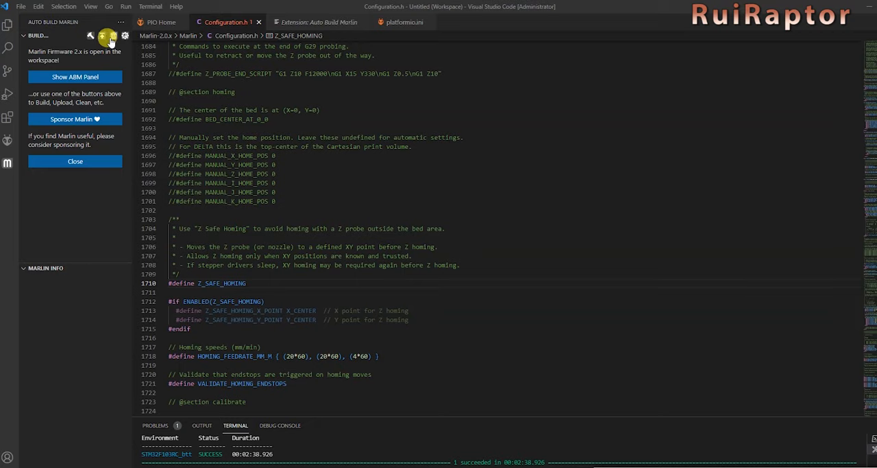
click(89, 36)
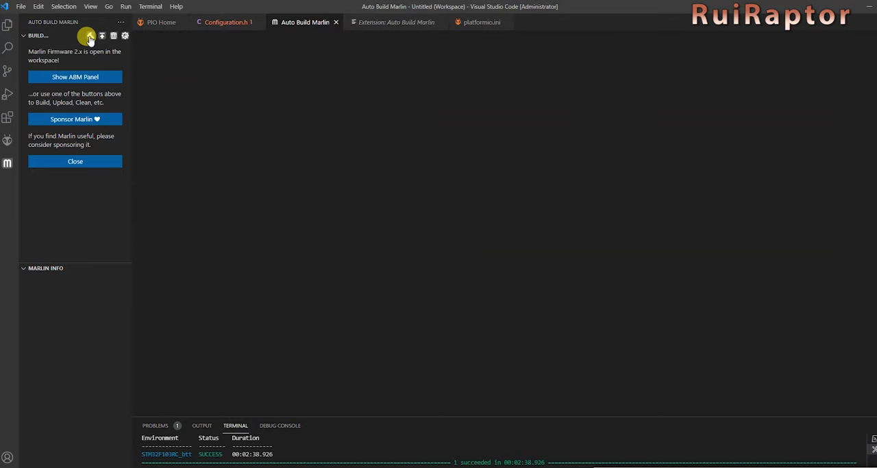
click(101, 36)
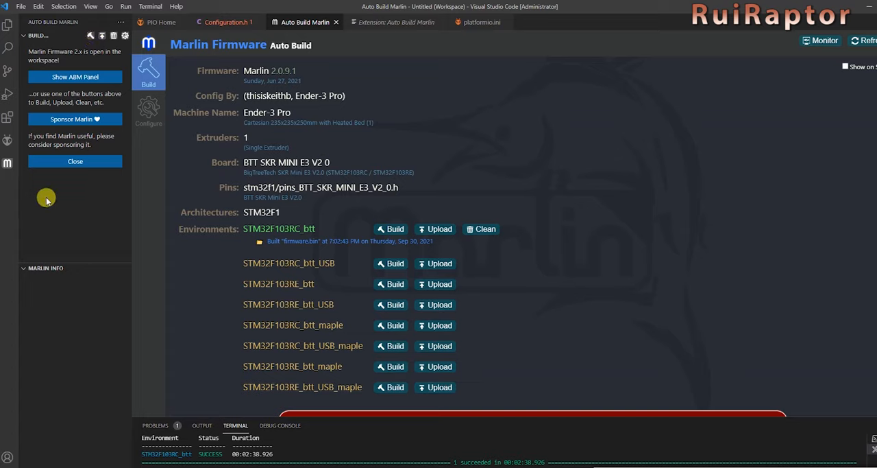
mouse_move(296, 244)
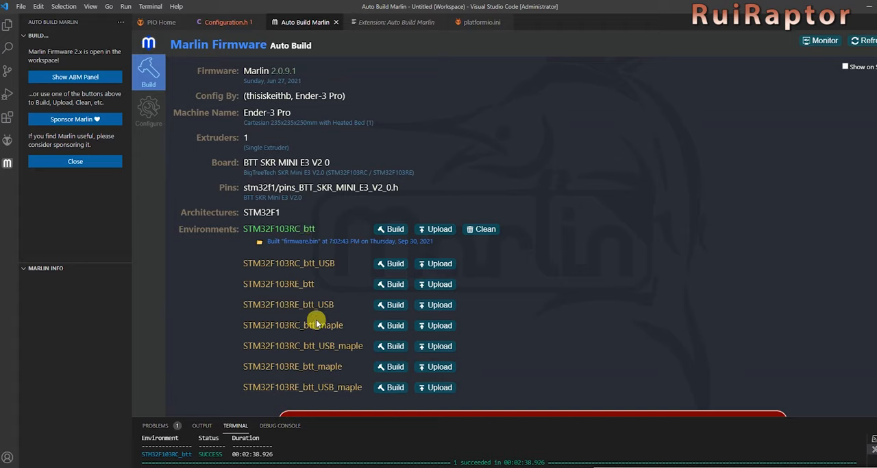
mouse_move(254, 314)
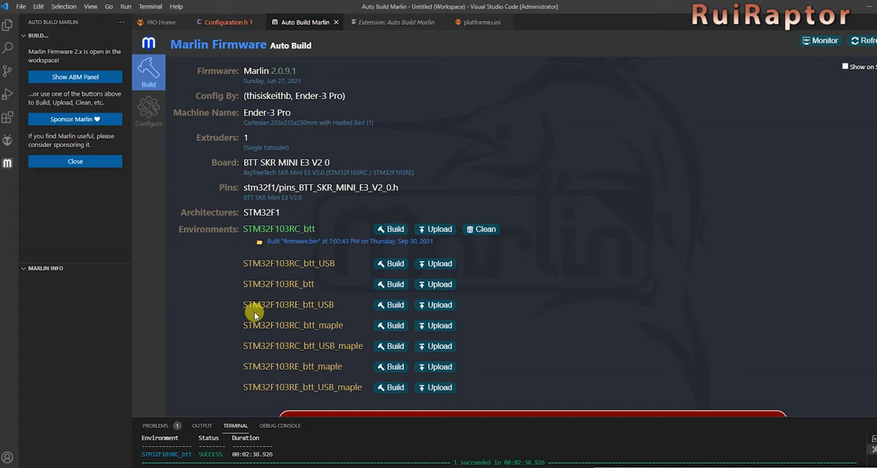
mouse_move(208, 299)
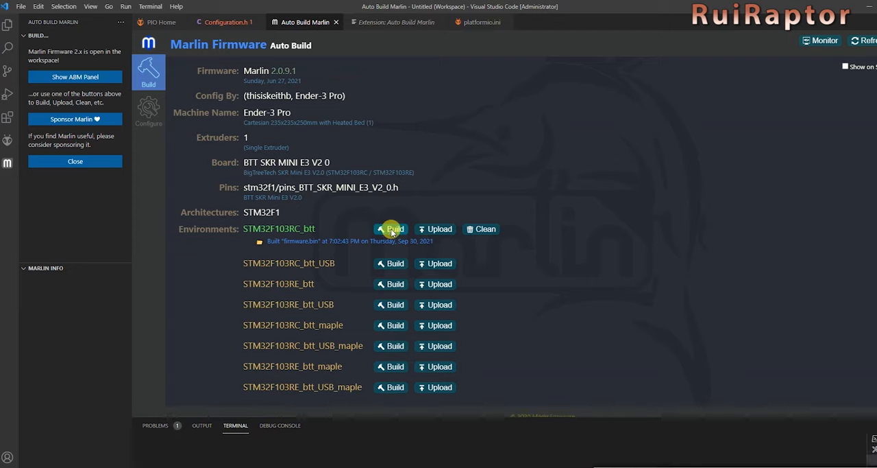
click(391, 227)
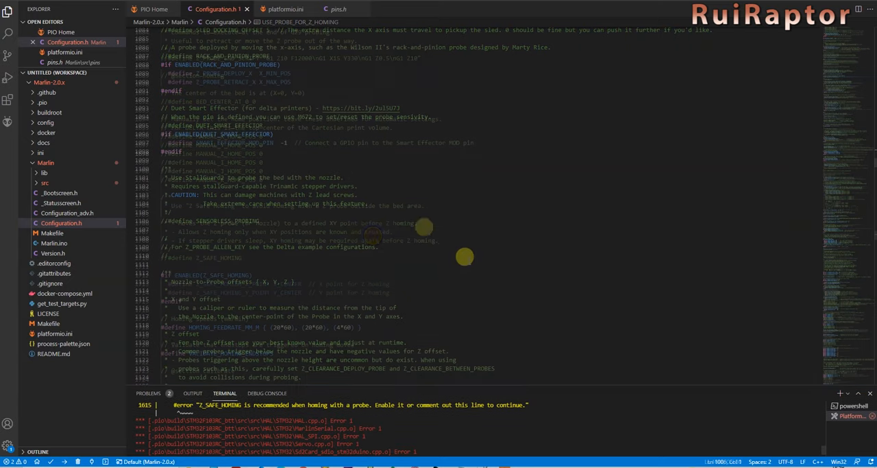
Review the Z_SAFE_HOMING error and recompile the firmware from the status bar.
scroll(down, 3)
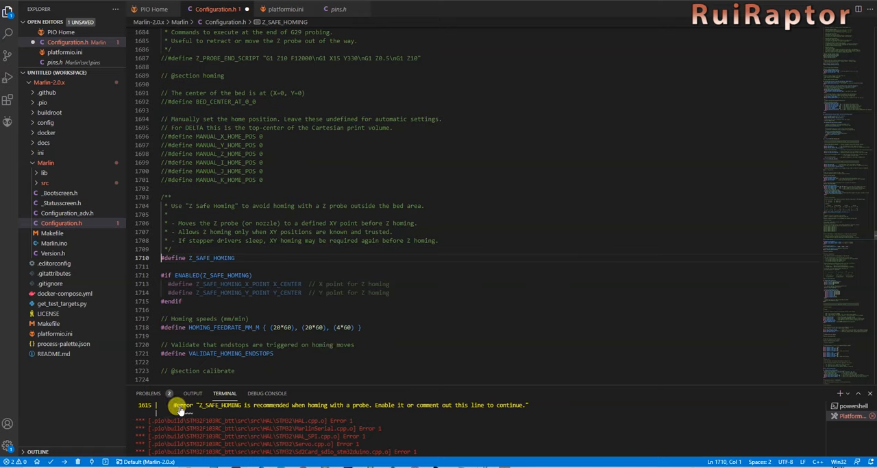
click(48, 461)
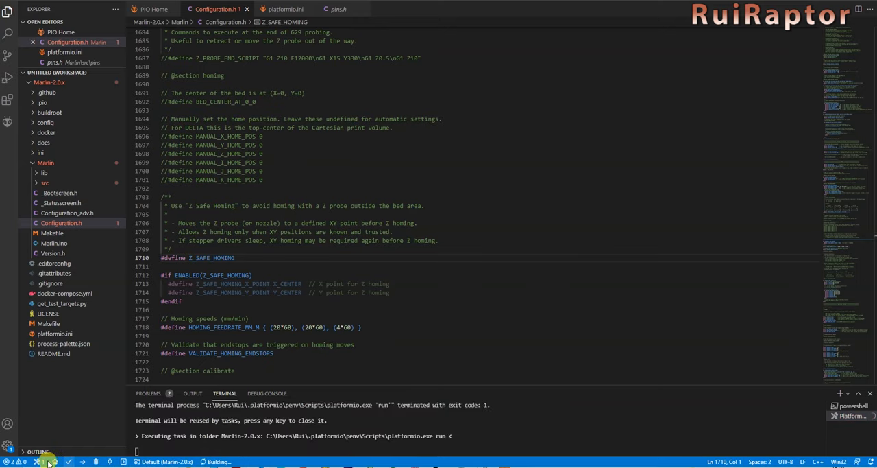
click(44, 461)
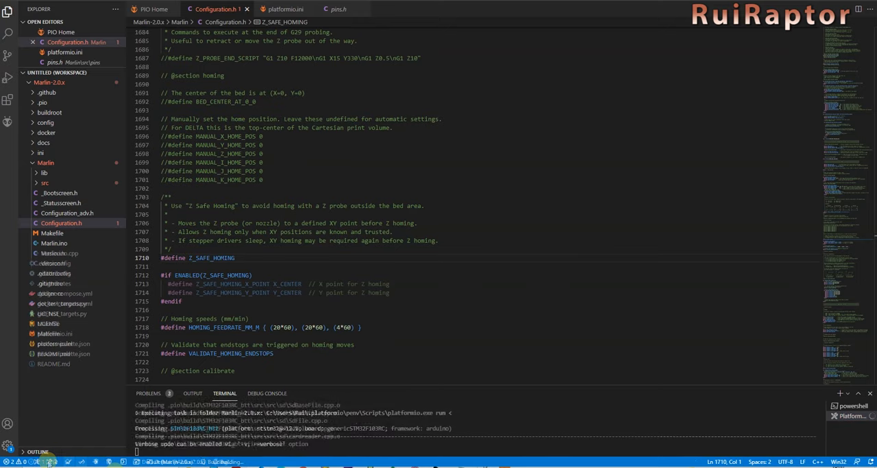